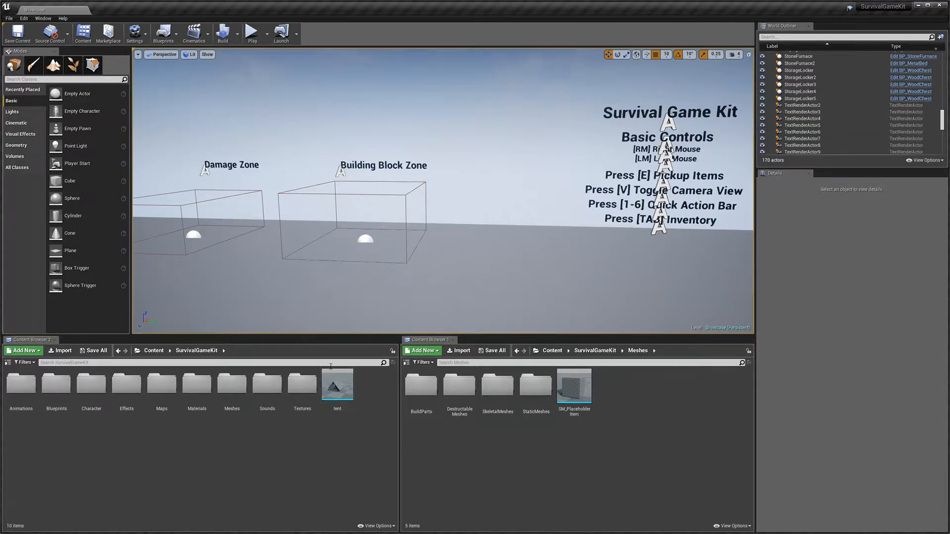
# - Open BuildPartList from Blueprints > BuildParts and maximize its Data Table editor
pyautogui.doubleClick(56, 386)
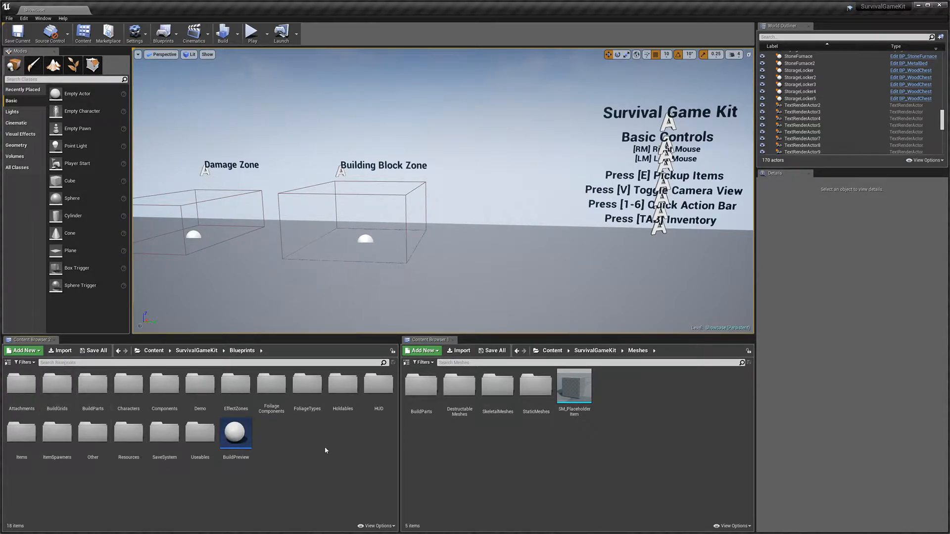
pyautogui.moveTo(92, 385)
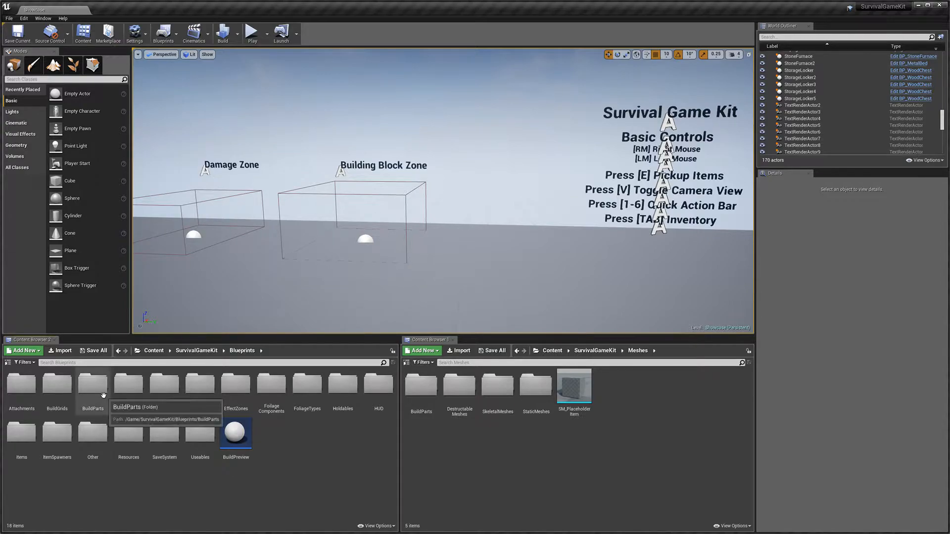
pyautogui.doubleClick(92, 385)
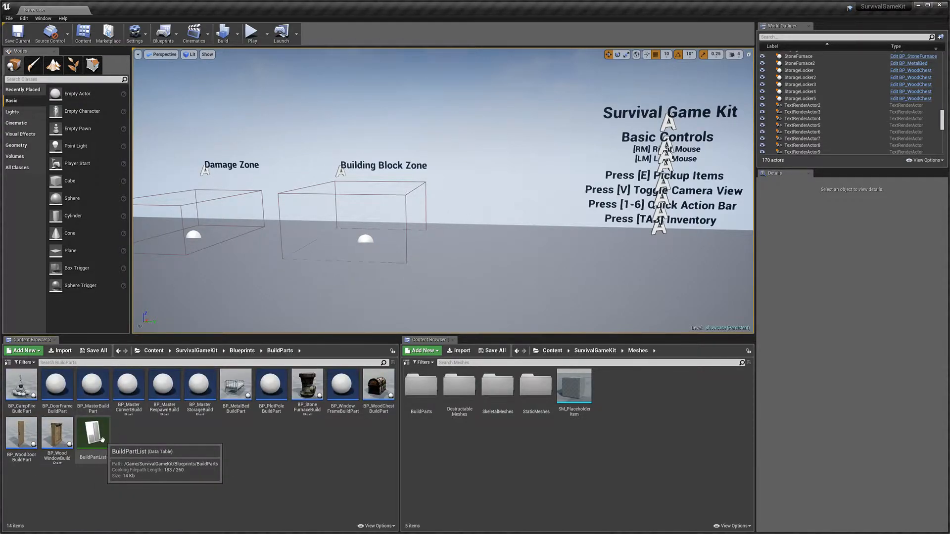
pyautogui.doubleClick(92, 432)
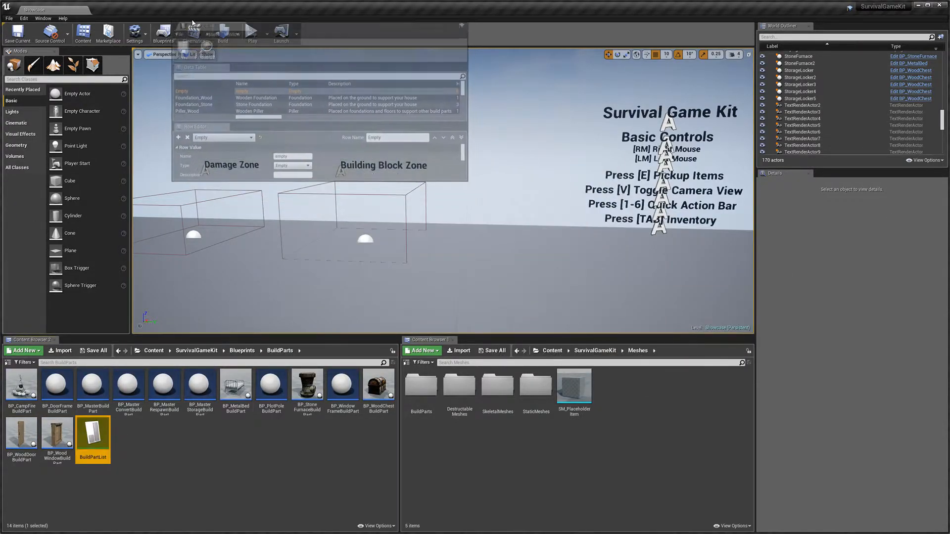
pyautogui.doubleClick(93, 434)
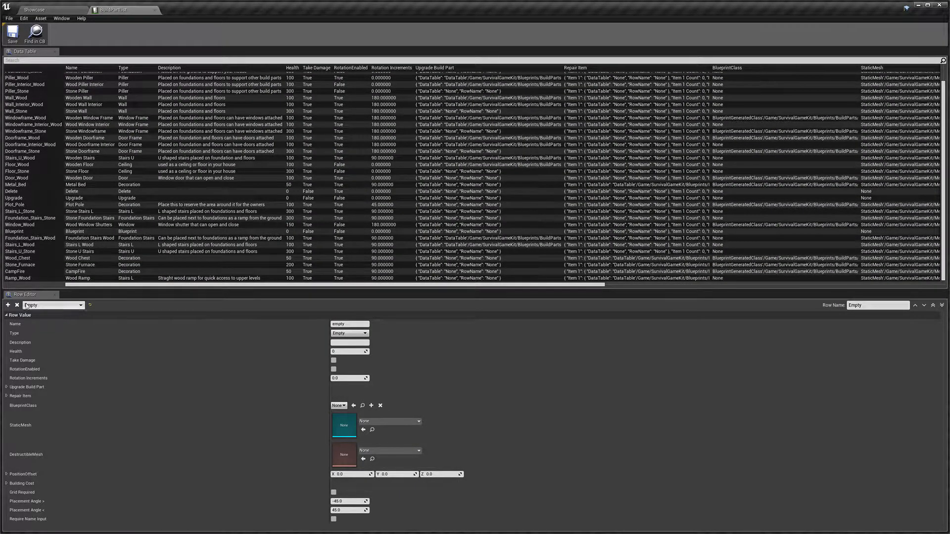
# - Add a Blueprint-type Tent row with health 150, damage and rotation enabled, 45° increments
pyautogui.click(7, 305)
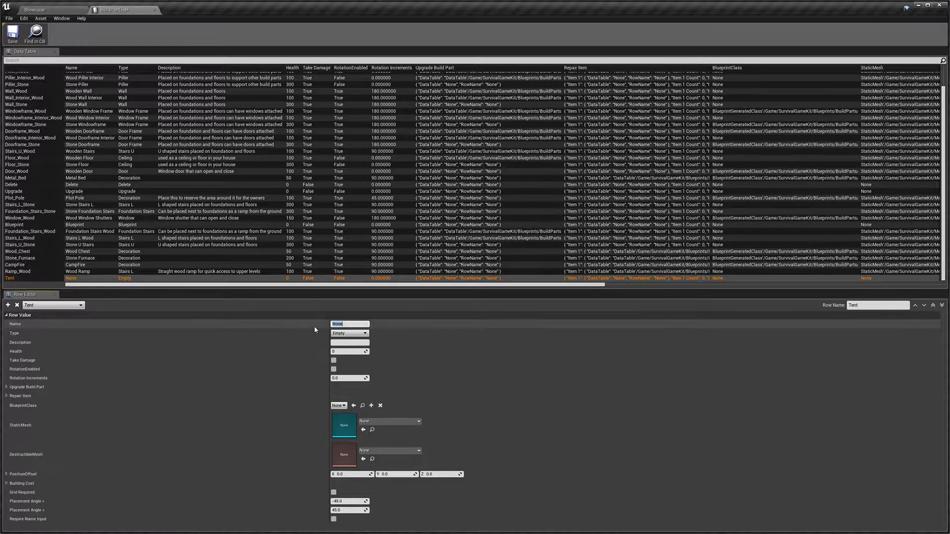
pyautogui.write('Tent')
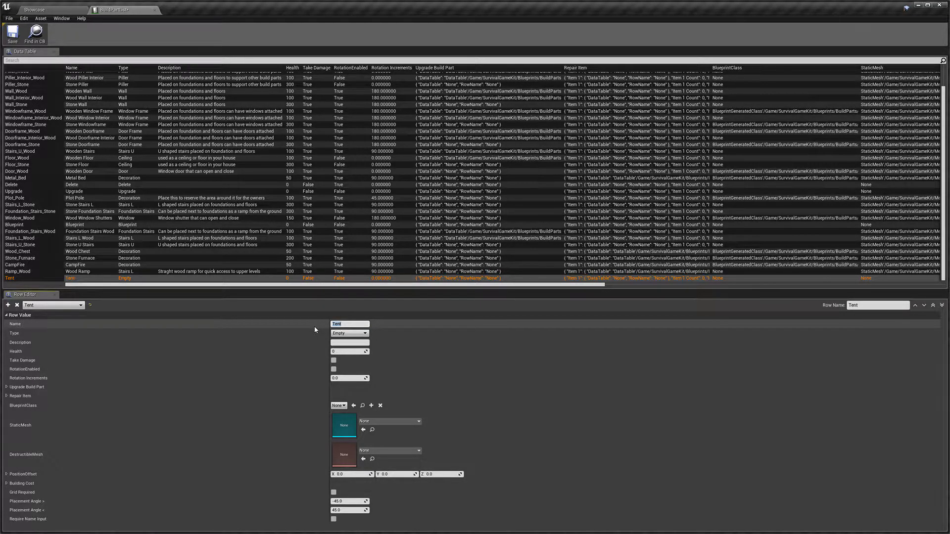
pyautogui.click(348, 333)
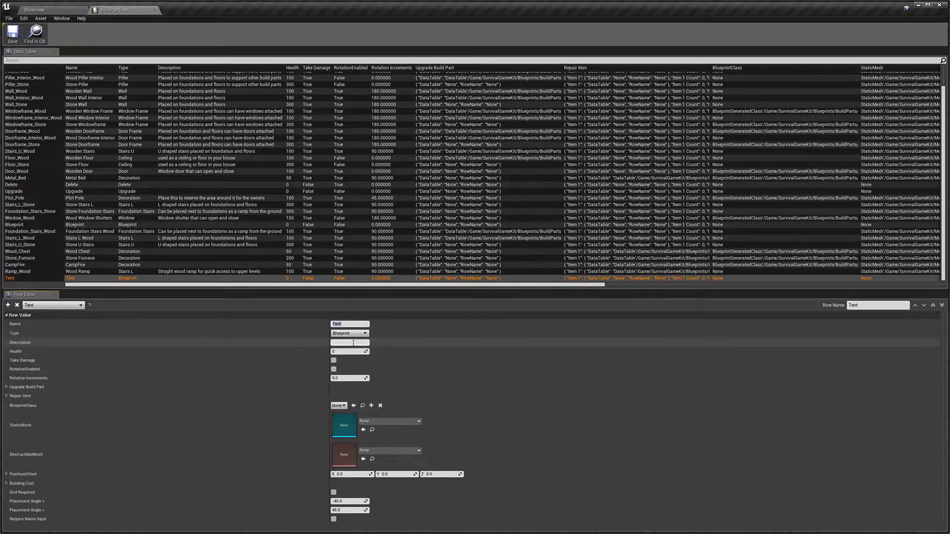
pyautogui.moveTo(349, 342)
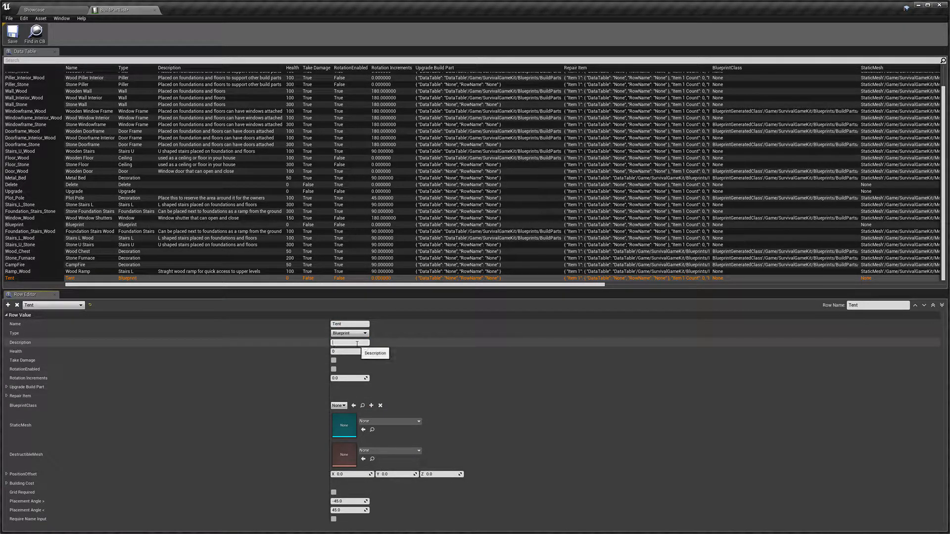
pyautogui.moveTo(408, 347)
pyautogui.write('Shelter for player')
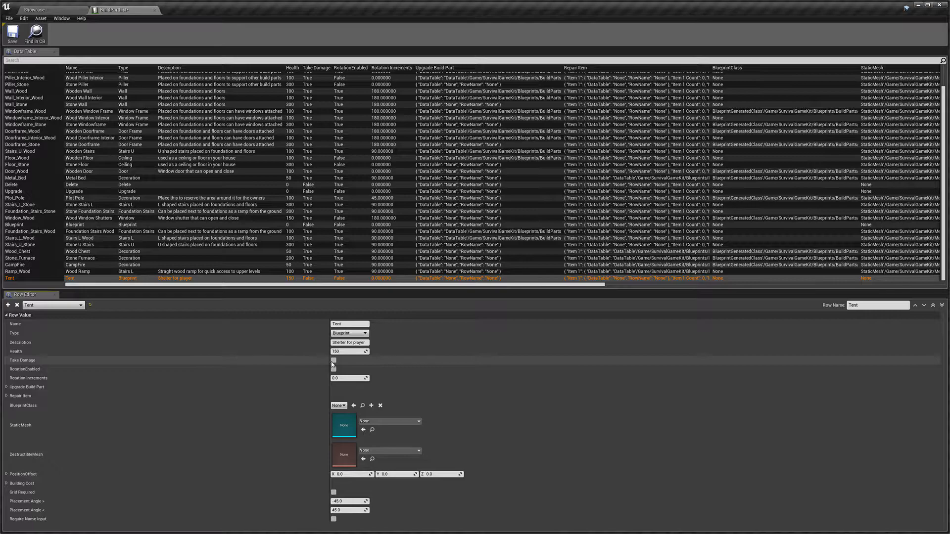
pyautogui.click(333, 361)
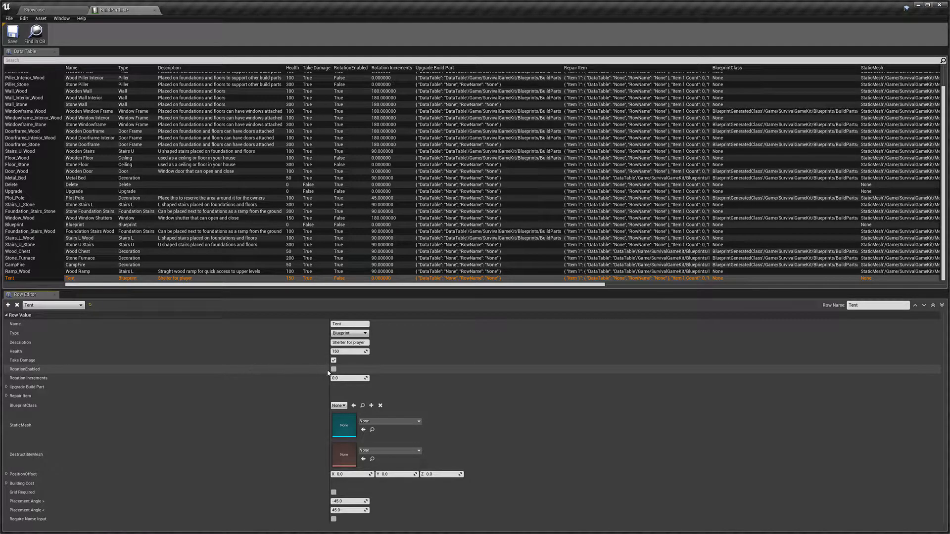
pyautogui.moveTo(334, 370)
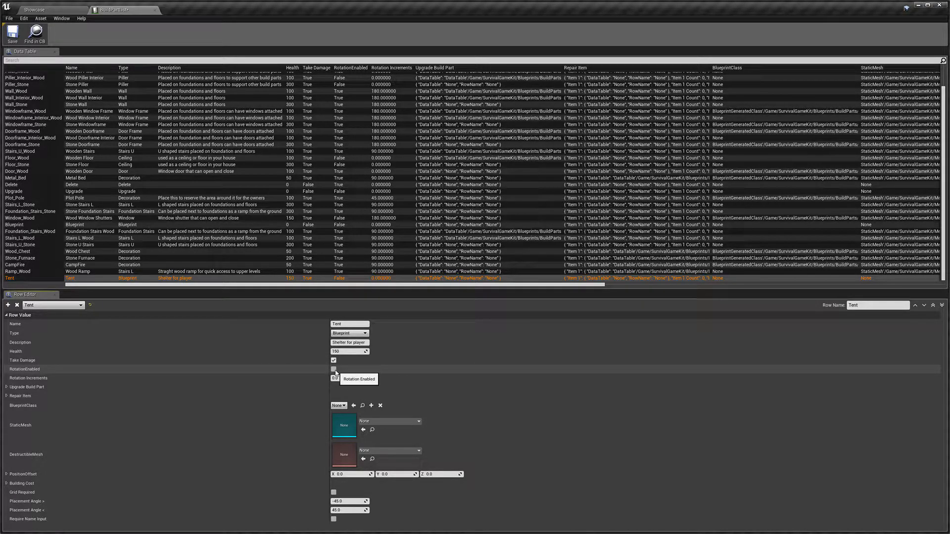
pyautogui.click(333, 369)
pyautogui.write('45')
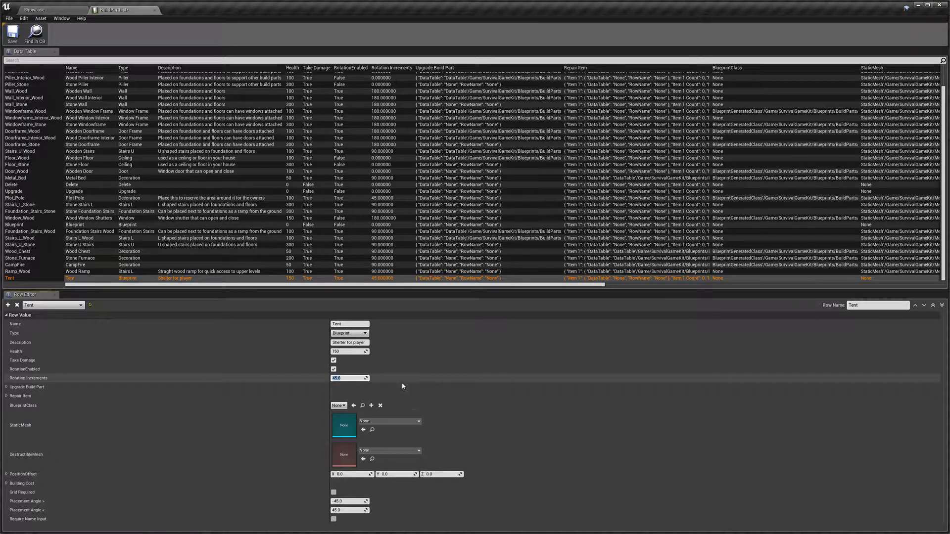
pyautogui.click(5, 386)
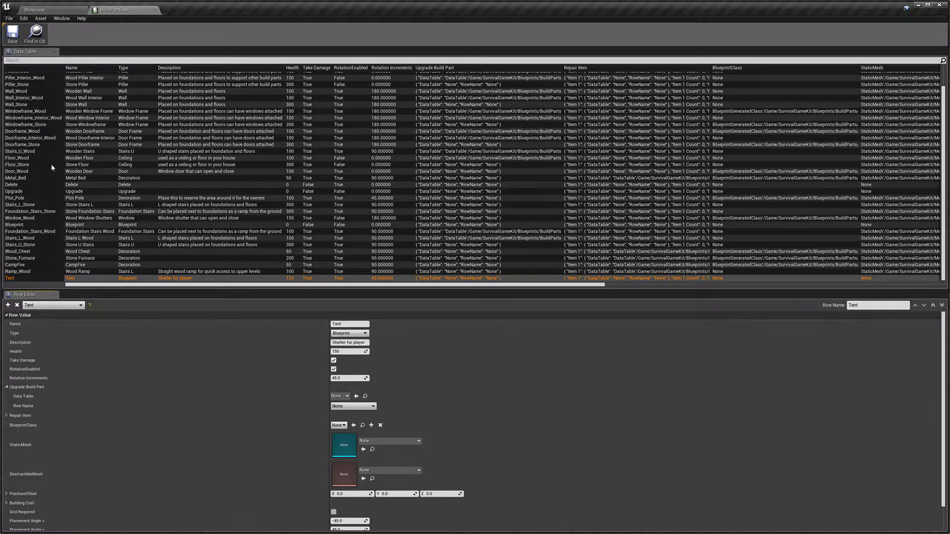
pyautogui.moveTo(283, 396)
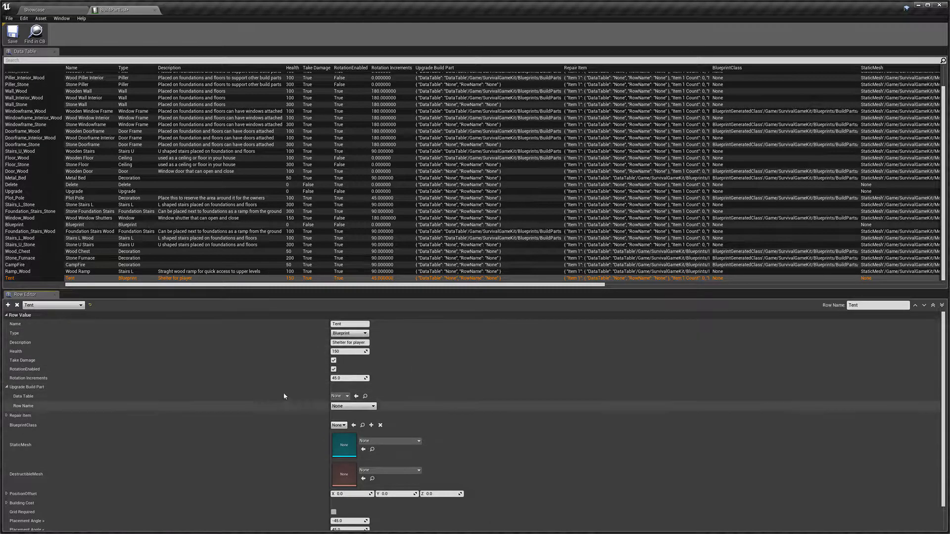
pyautogui.moveTo(490, 353)
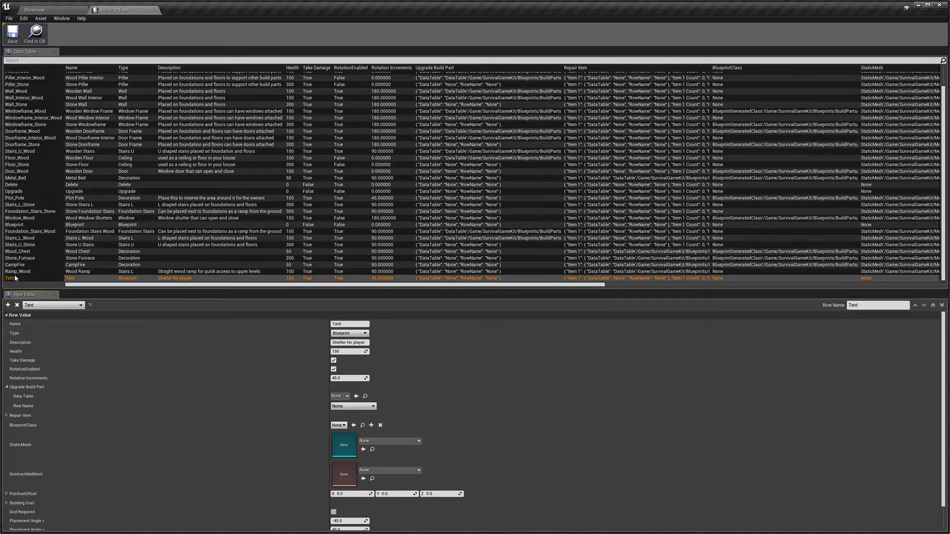
pyautogui.moveTo(66, 281)
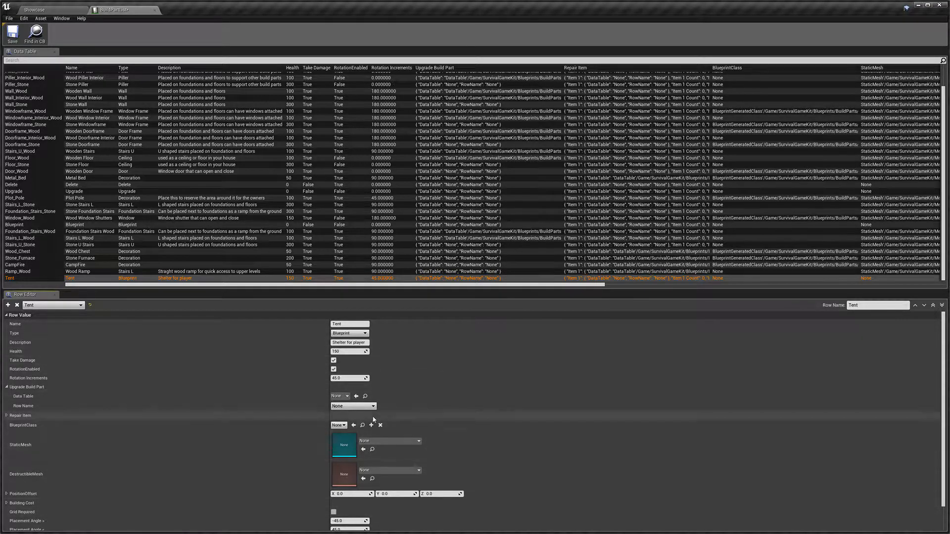
pyautogui.moveTo(89, 283)
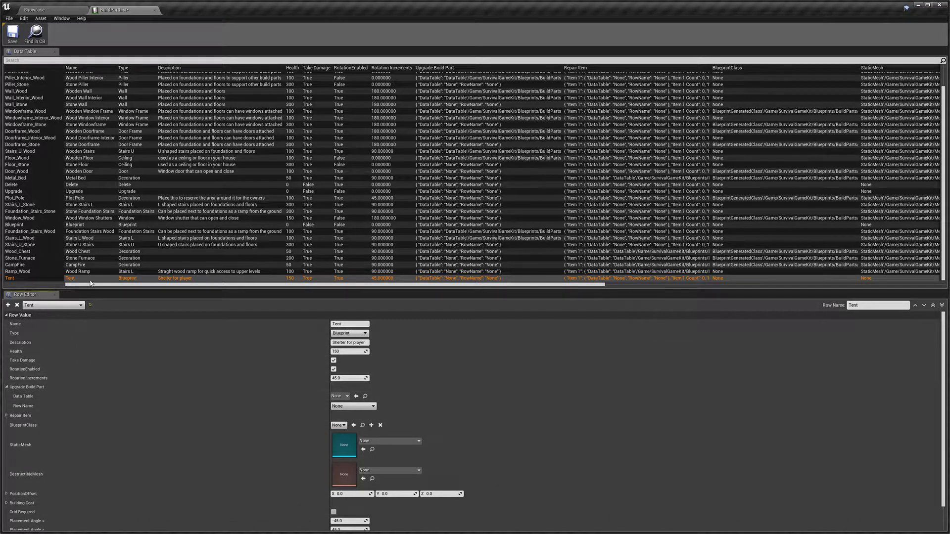
pyautogui.click(340, 406)
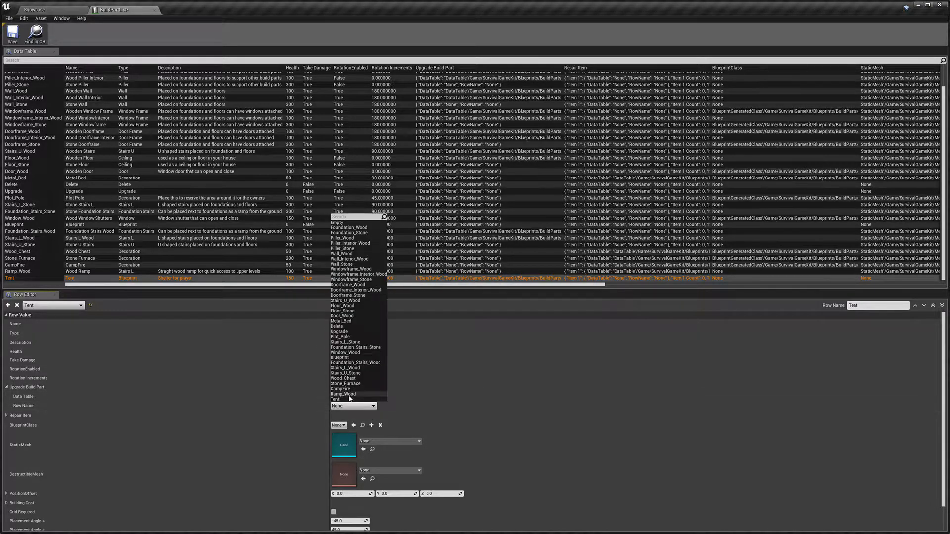
pyautogui.moveTo(335, 399)
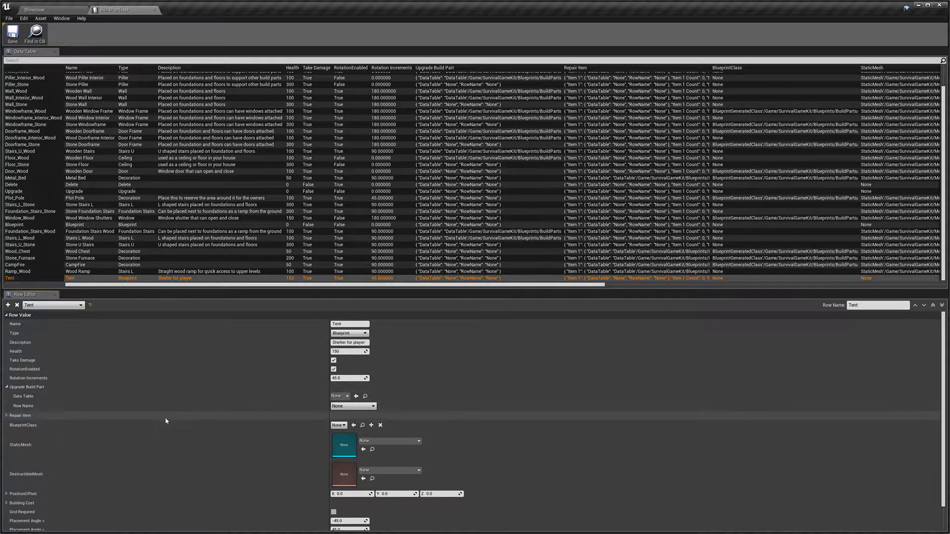
# - Set the Tent row's first repair item to Wood from the ItemList table, count 1
pyautogui.click(8, 380)
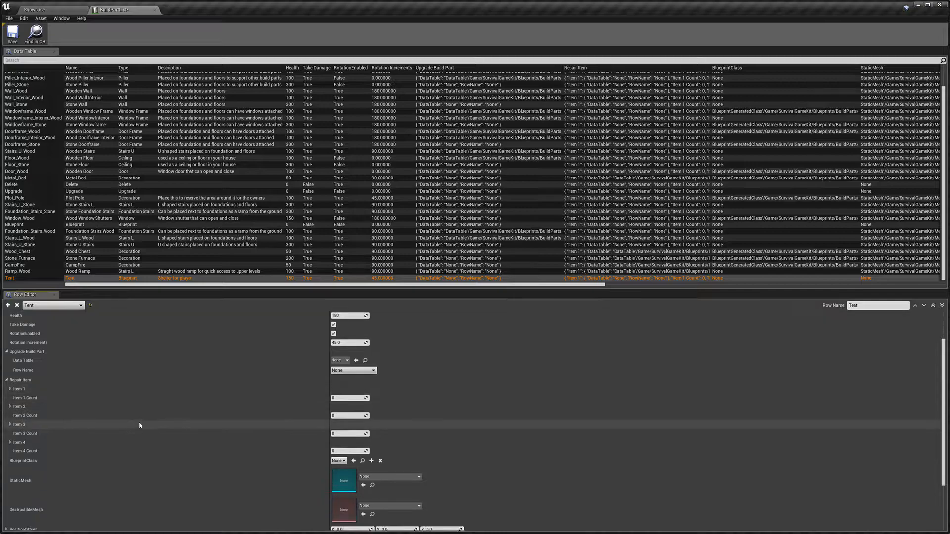
pyautogui.click(11, 388)
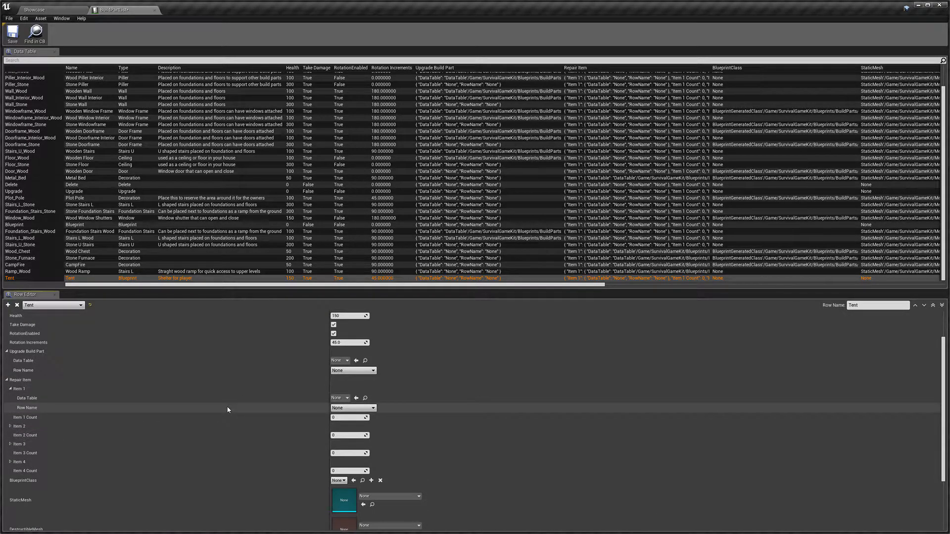
pyautogui.moveTo(307, 403)
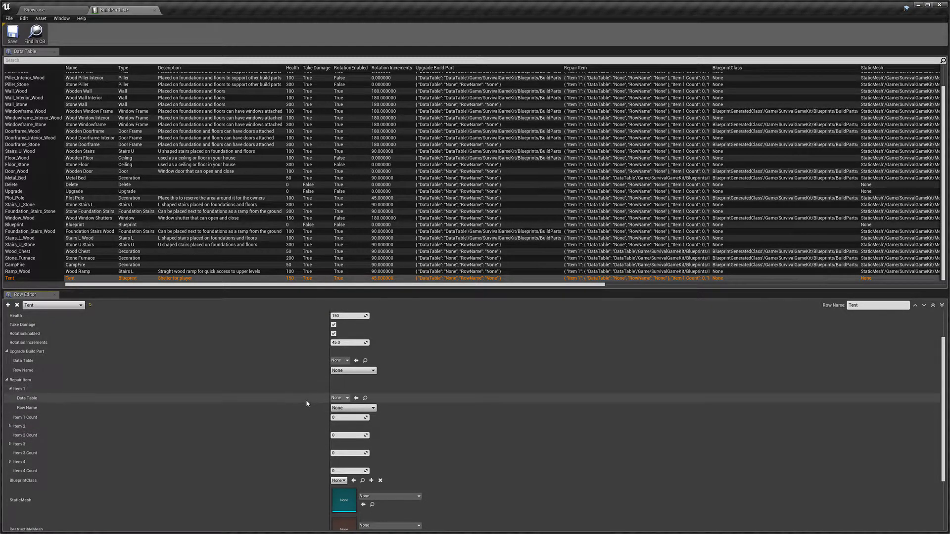
pyautogui.click(347, 398)
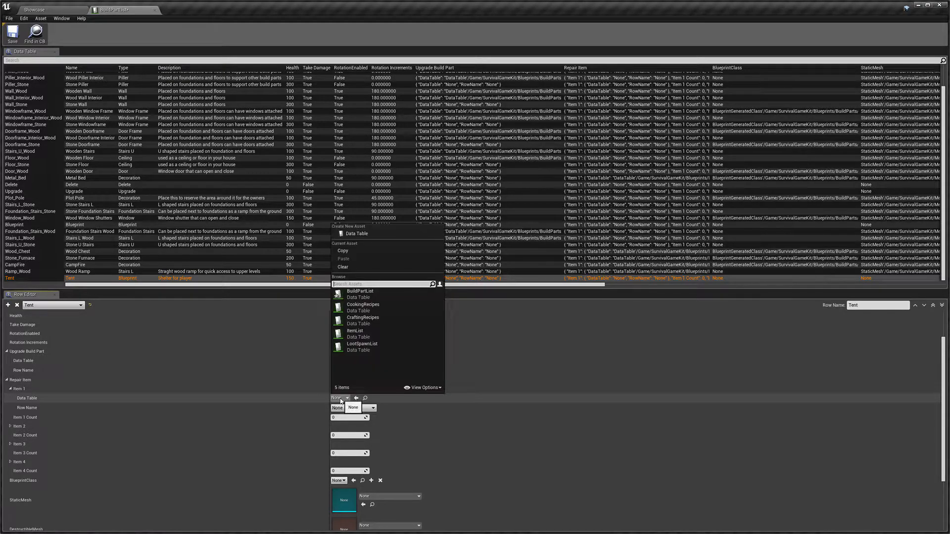
pyautogui.click(354, 330)
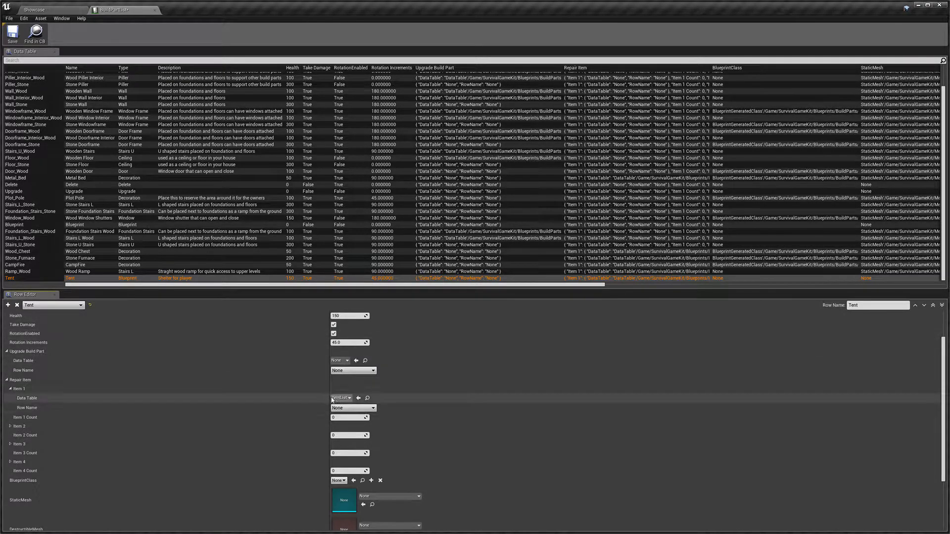
pyautogui.click(341, 397)
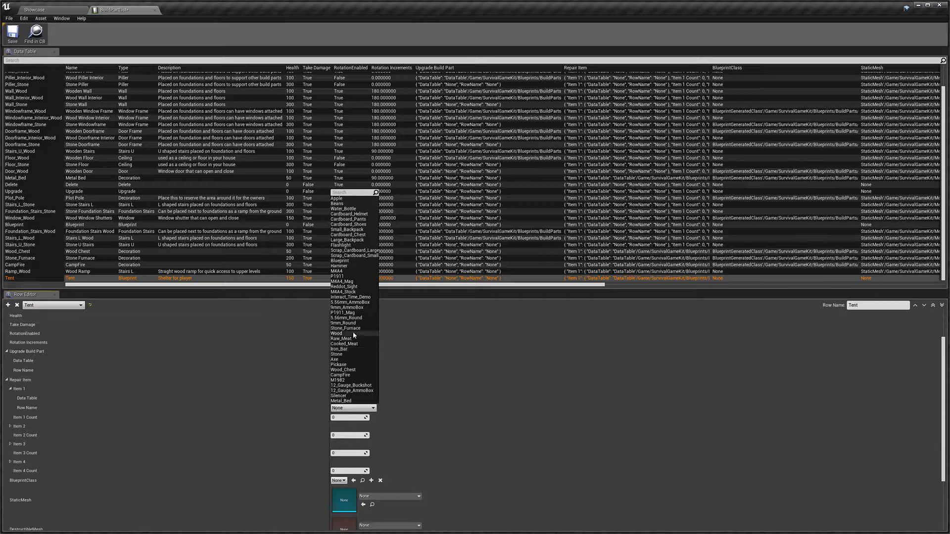
pyautogui.moveTo(354, 312)
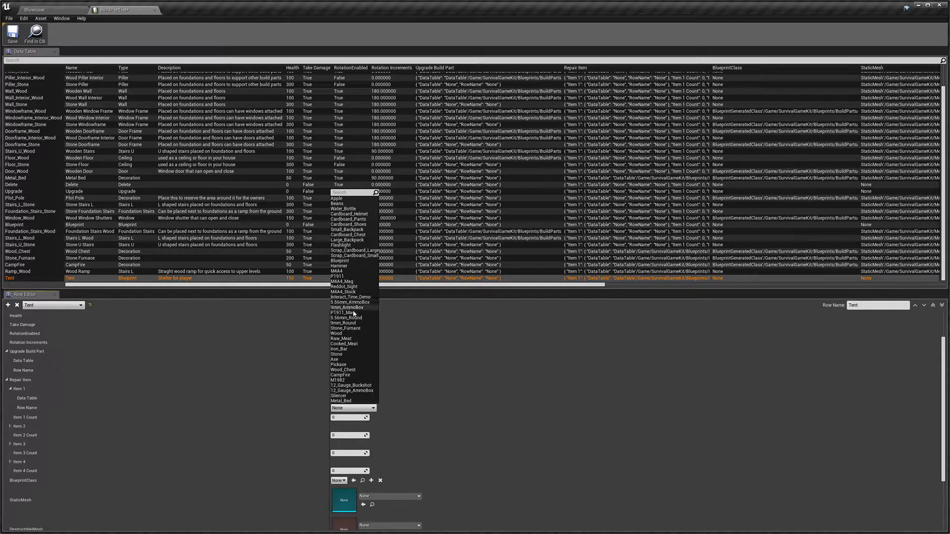
pyautogui.moveTo(356, 349)
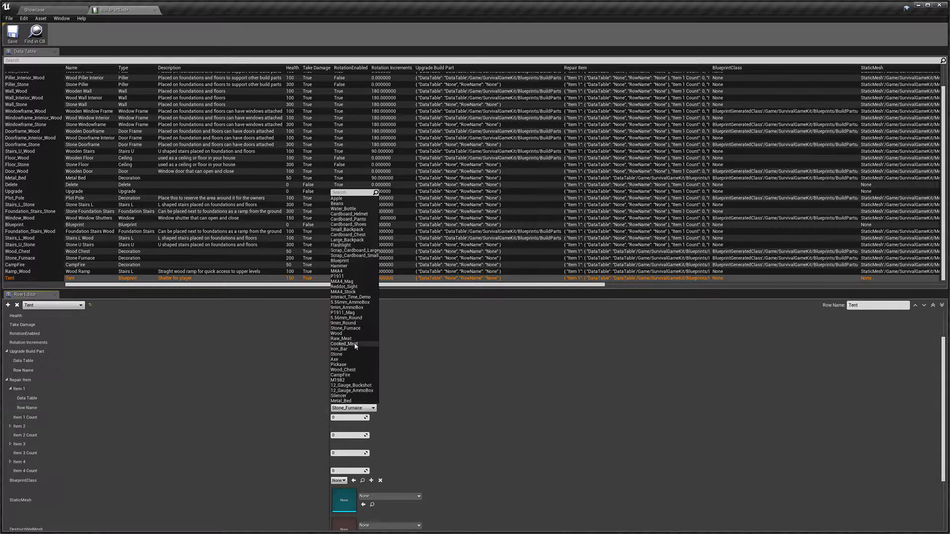
pyautogui.click(337, 332)
pyautogui.write('1')
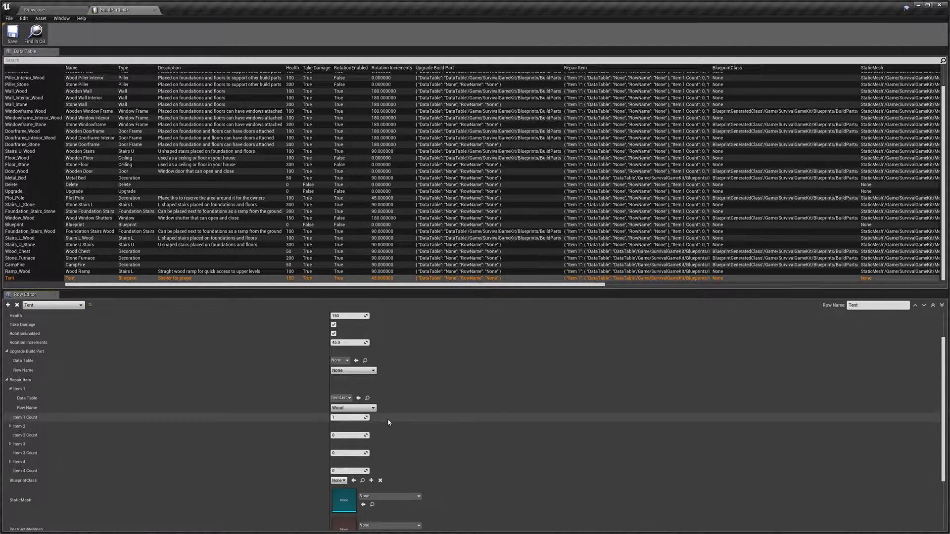
pyautogui.moveTo(160, 415)
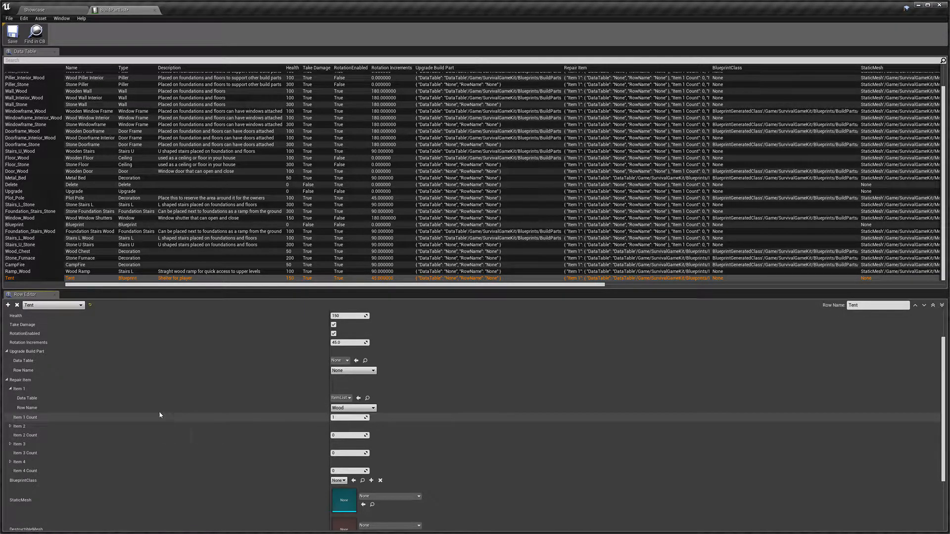
pyautogui.moveTo(250, 410)
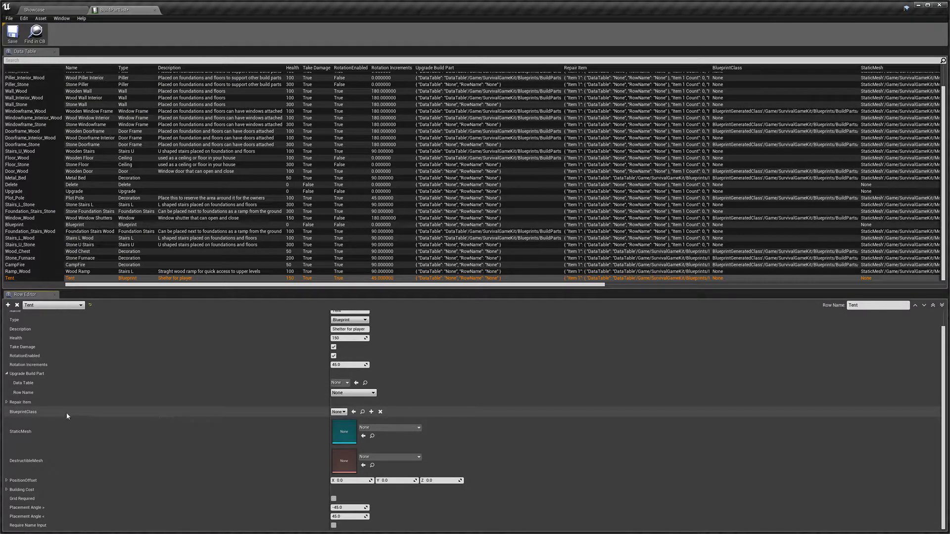
pyautogui.moveTo(81, 431)
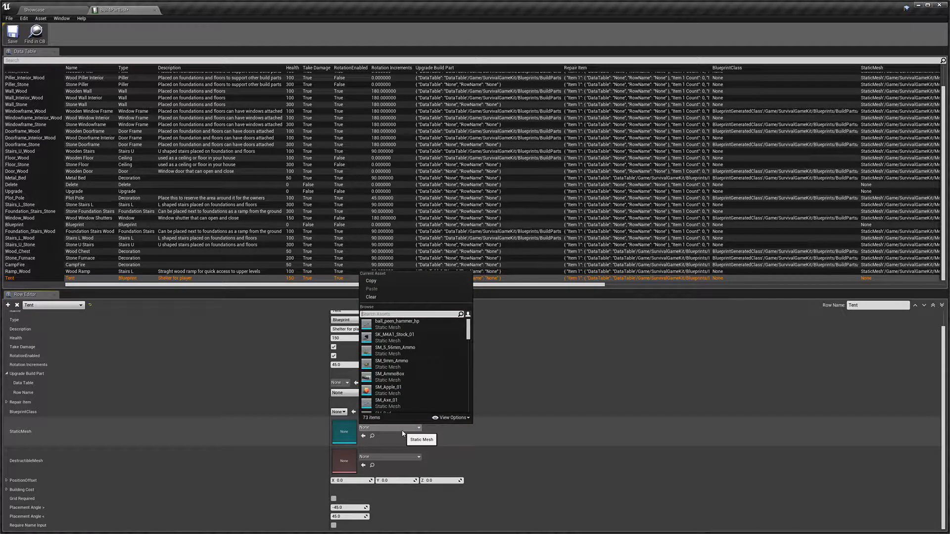
# - Search 'tent' and assign the tent static mesh to the Tent row
pyautogui.write('tent')
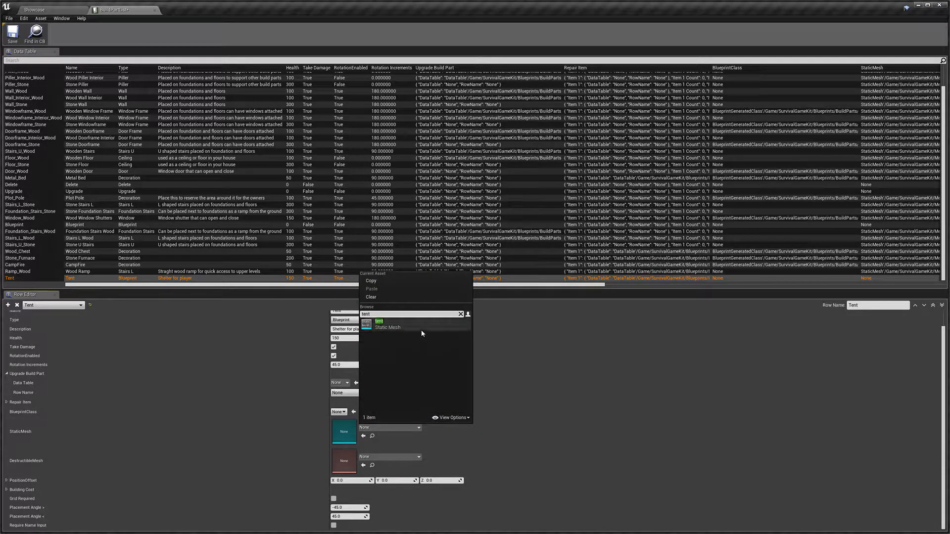
pyautogui.click(378, 321)
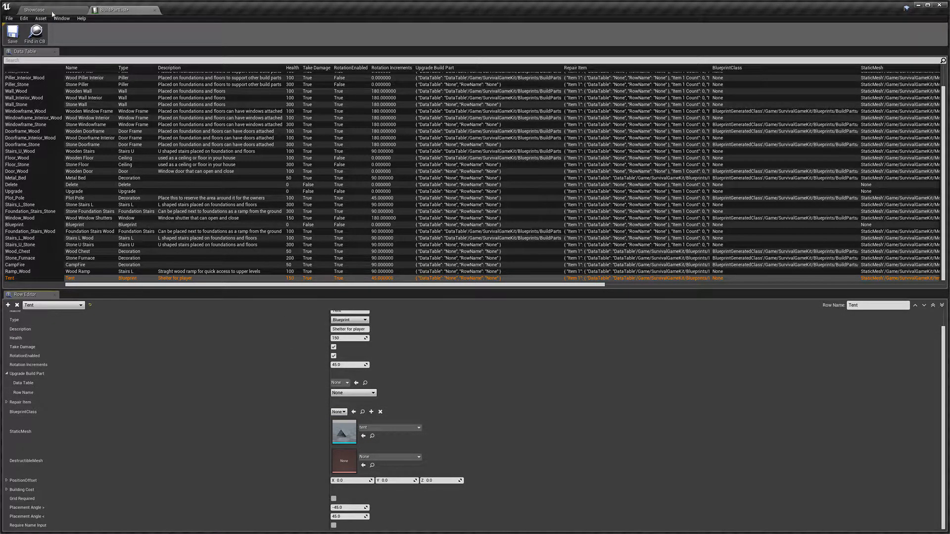
# - Create tent_DM from the SurvivalGameKit tent mesh and open it
pyautogui.click(52, 9)
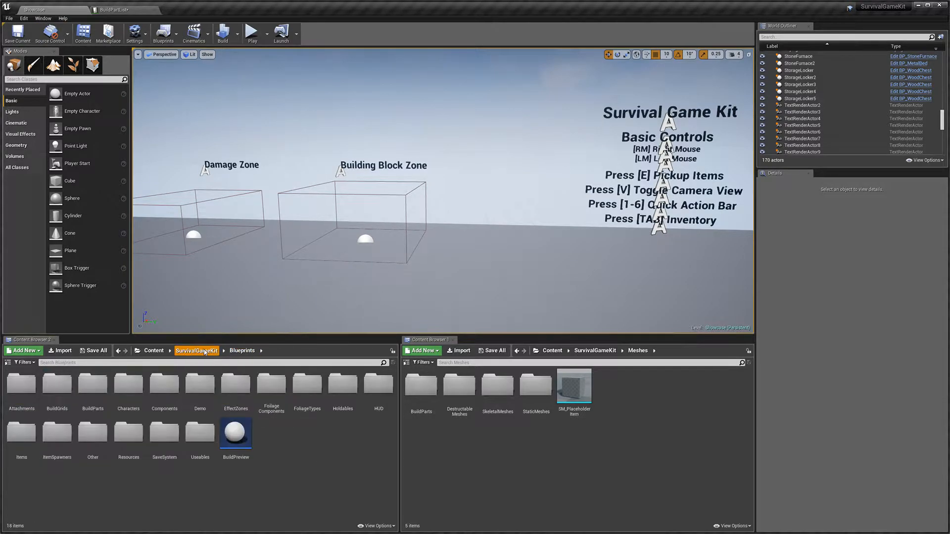
pyautogui.click(197, 350)
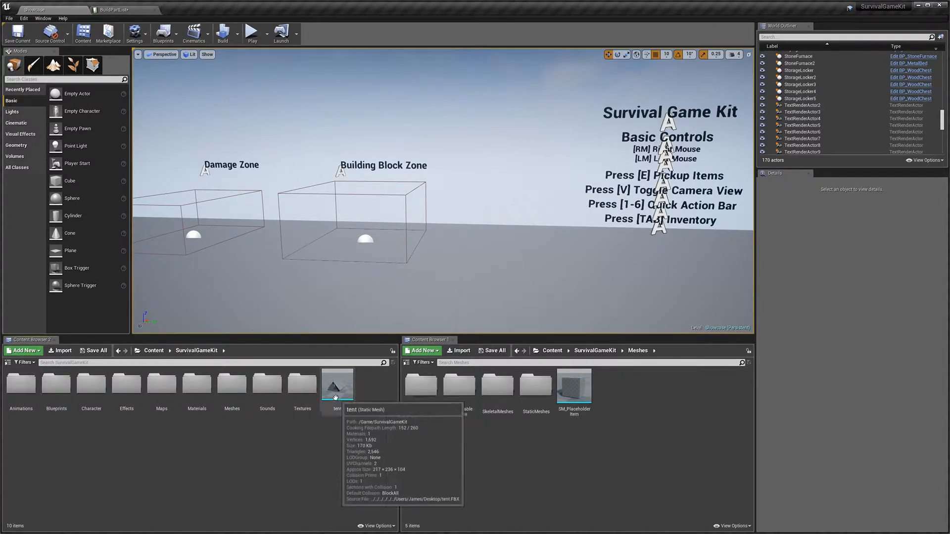
pyautogui.rightClick(336, 383)
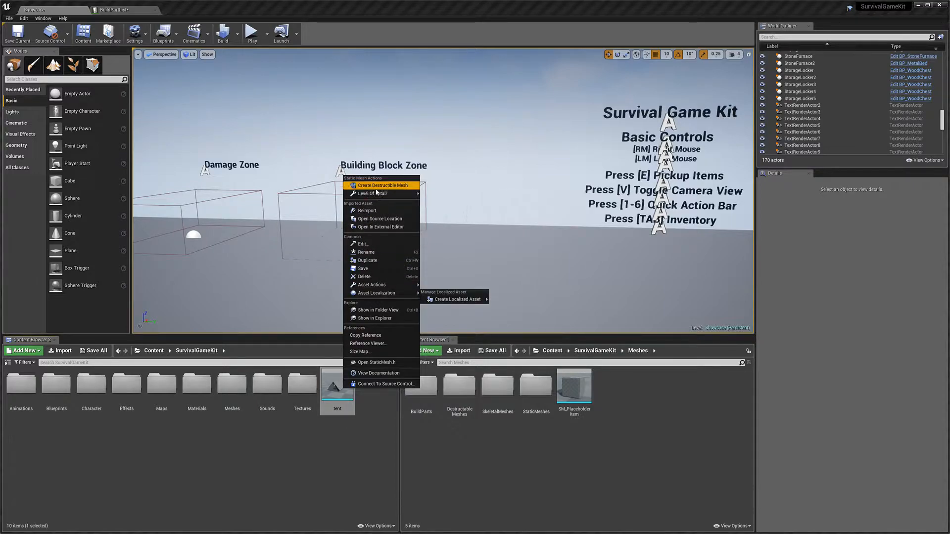
pyautogui.moveTo(386, 186)
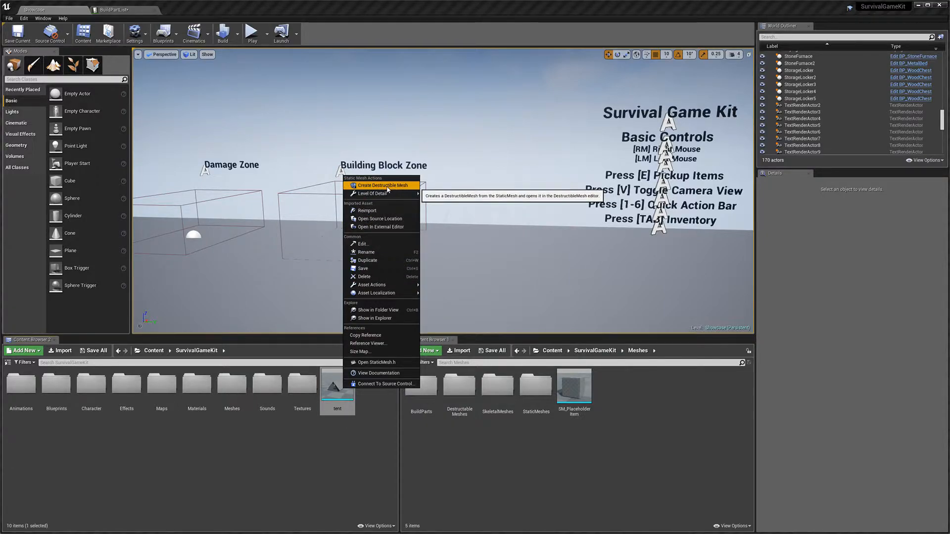
pyautogui.click(381, 185)
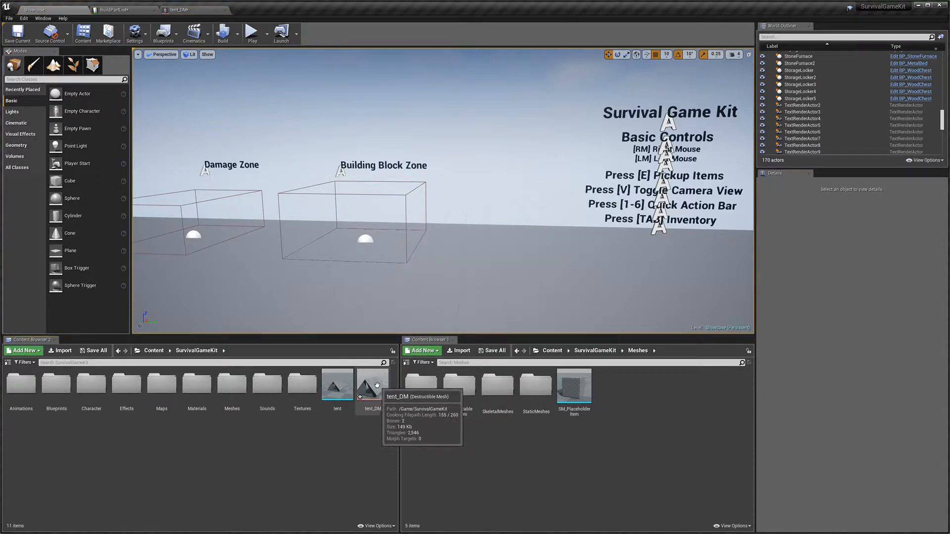
pyautogui.doubleClick(366, 384)
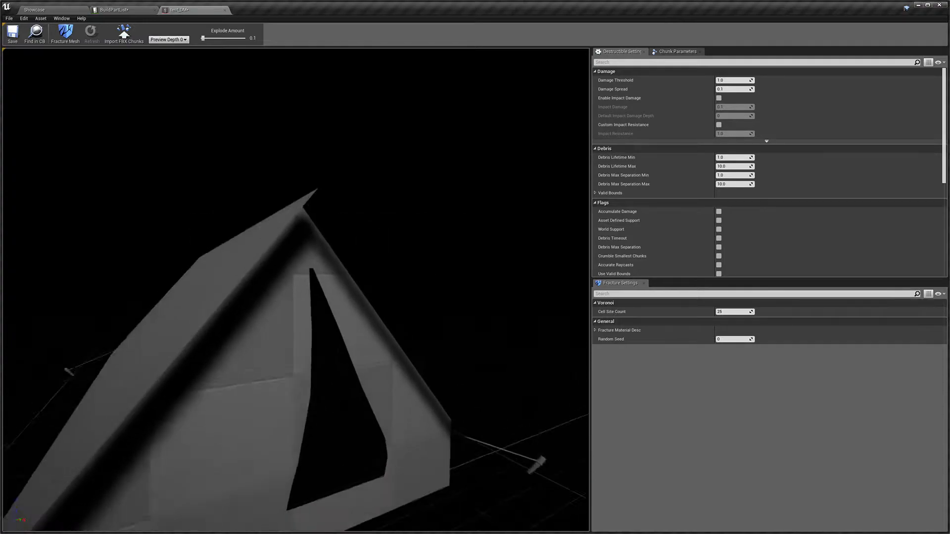
# - Run Fracture Mesh on tent_DM in the Destructible Mesh editor
pyautogui.click(65, 33)
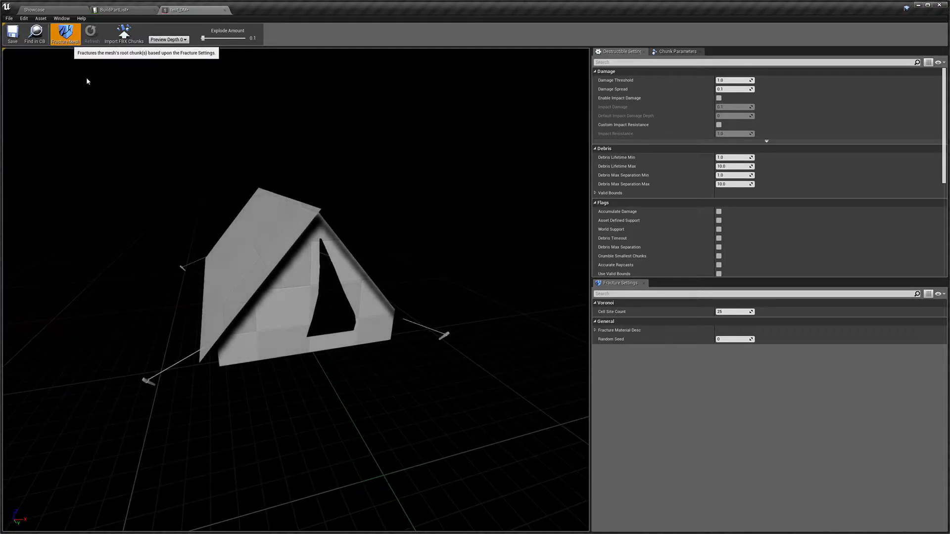
pyautogui.click(65, 34)
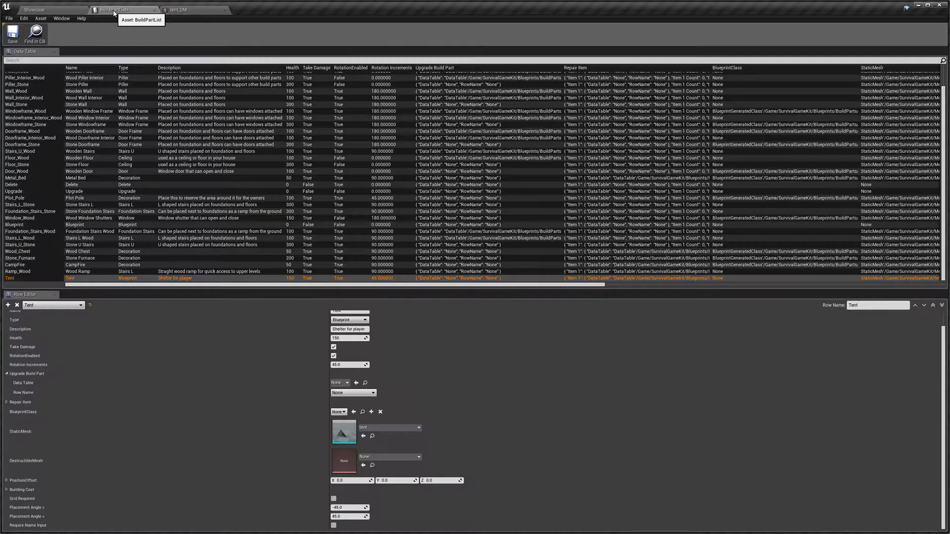
# - Search 'tent' in the DestructibleMesh dropdown and assign tent_DM to the Tent row
pyautogui.click(417, 456)
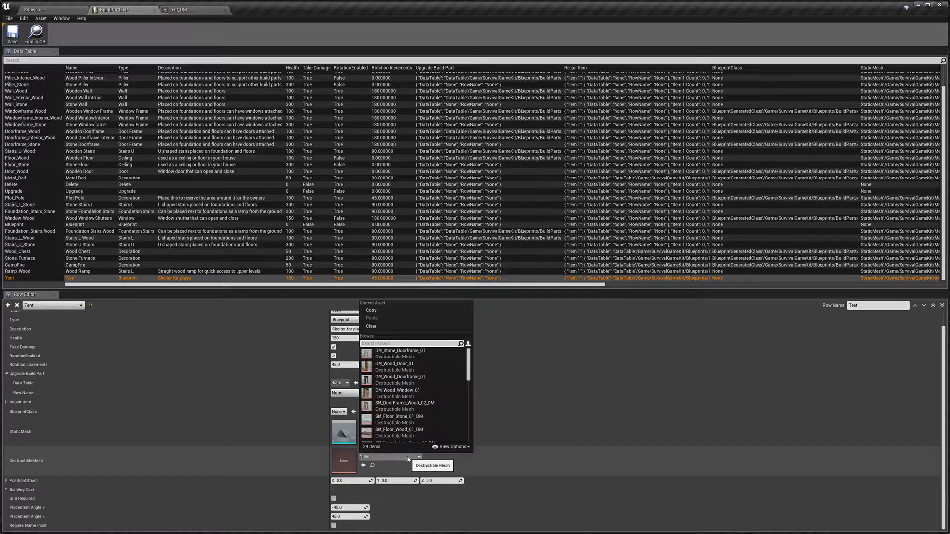
pyautogui.write('tent')
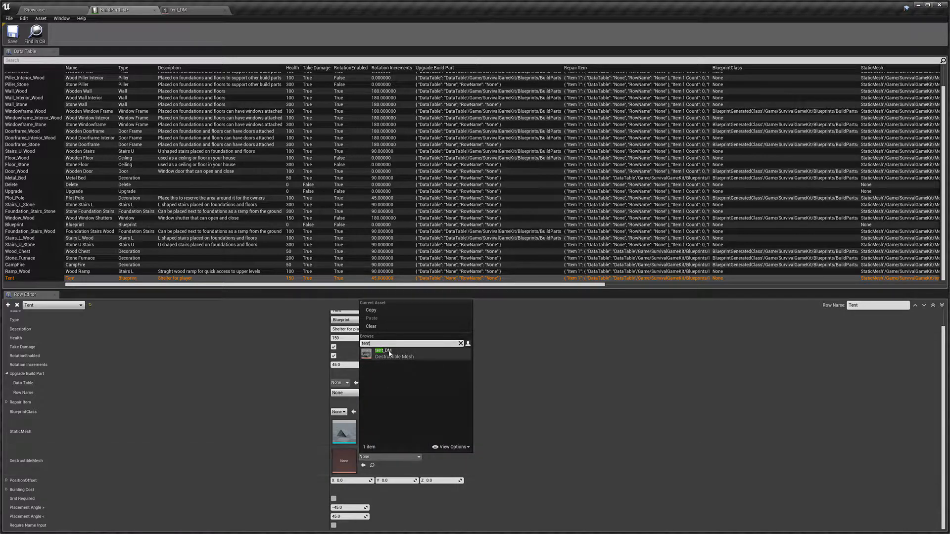
pyautogui.click(380, 350)
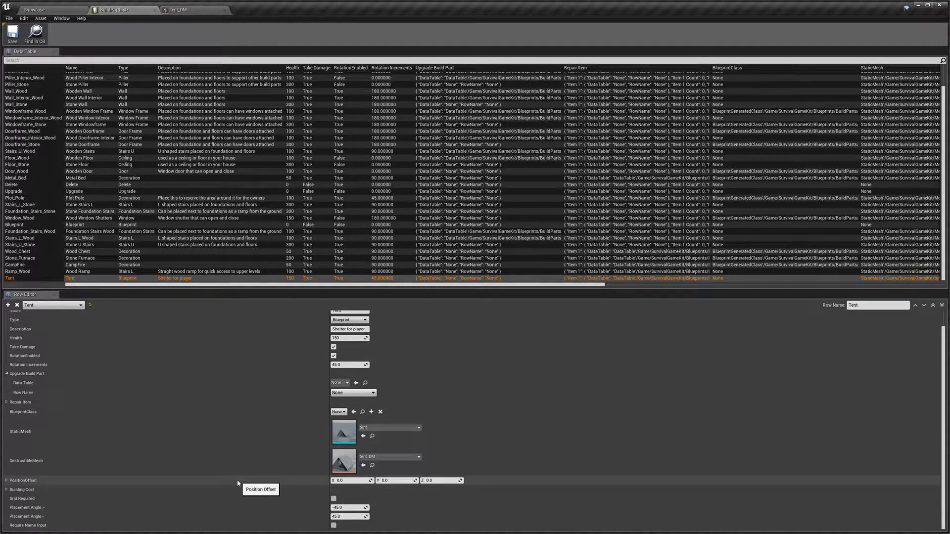
pyautogui.moveTo(184, 484)
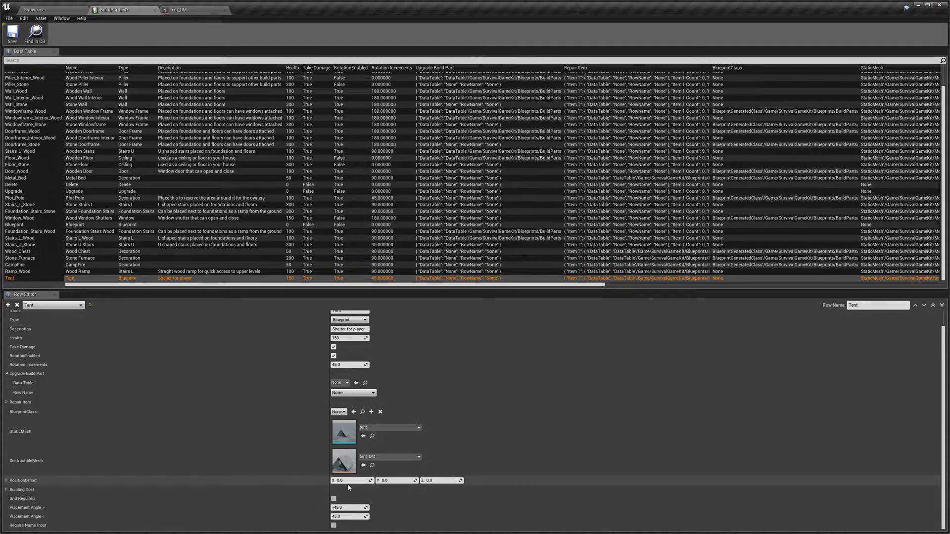
pyautogui.moveTo(280, 486)
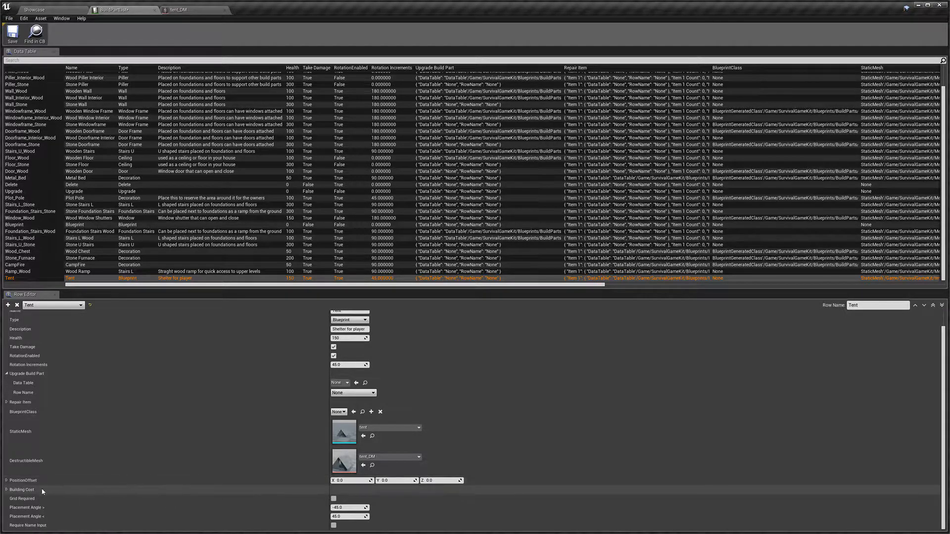
pyautogui.moveTo(162, 496)
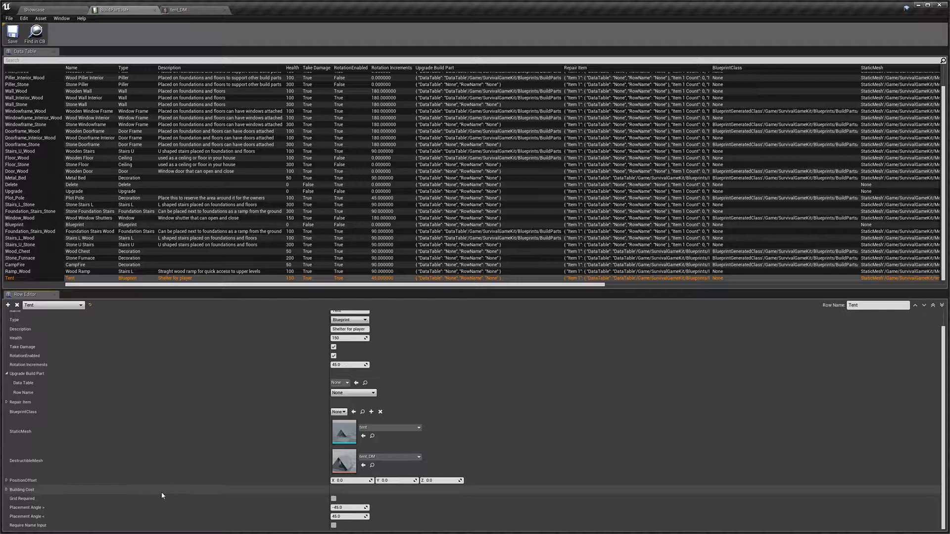
pyautogui.moveTo(18, 489)
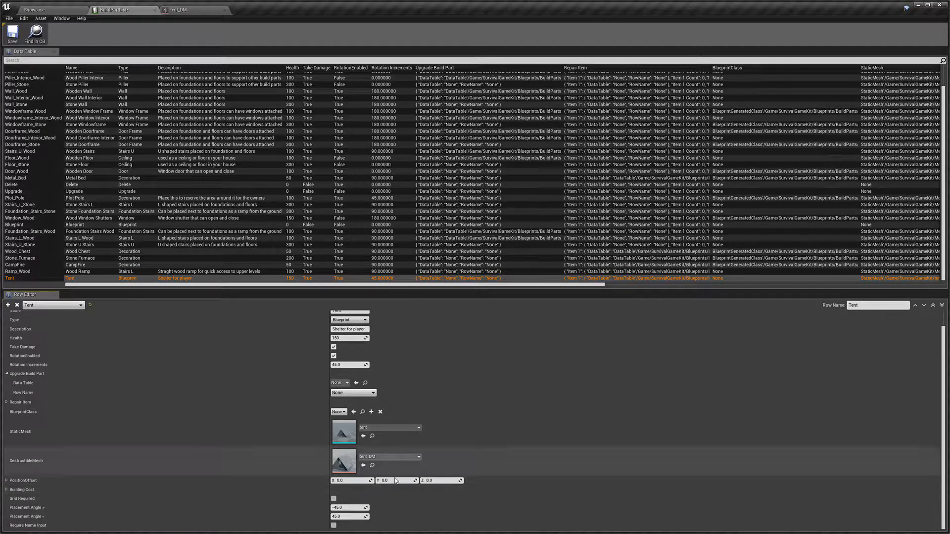
pyautogui.moveTo(69, 496)
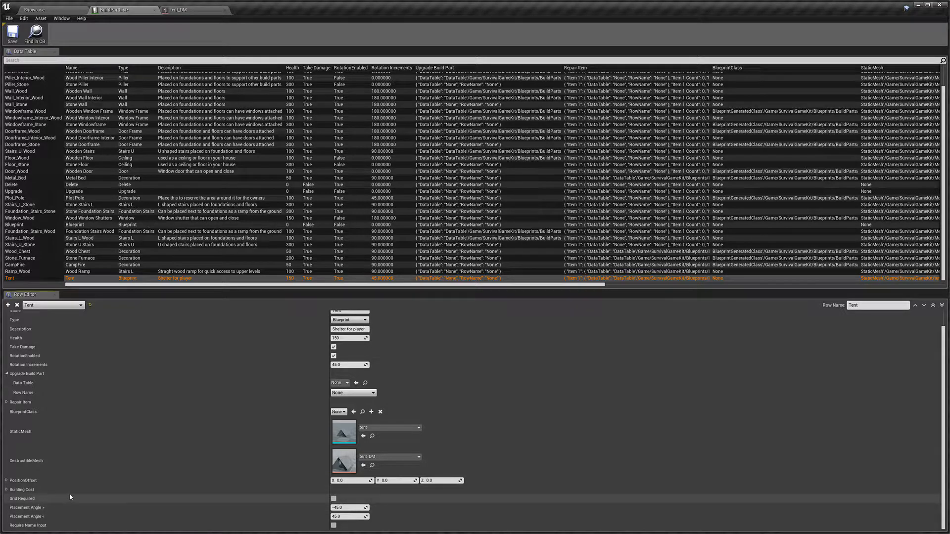
pyautogui.moveTo(23, 487)
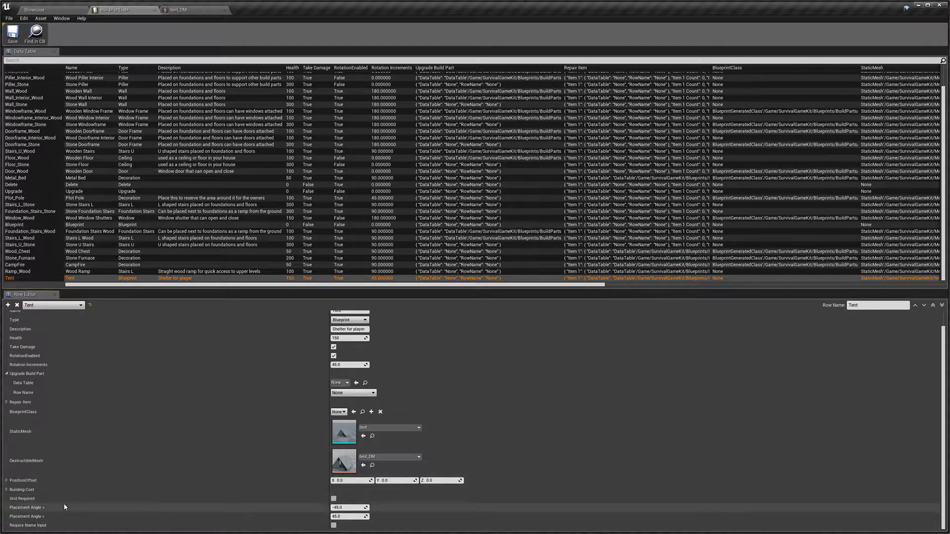
pyautogui.moveTo(44, 516)
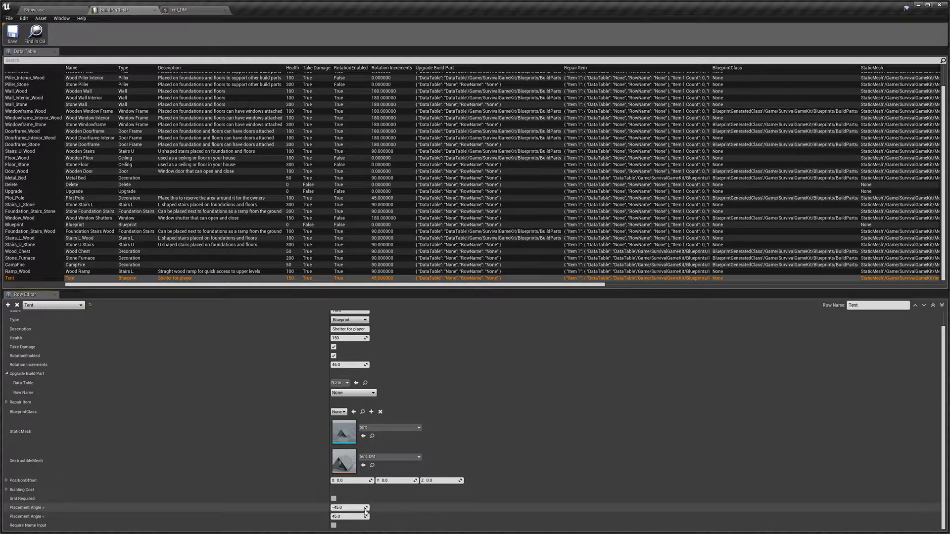
pyautogui.moveTo(376, 523)
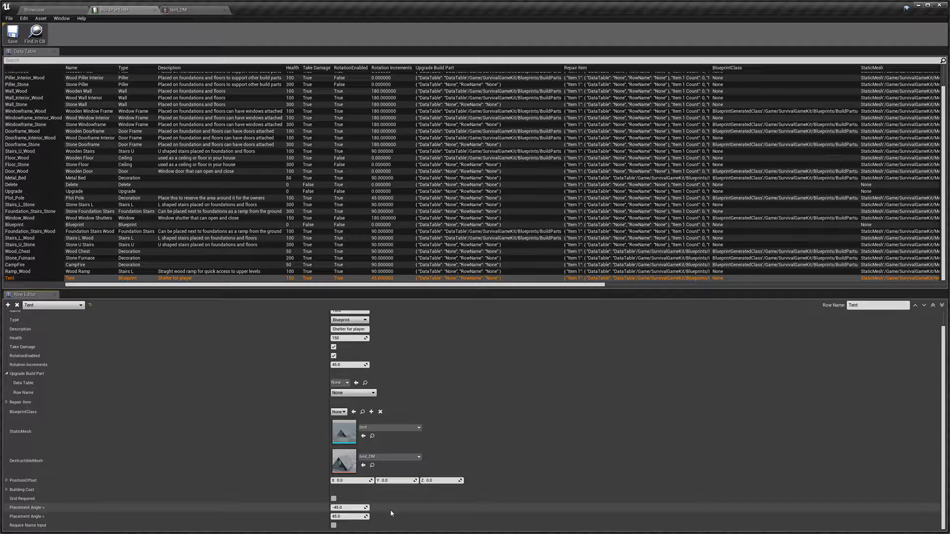
pyautogui.moveTo(230, 514)
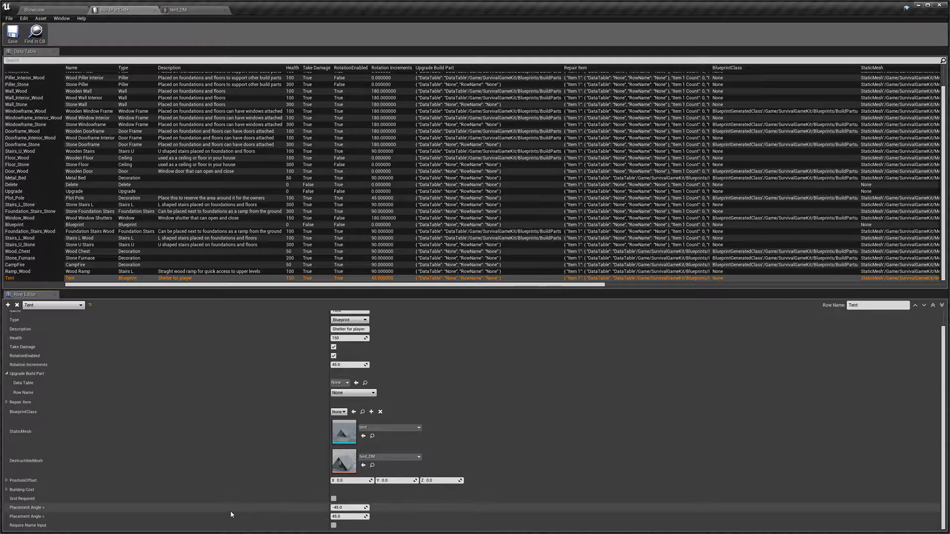
pyautogui.moveTo(334, 525)
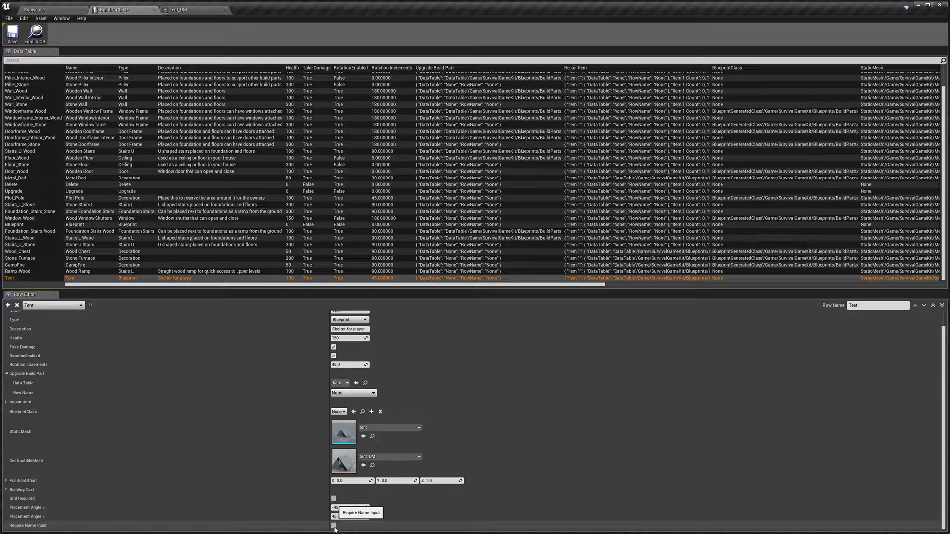
pyautogui.moveTo(115, 526)
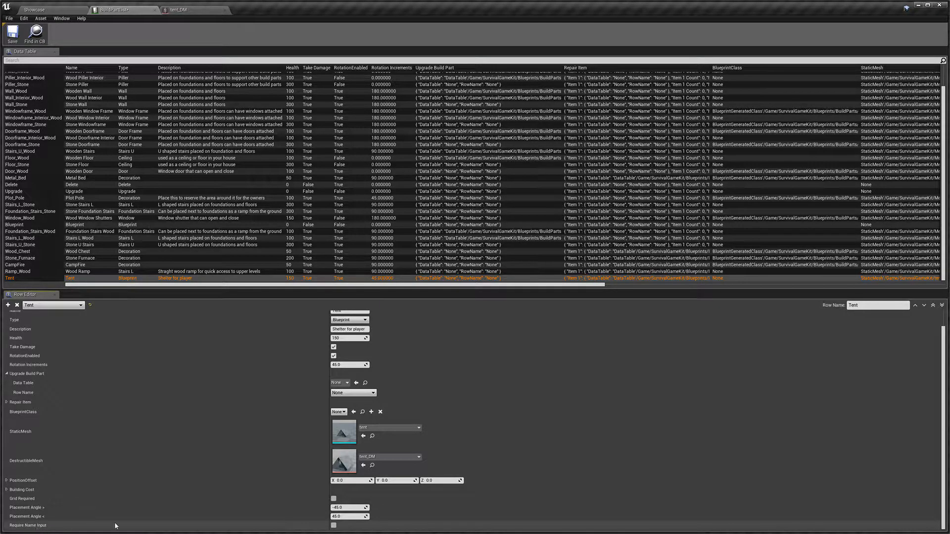
pyautogui.moveTo(324, 525)
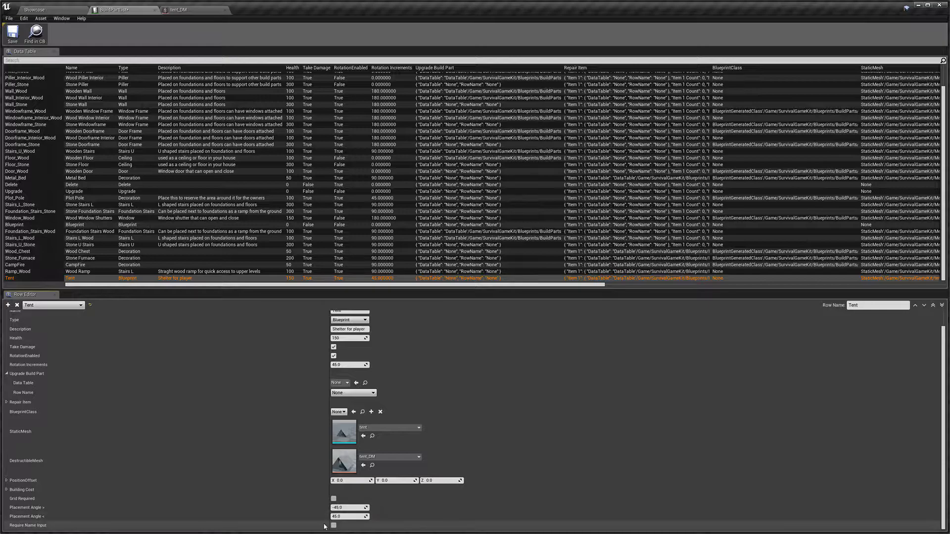
pyautogui.moveTo(303, 485)
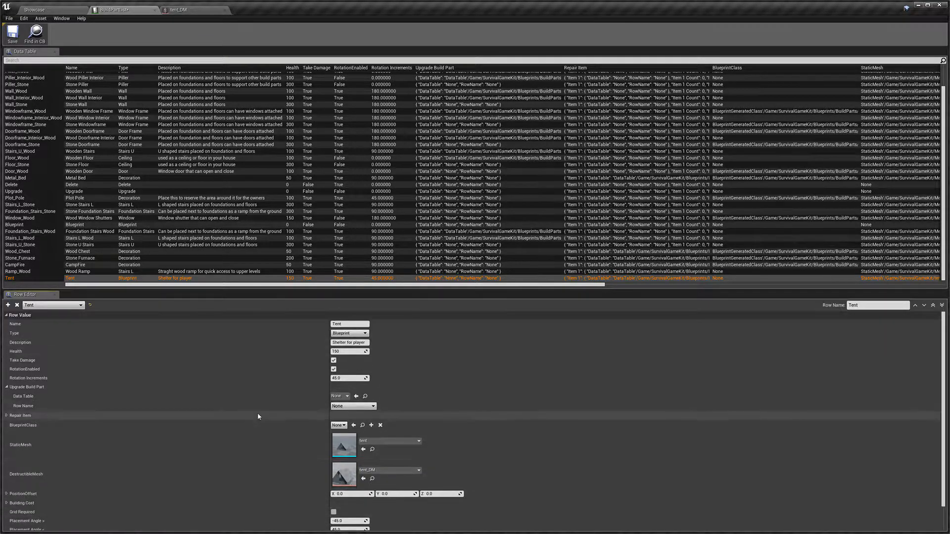
pyautogui.moveTo(205, 418)
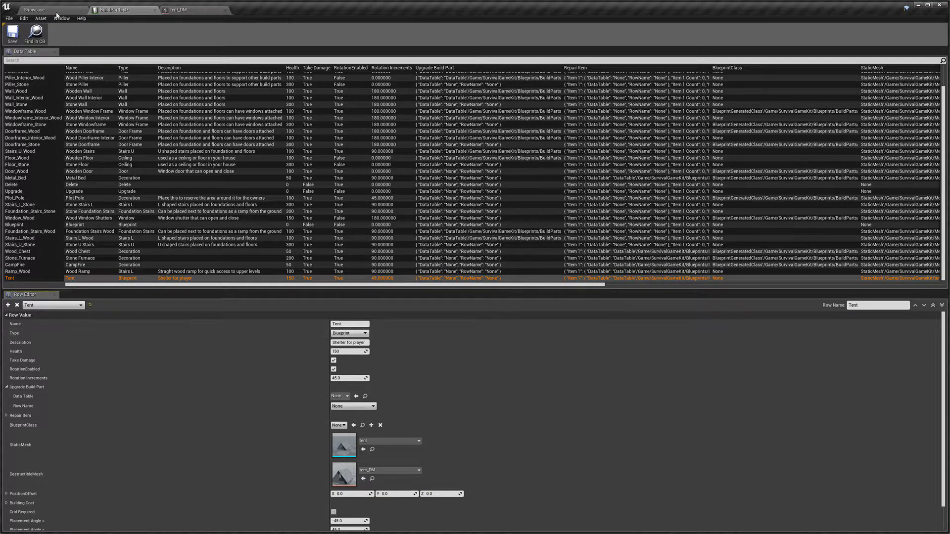
# - In the ItemList table, add a new row named Tent
pyautogui.click(35, 10)
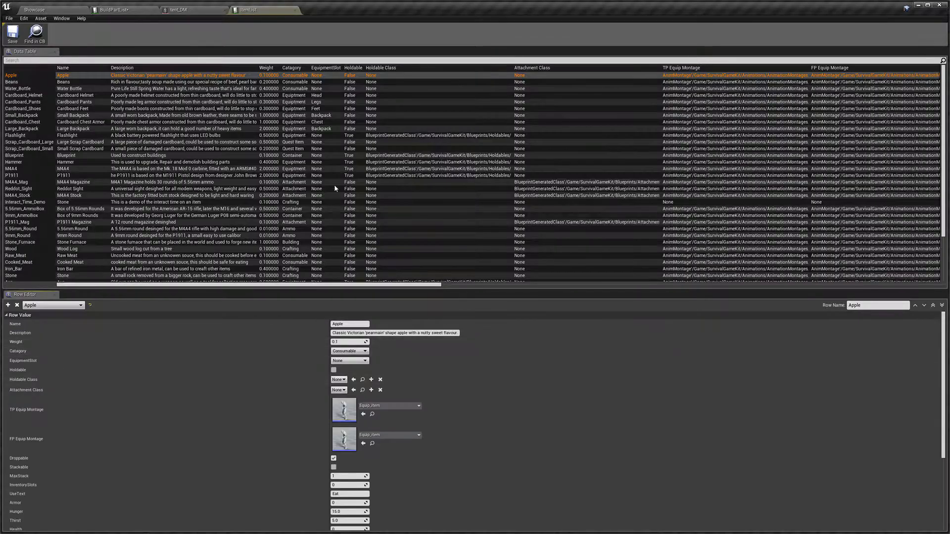
pyautogui.moveTo(7, 305)
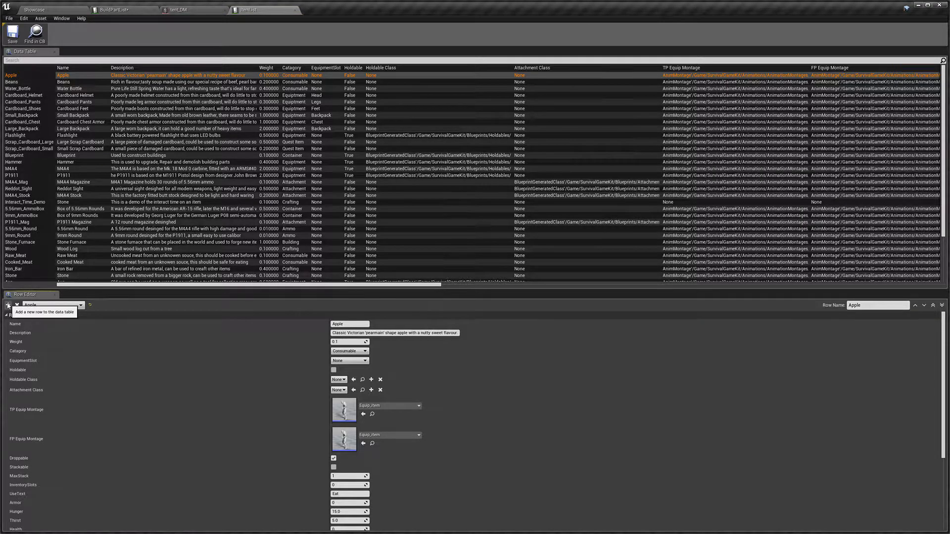
pyautogui.click(8, 305)
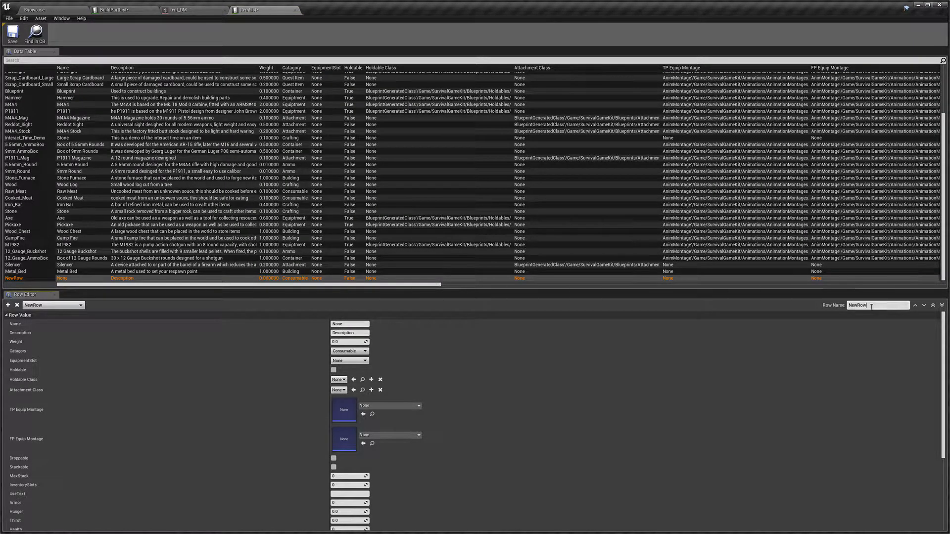
pyautogui.write('Te')
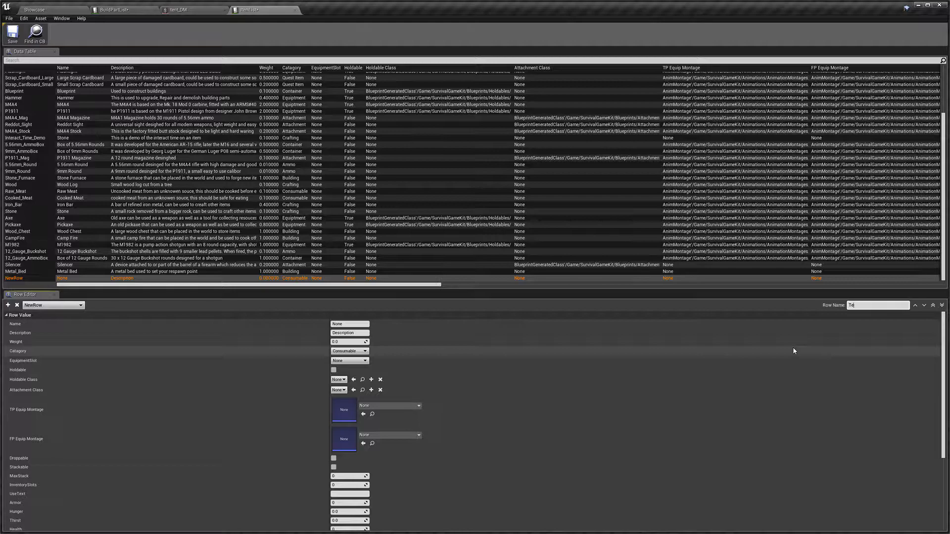
pyautogui.write('Tent')
pyautogui.click(351, 333)
pyautogui.write('Shelter for the player')
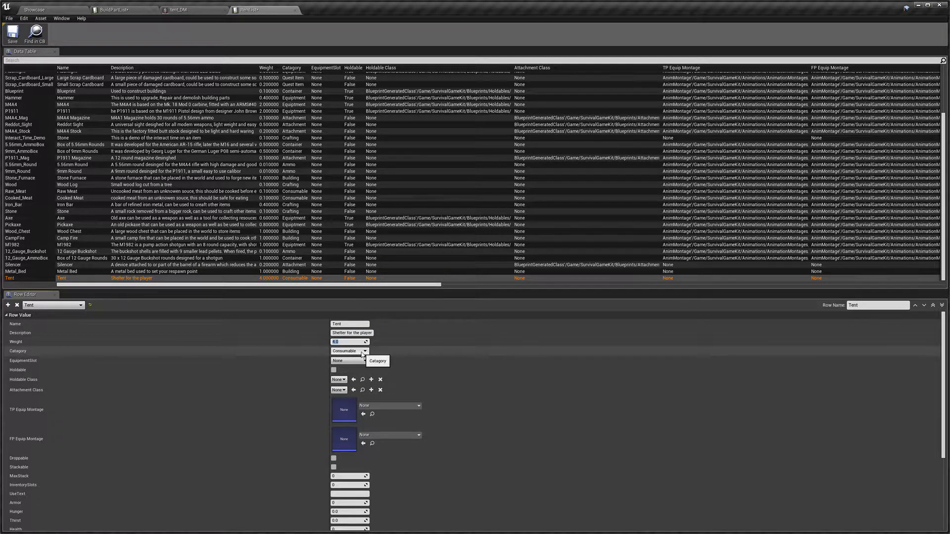
# - Put the Tent item in the Building category and mark it droppable
pyautogui.click(348, 351)
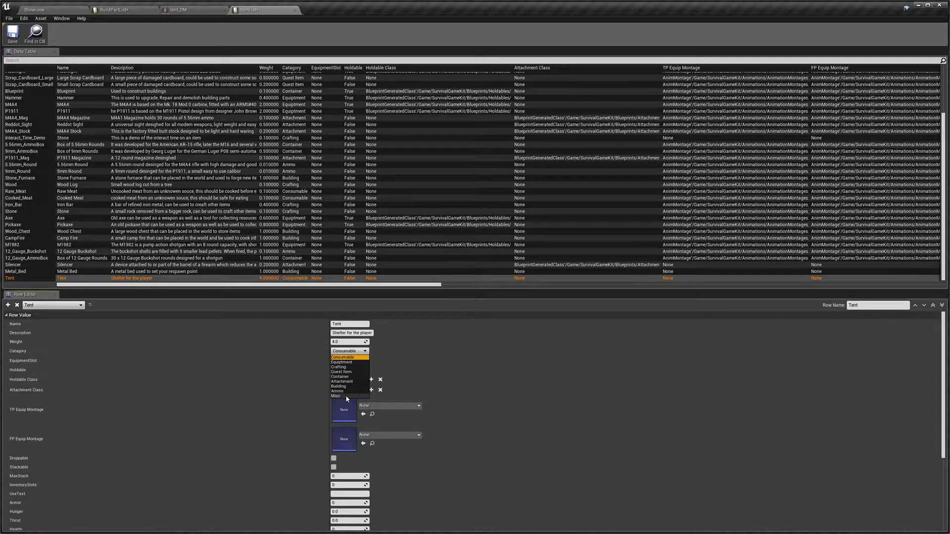
pyautogui.moveTo(346, 386)
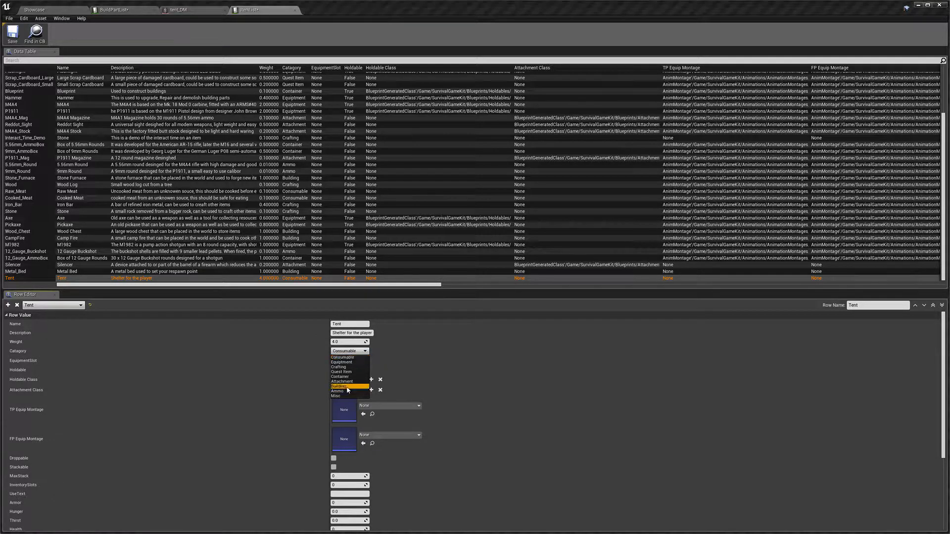
pyautogui.click(341, 386)
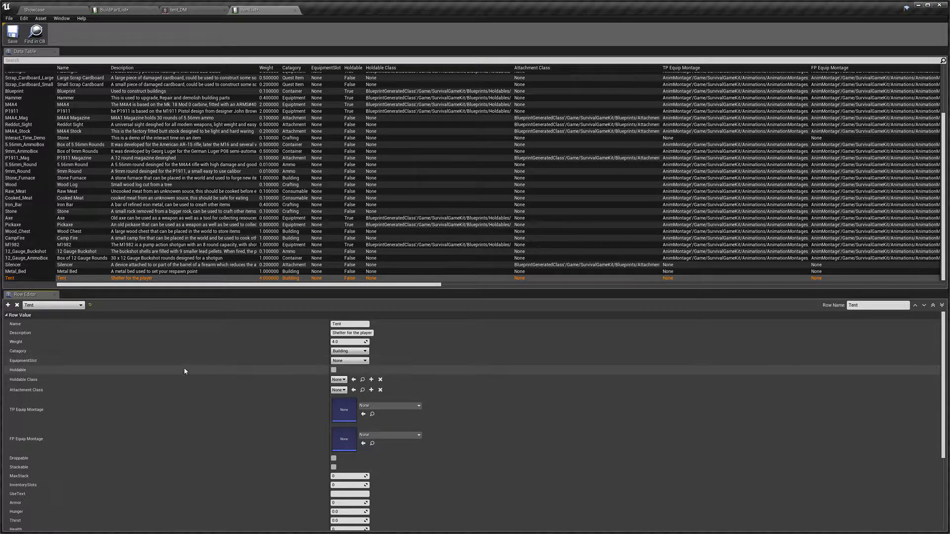
pyautogui.moveTo(288, 381)
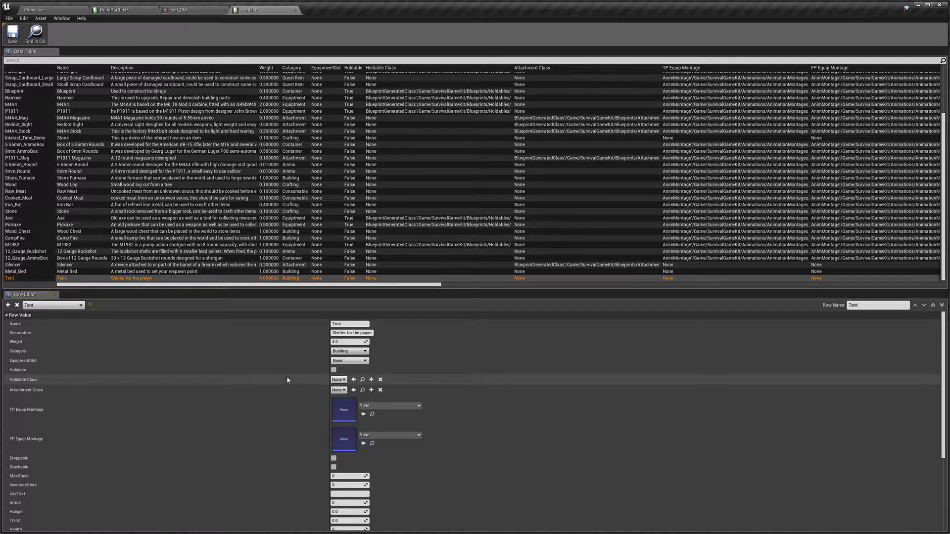
pyautogui.moveTo(295, 384)
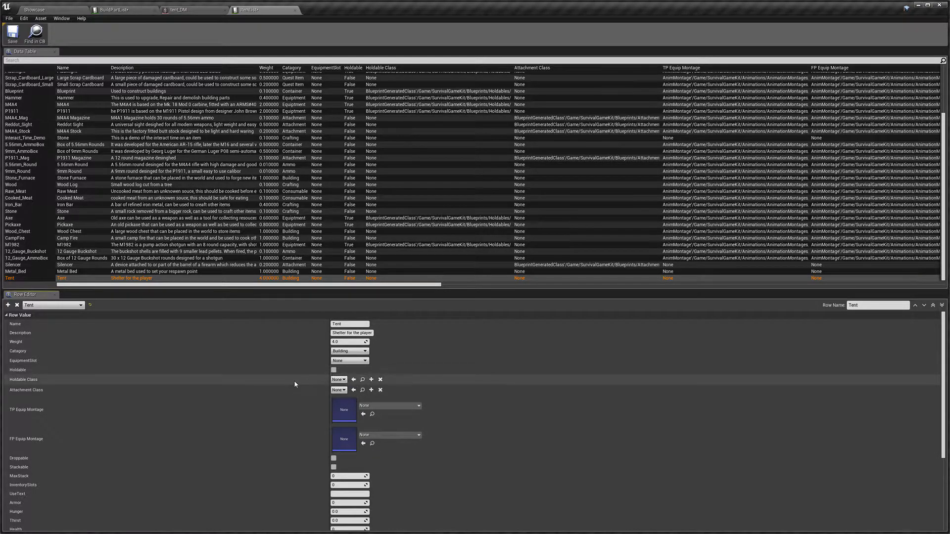
pyautogui.moveTo(261, 396)
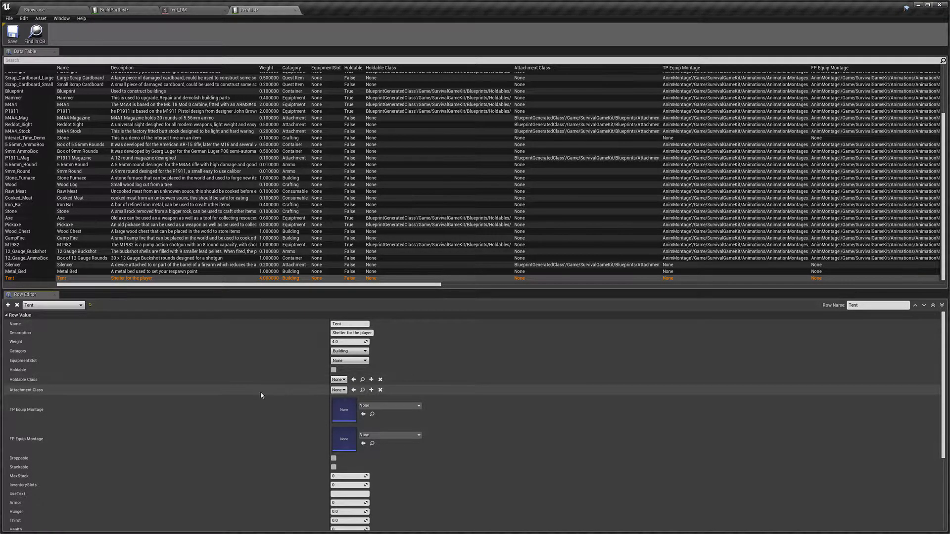
pyautogui.scroll(-3)
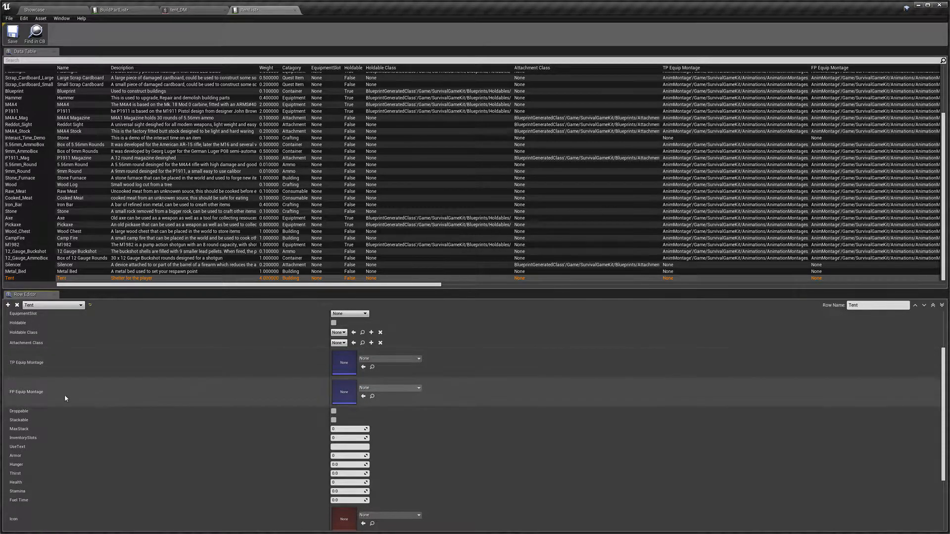
pyautogui.moveTo(243, 416)
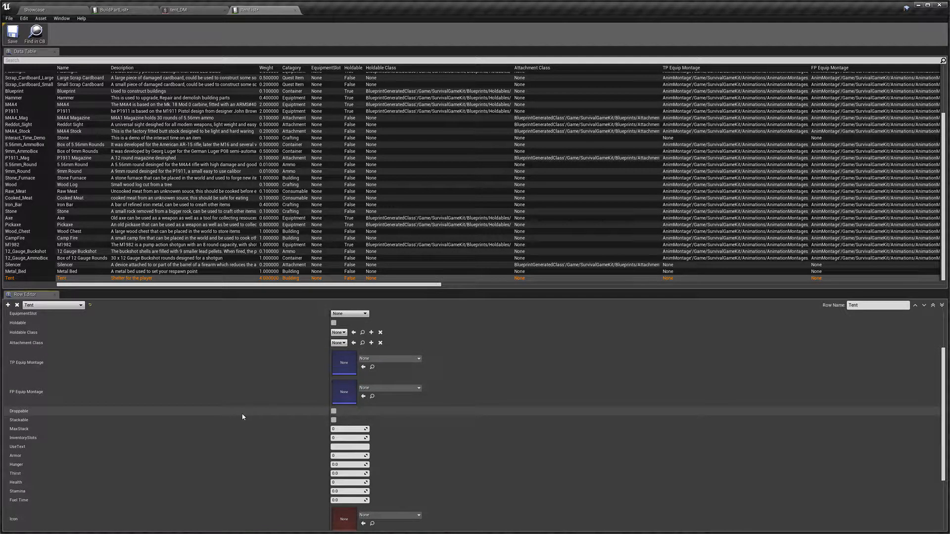
pyautogui.click(332, 420)
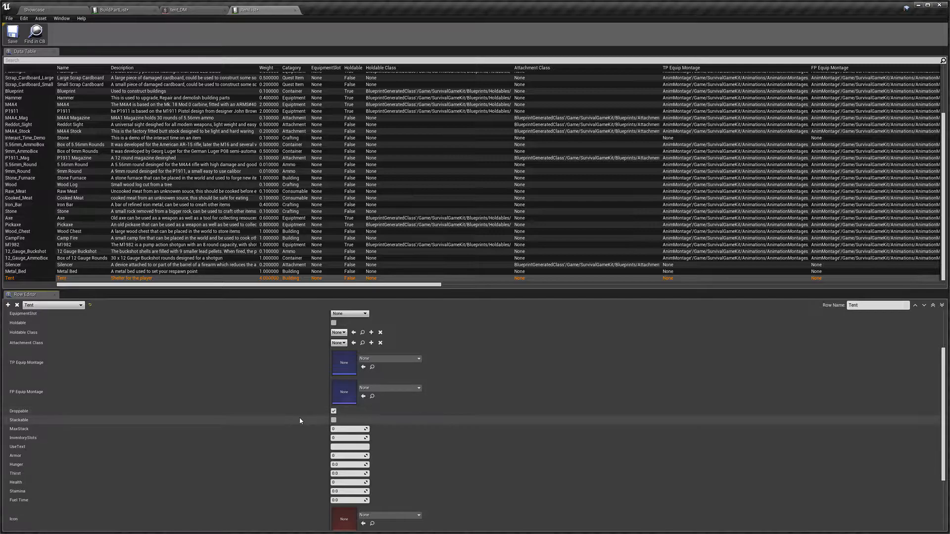
pyautogui.moveTo(350, 429)
pyautogui.write('Place')
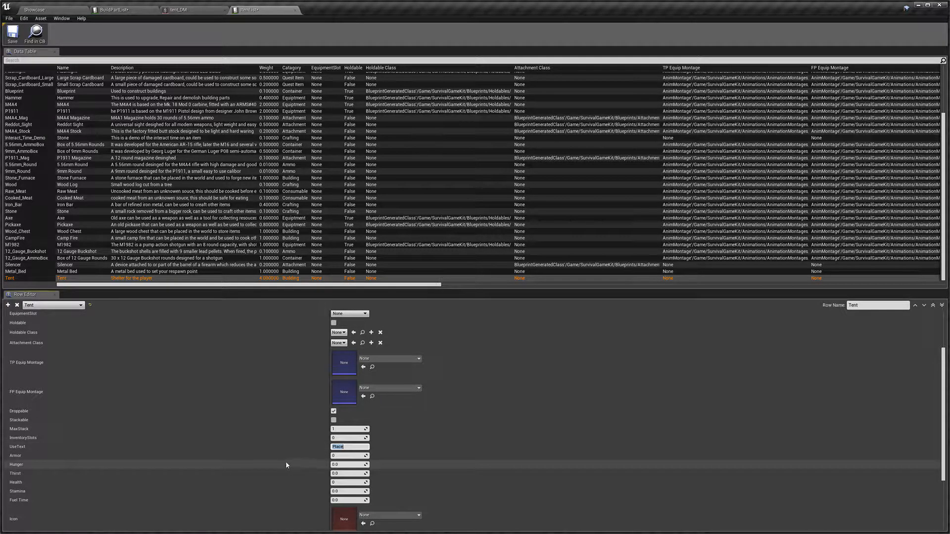
# - Set the Tent item's icon to Key_E_Icon and its world mesh to SM_Loot_Bag_01
pyautogui.scroll(-3)
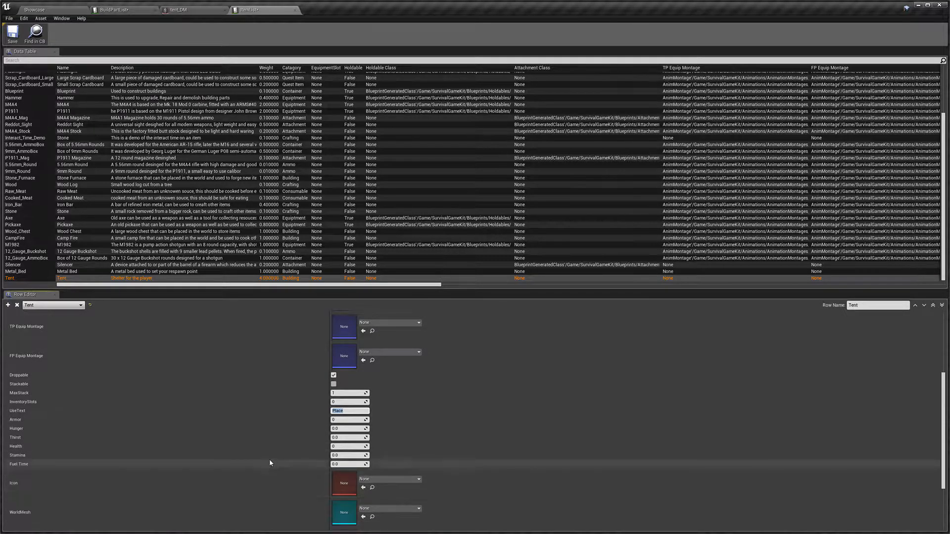
pyautogui.scroll(-3)
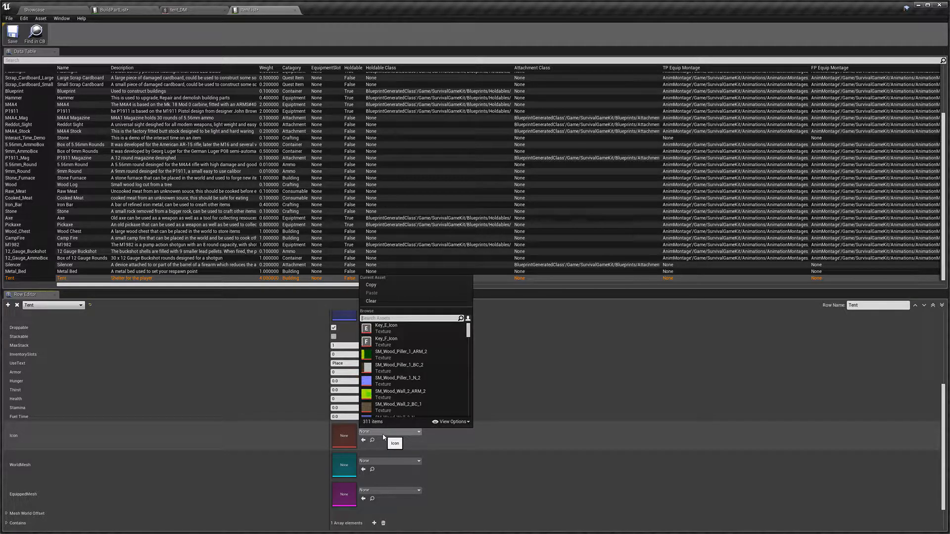
pyautogui.moveTo(396, 379)
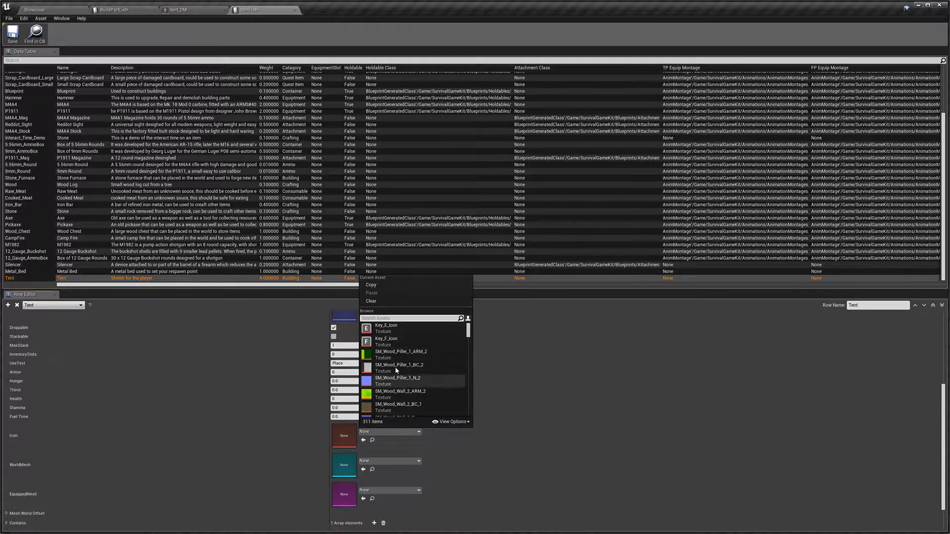
pyautogui.click(385, 325)
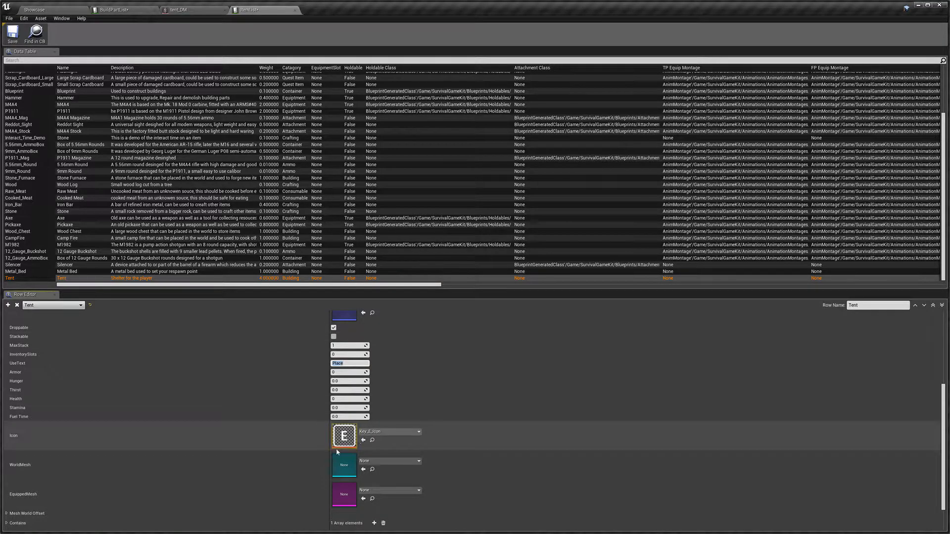
pyautogui.scroll(-3)
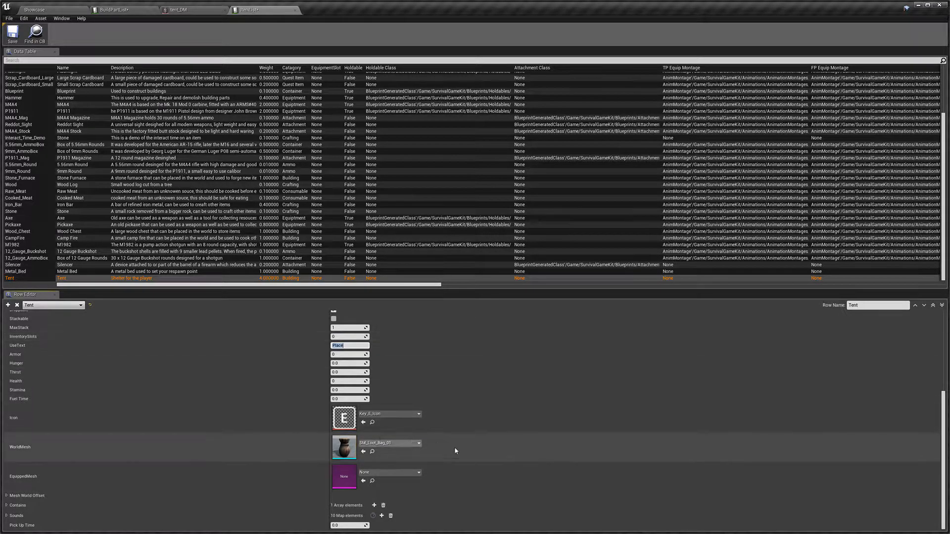
pyautogui.moveTo(270, 479)
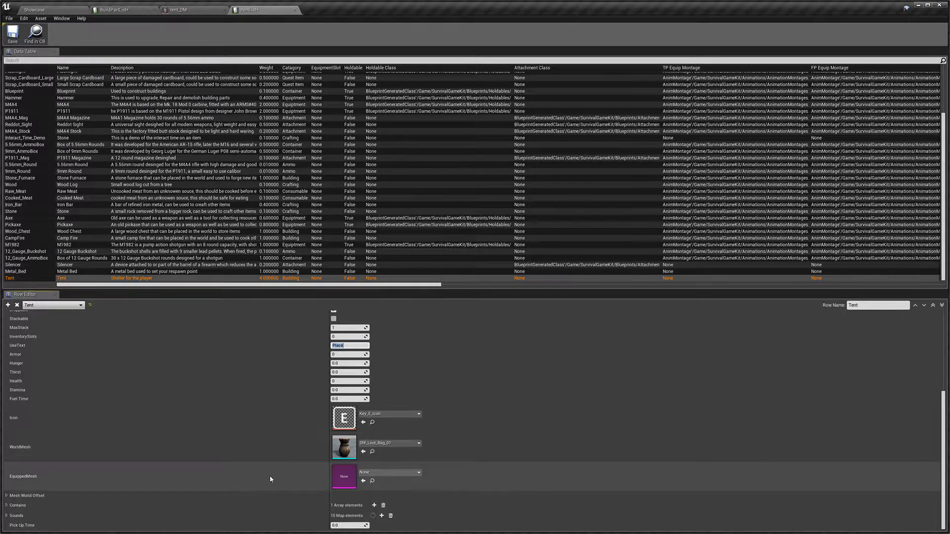
pyautogui.moveTo(109, 495)
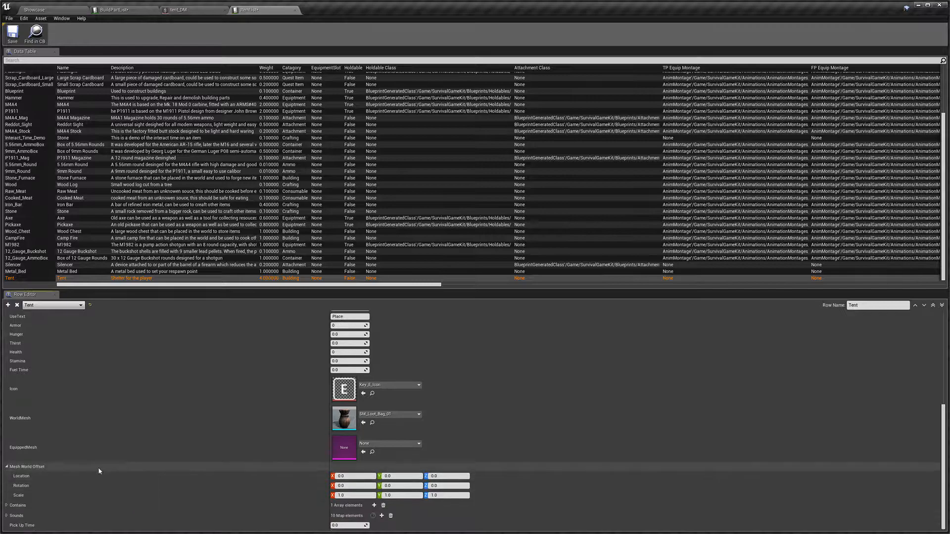
pyautogui.moveTo(318, 483)
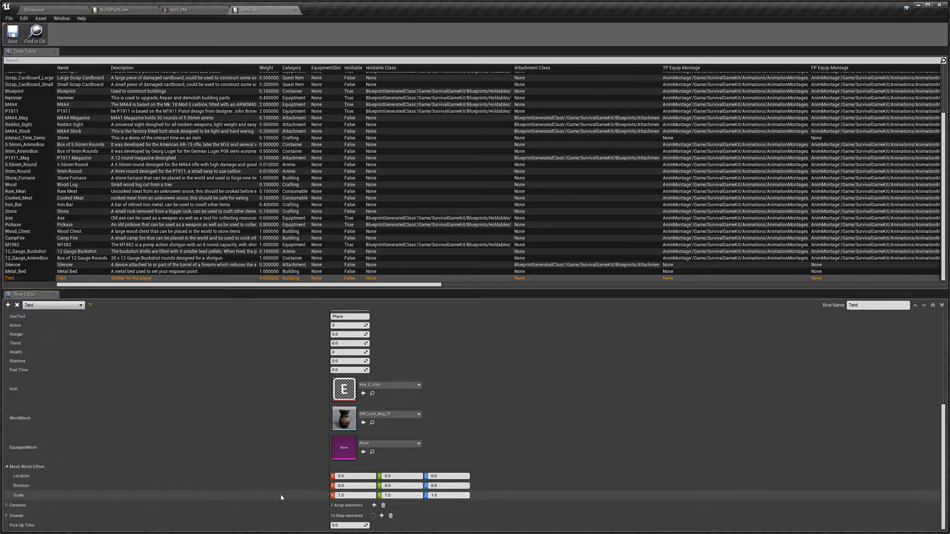
pyautogui.moveTo(119, 513)
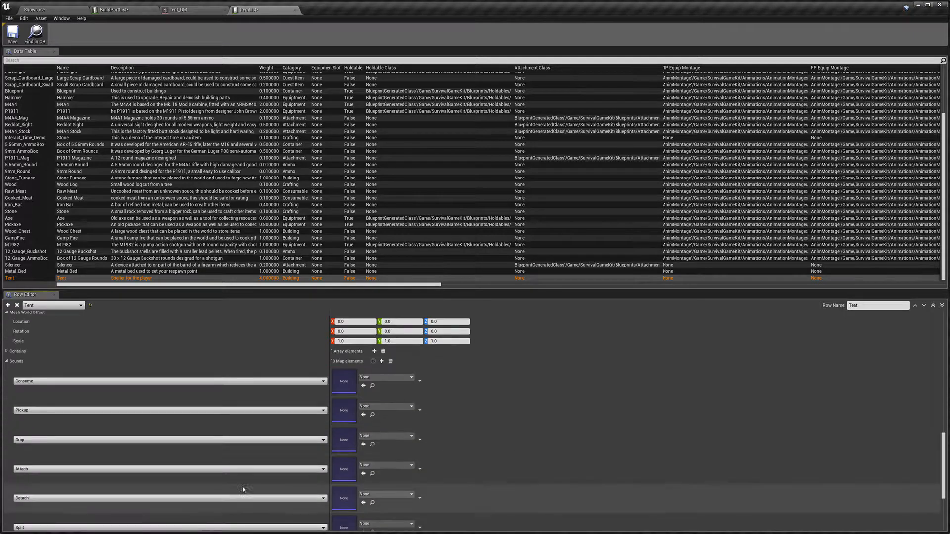
pyautogui.scroll(-3)
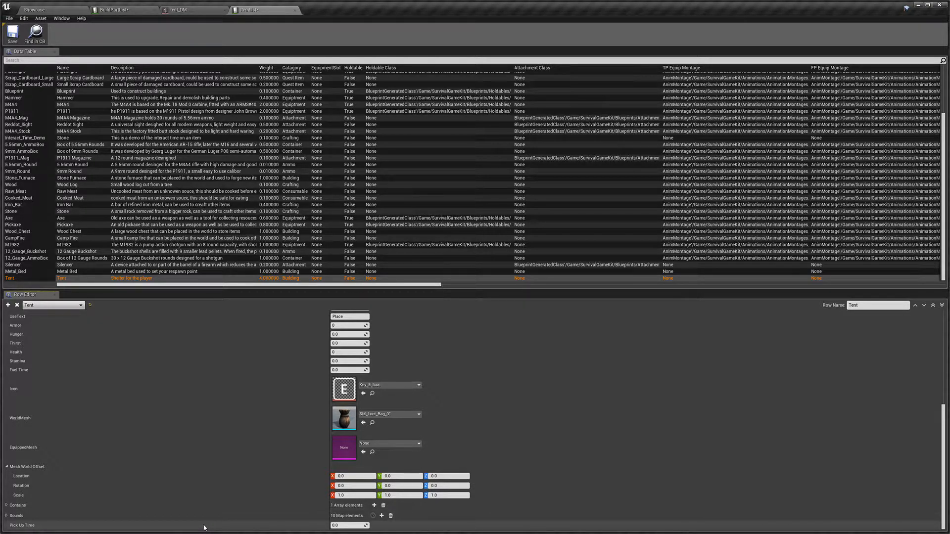
pyautogui.moveTo(276, 527)
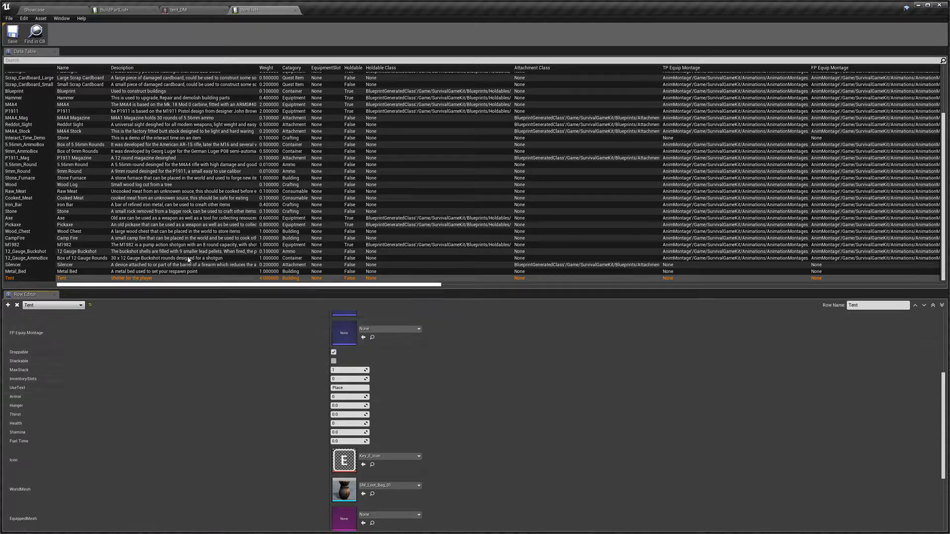
pyautogui.moveTo(12, 31)
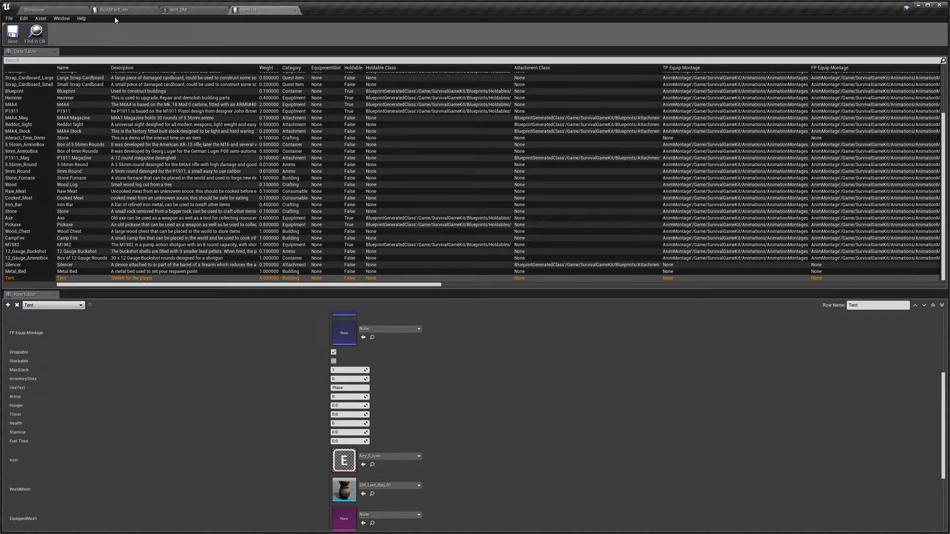
# - Set the Tent row's Building Cost Item 1 to the ItemList Tent row, count 1
pyautogui.click(125, 9)
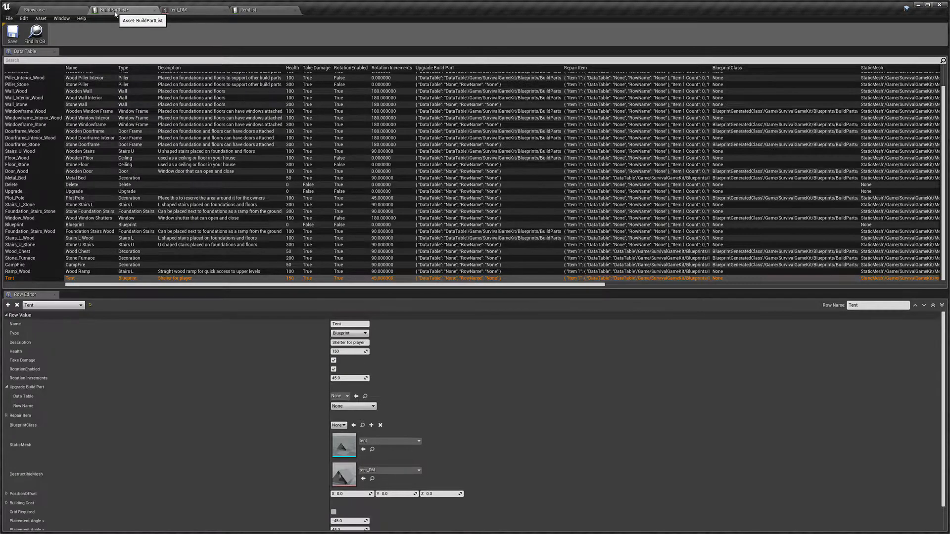
pyautogui.moveTo(216, 368)
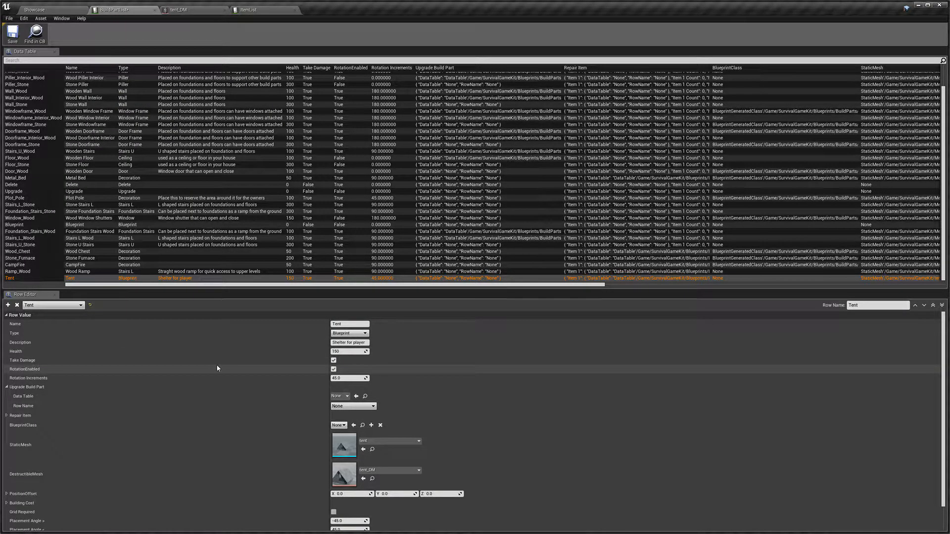
pyautogui.scroll(-3)
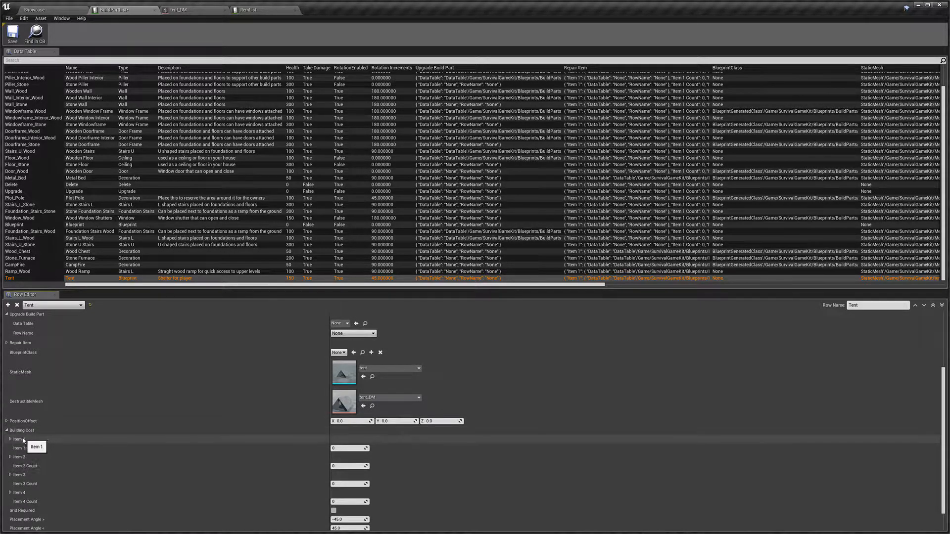
pyautogui.click(10, 439)
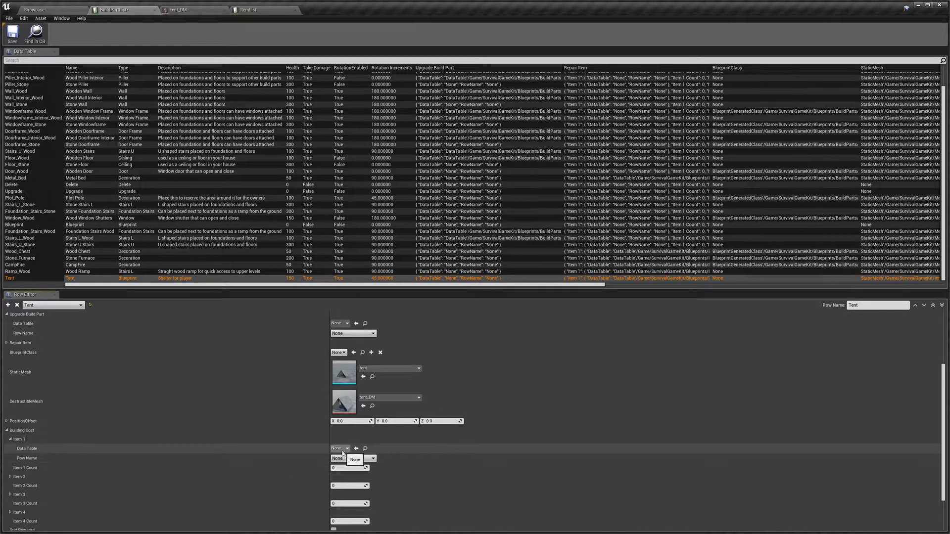
pyautogui.click(339, 448)
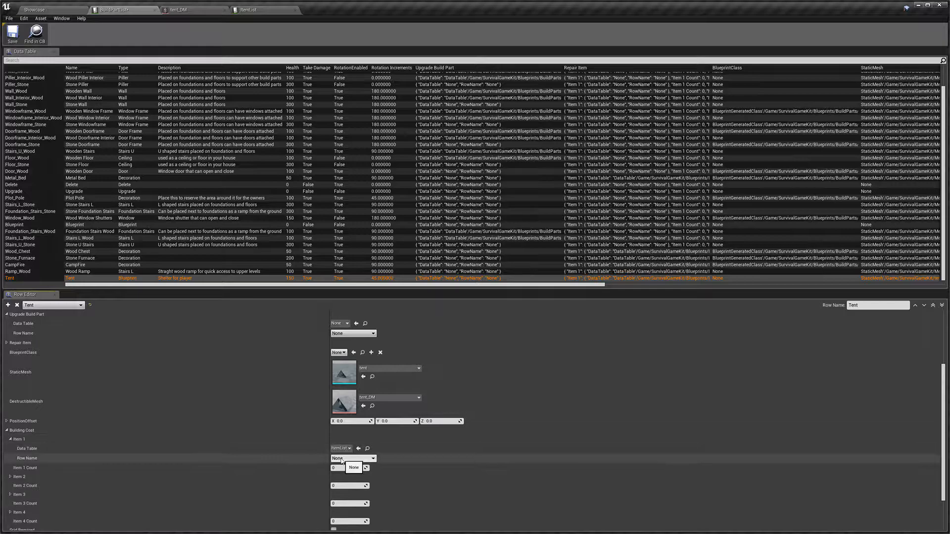
pyautogui.click(351, 458)
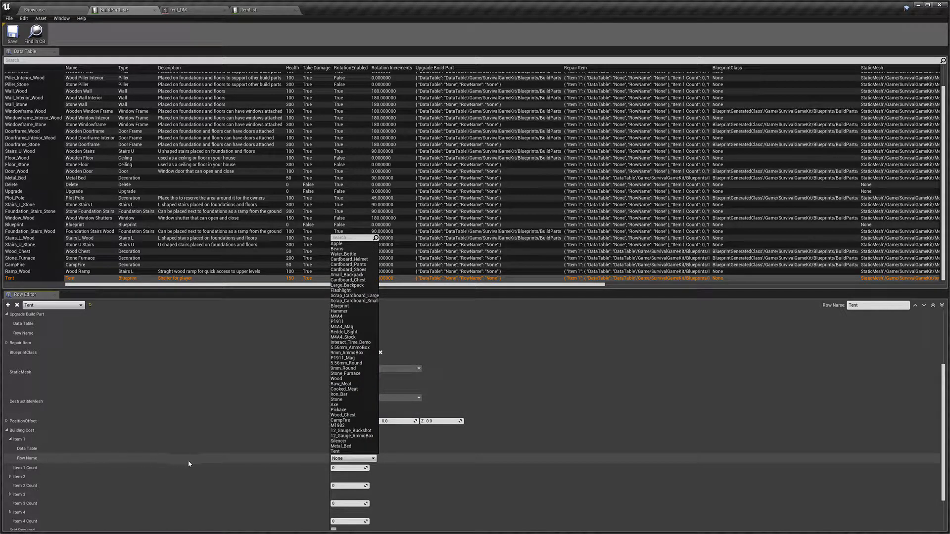
pyautogui.click(334, 451)
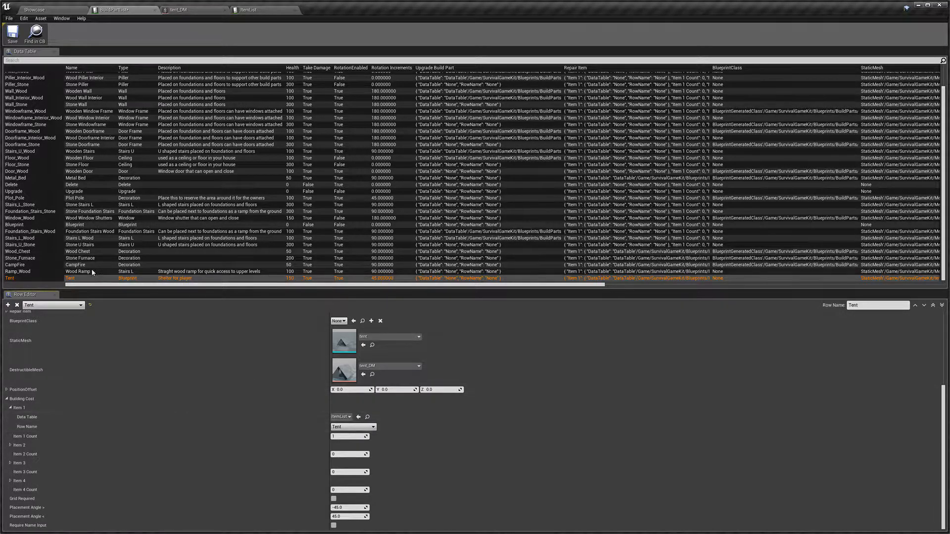
pyautogui.click(33, 9)
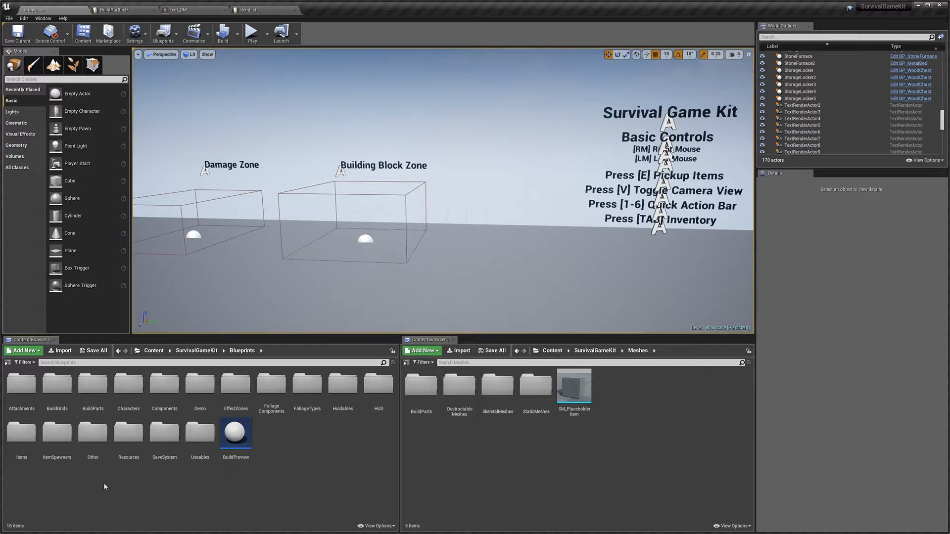
# - In Blueprints > BuildParts, review the master build parts and create the BP_TentBuildPart Blueprint Class
pyautogui.doubleClick(92, 385)
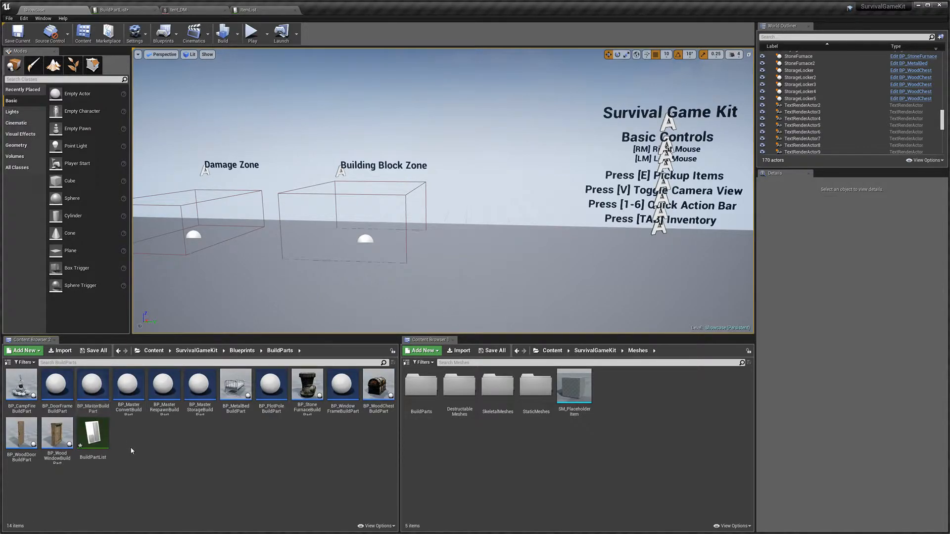
pyautogui.moveTo(92, 433)
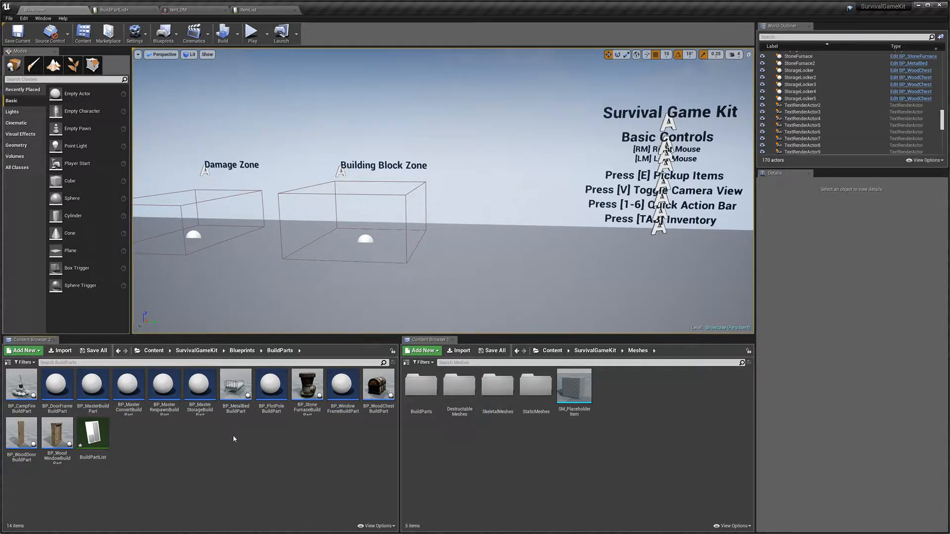
pyautogui.moveTo(264, 432)
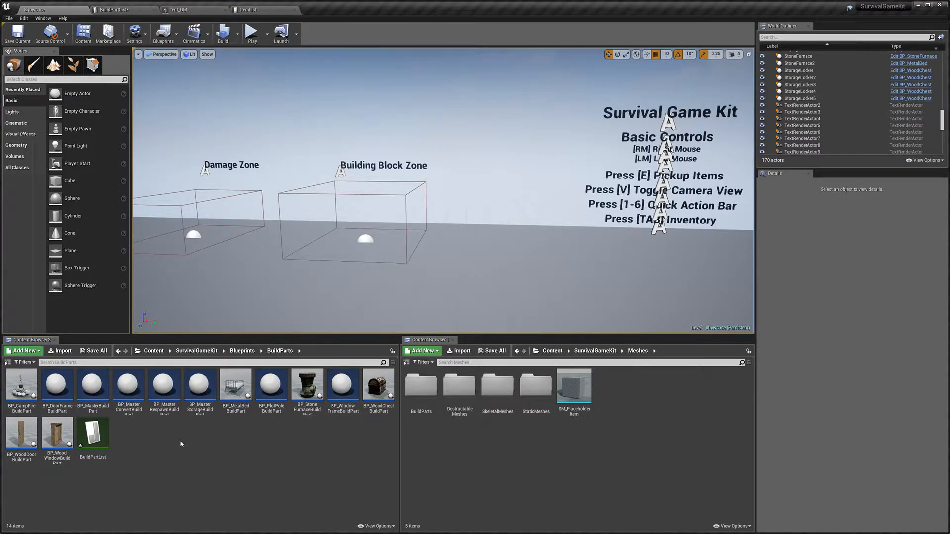
pyautogui.moveTo(171, 429)
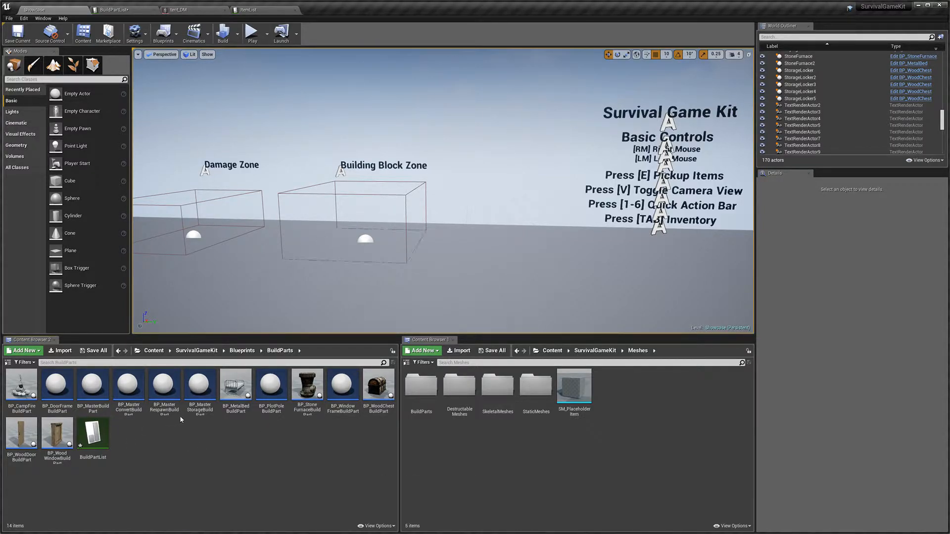
pyautogui.moveTo(199, 385)
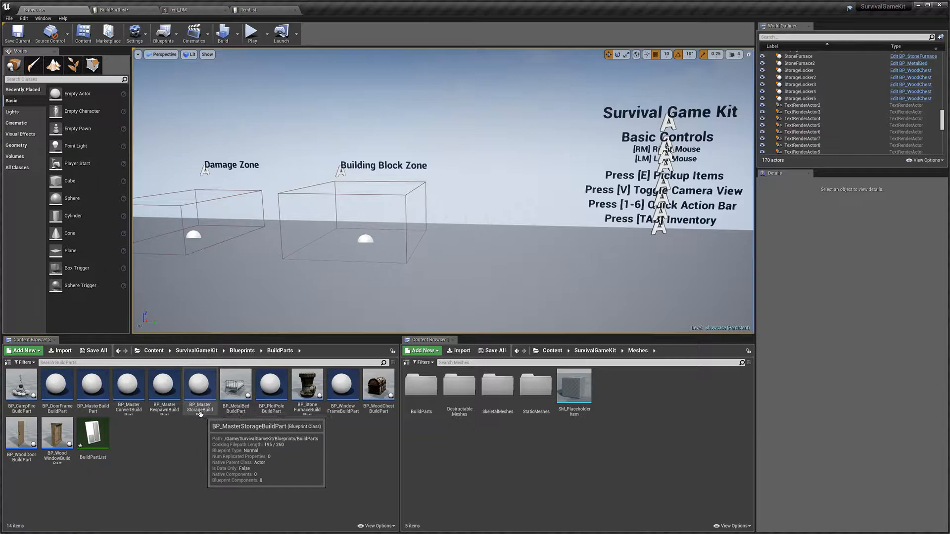
pyautogui.moveTo(196, 416)
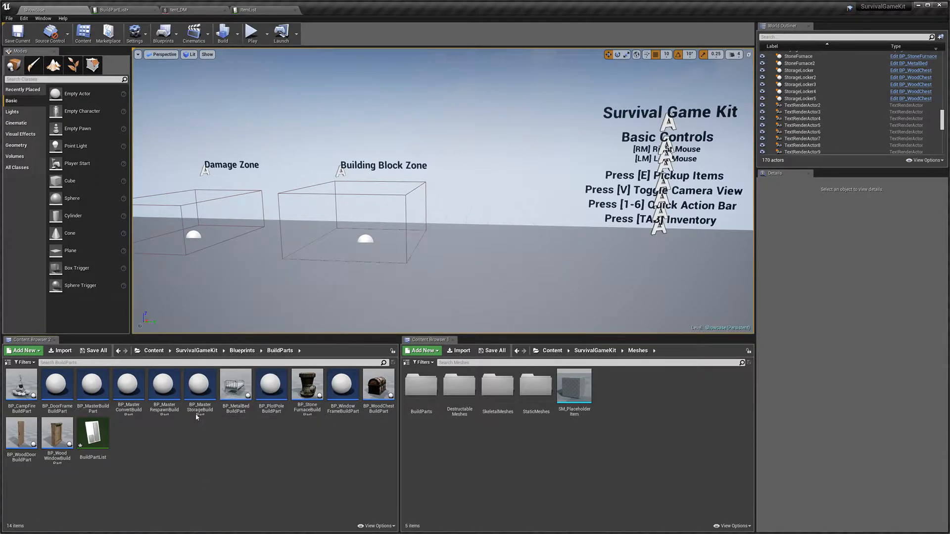
pyautogui.click(200, 384)
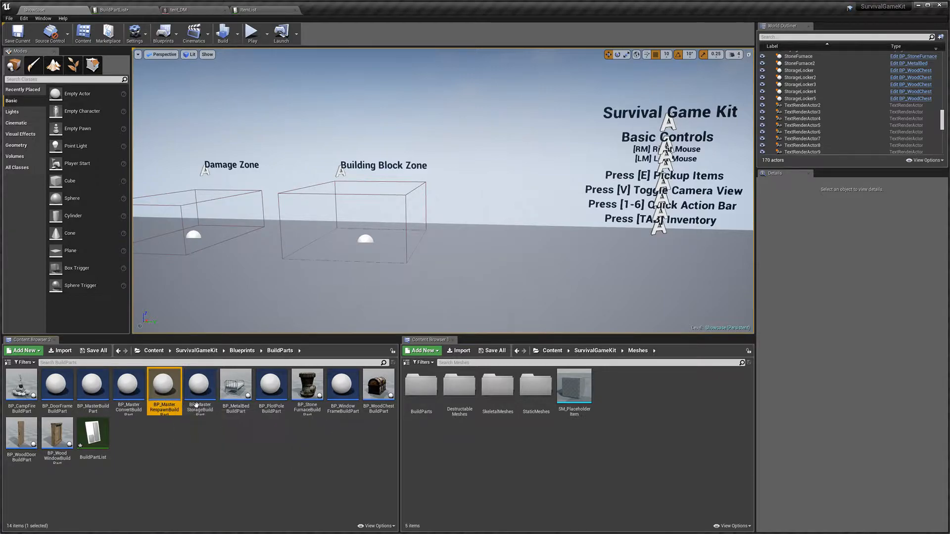
pyautogui.click(128, 383)
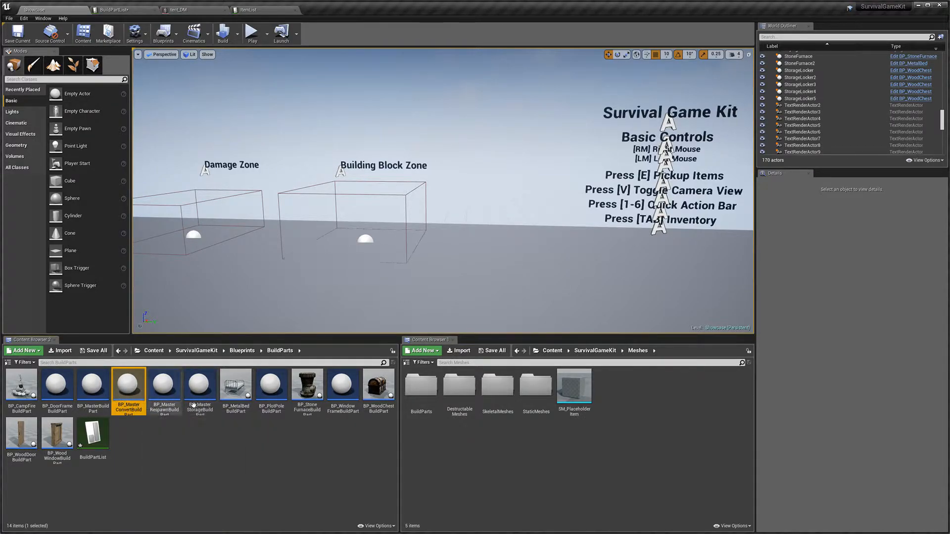
pyautogui.moveTo(199, 390)
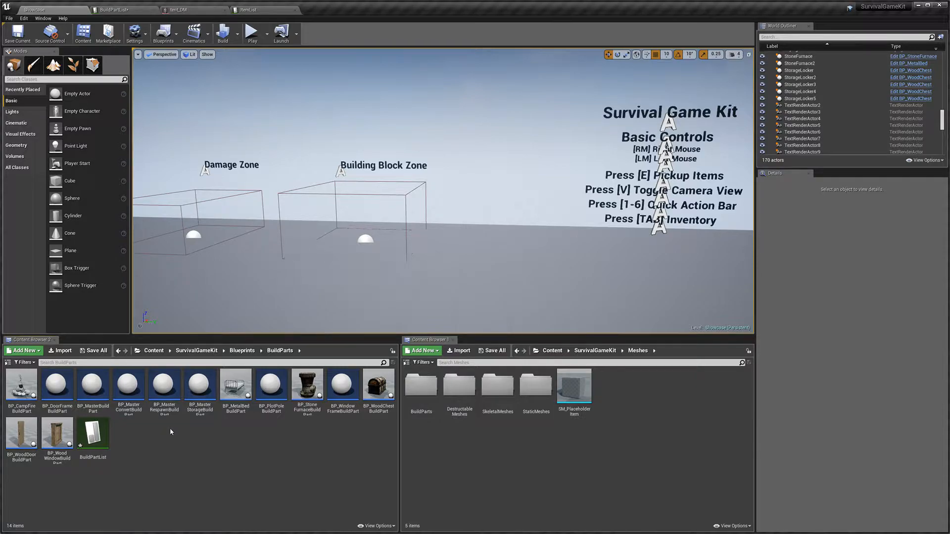
pyautogui.moveTo(378, 389)
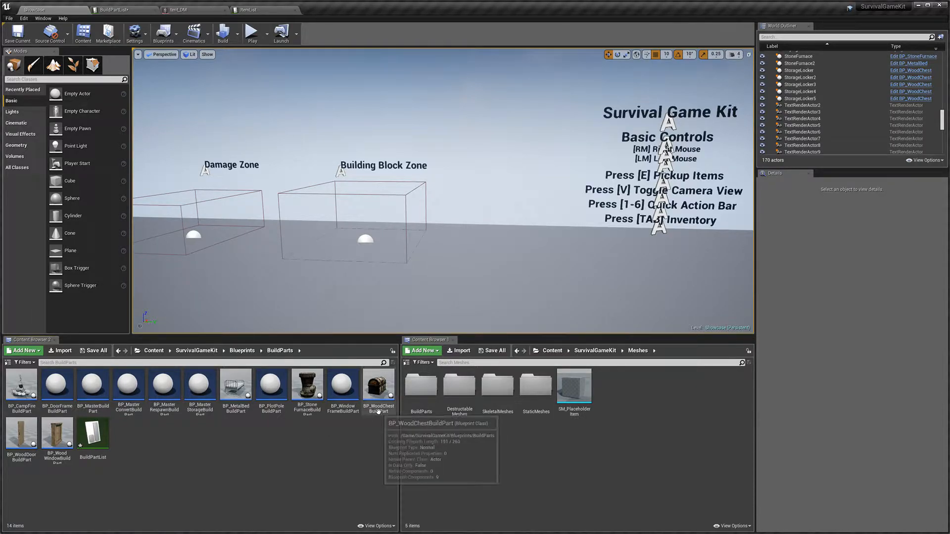
pyautogui.moveTo(381, 423)
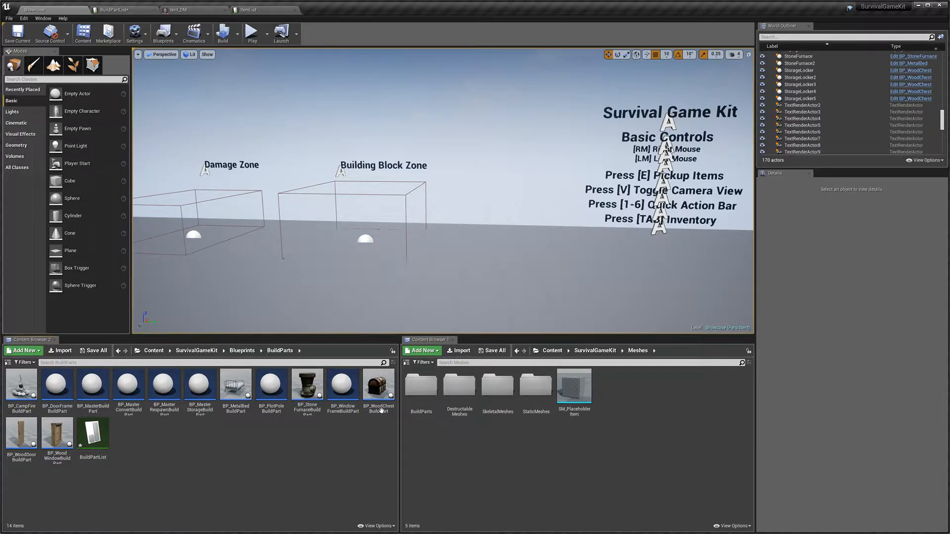
pyautogui.moveTo(378, 388)
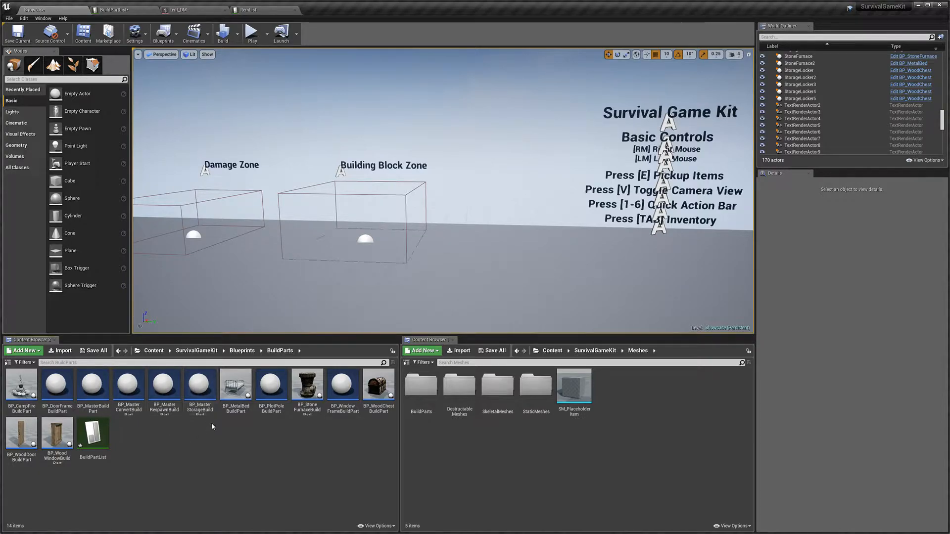
pyautogui.rightClick(199, 388)
pyautogui.write('_TentBuildPar')
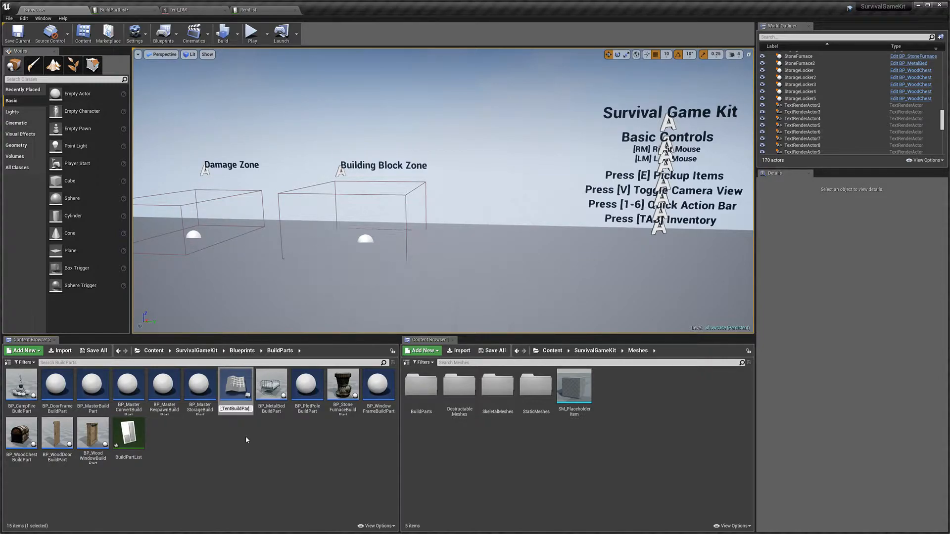
pyautogui.moveTo(343, 381)
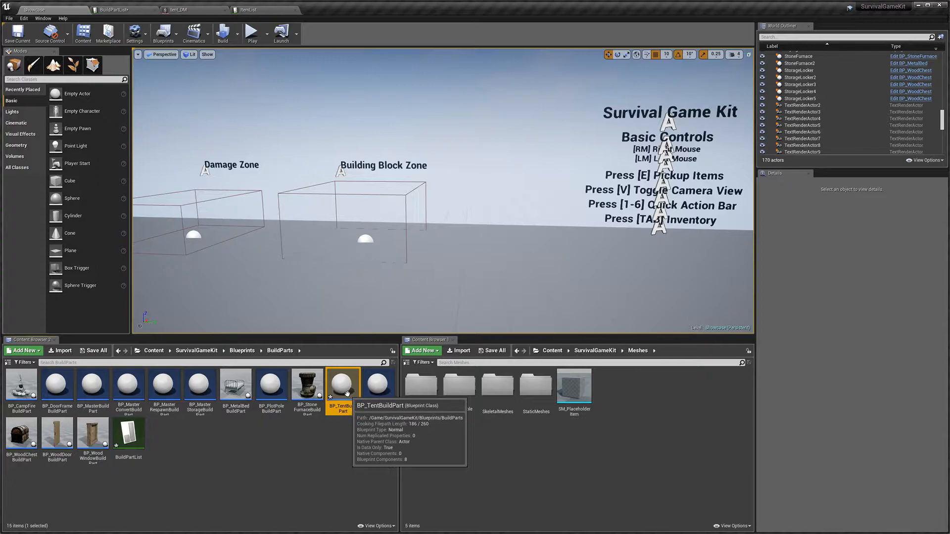
# - Open BP_TentBuildPart, add a Tent component, and assign it the Tent static mesh
pyautogui.doubleClick(343, 383)
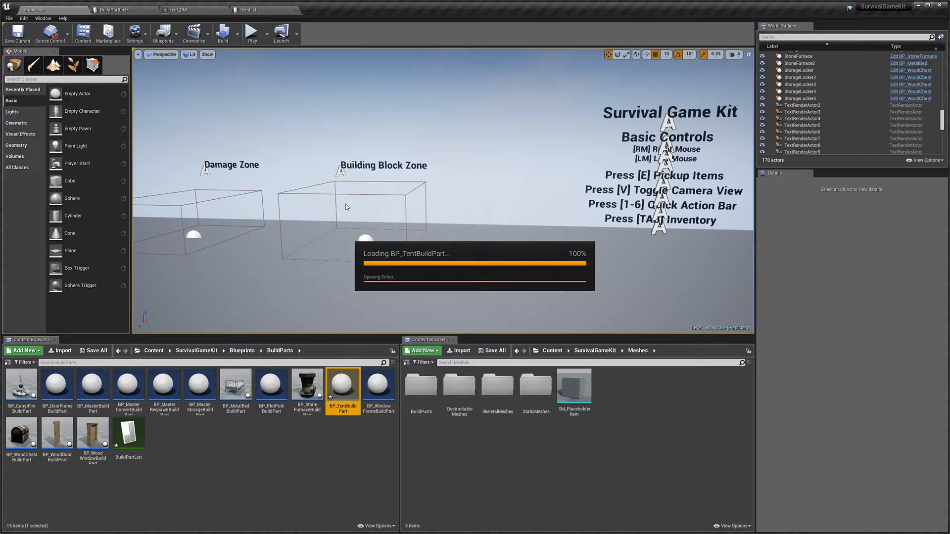
pyautogui.doubleClick(343, 383)
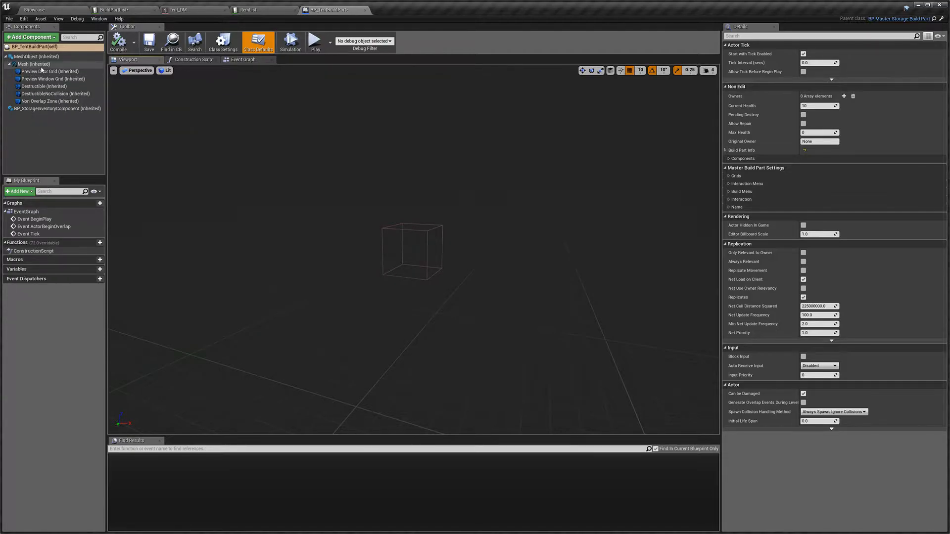
pyautogui.click(29, 64)
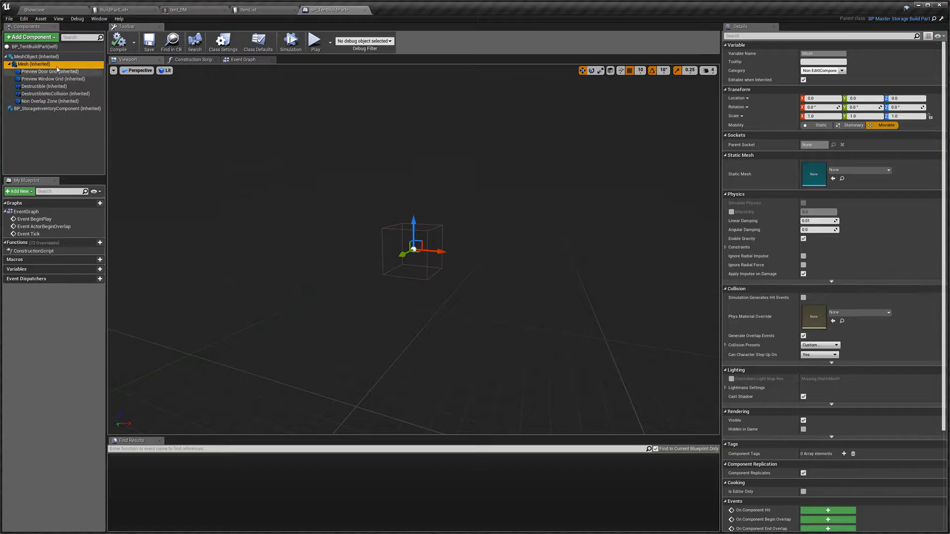
pyautogui.click(34, 8)
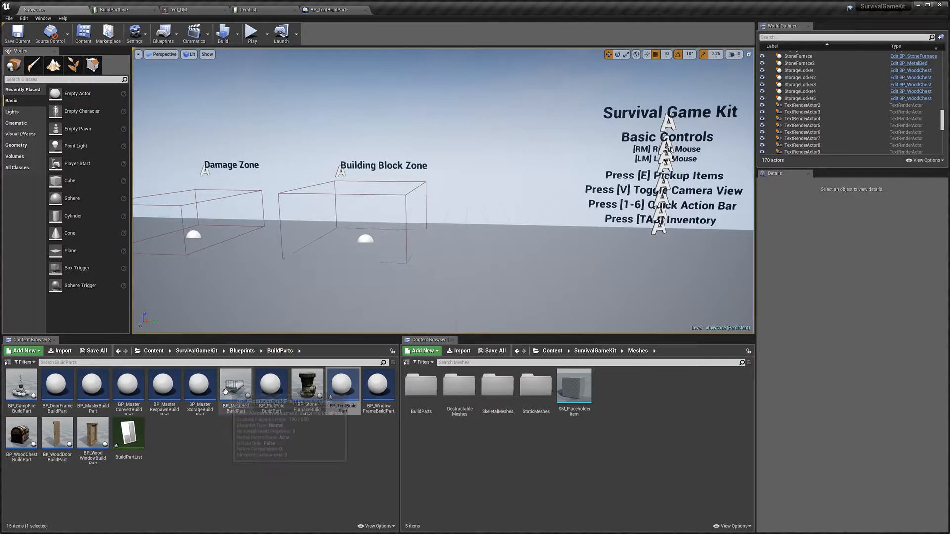
pyautogui.moveTo(235, 385)
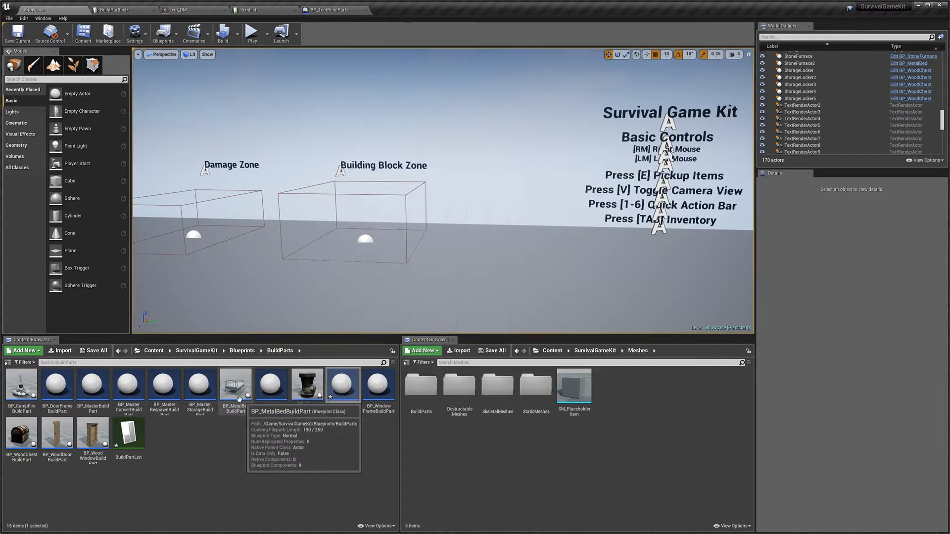
pyautogui.moveTo(342, 384)
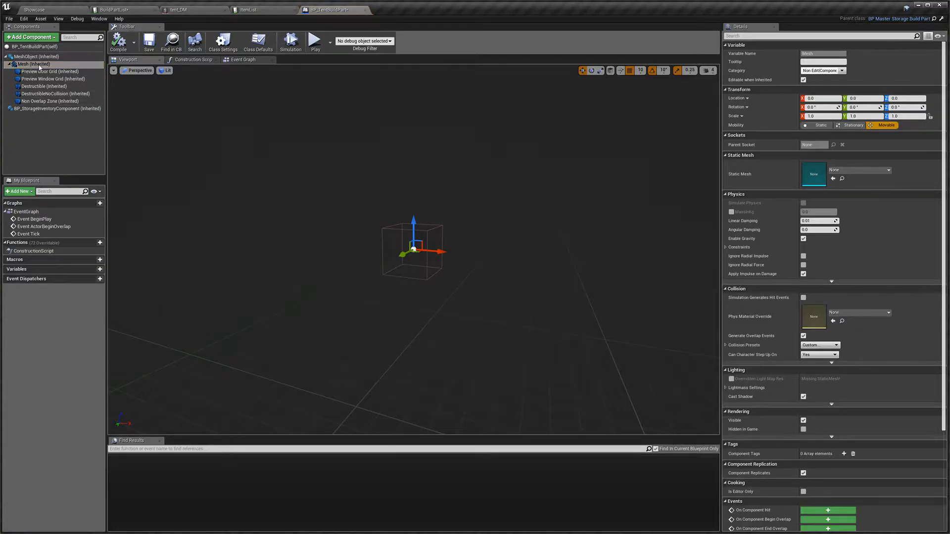
pyautogui.moveTo(30, 37)
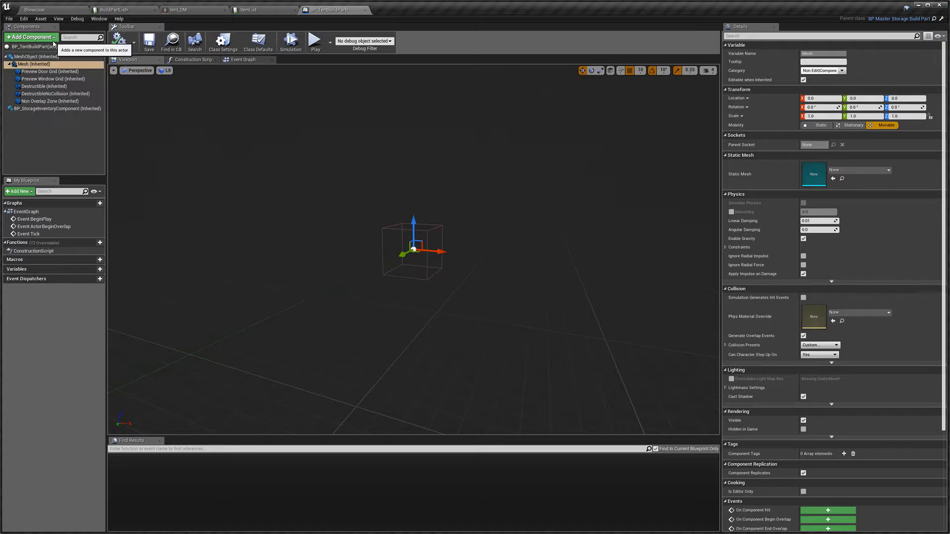
pyautogui.click(30, 37)
pyautogui.write('Tent')
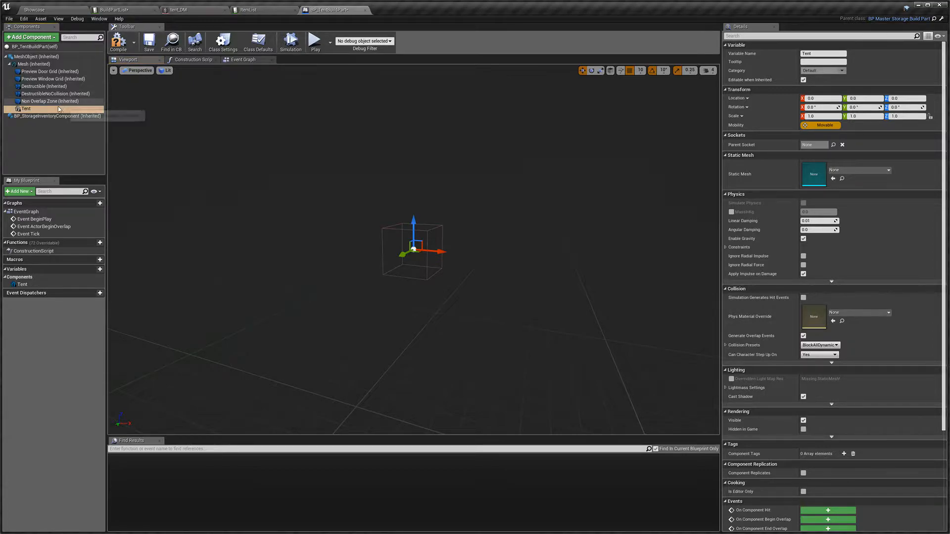
pyautogui.click(887, 170)
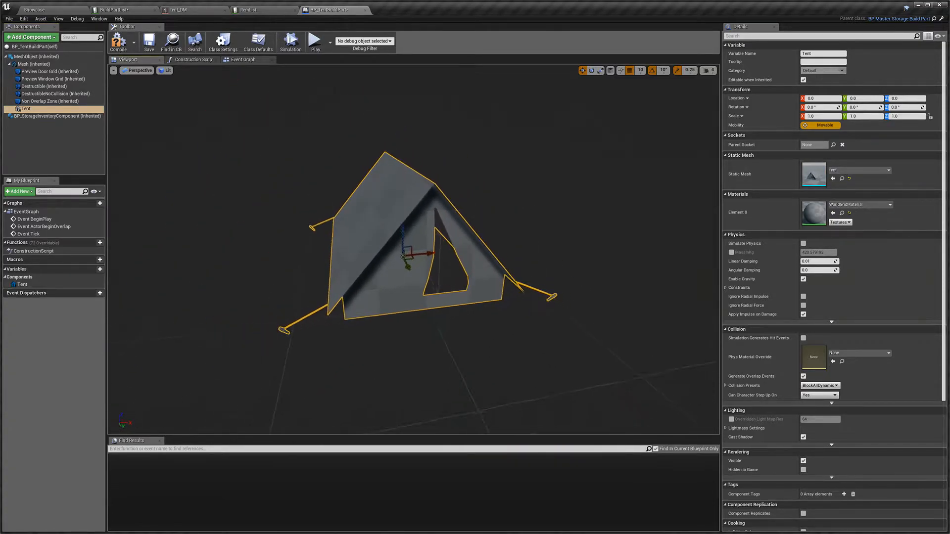
pyautogui.click(55, 101)
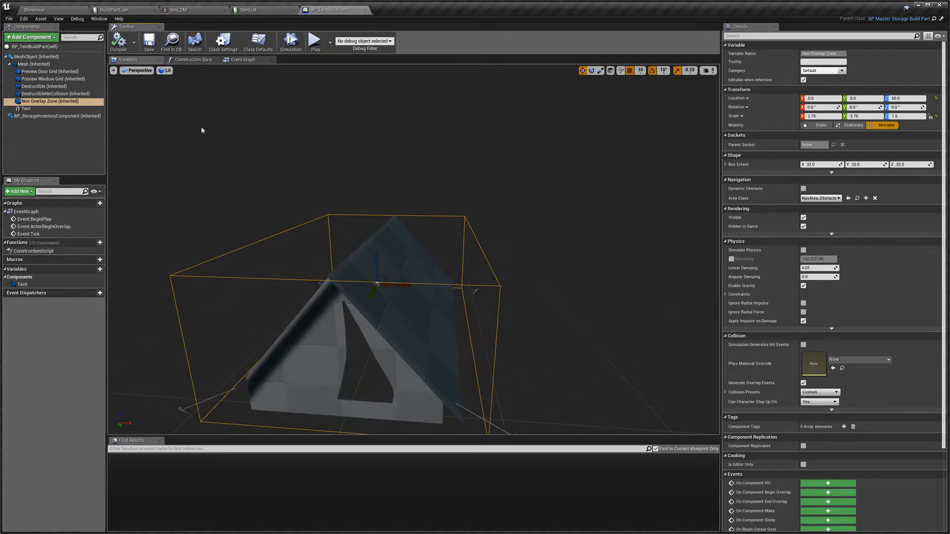
pyautogui.moveTo(57, 116)
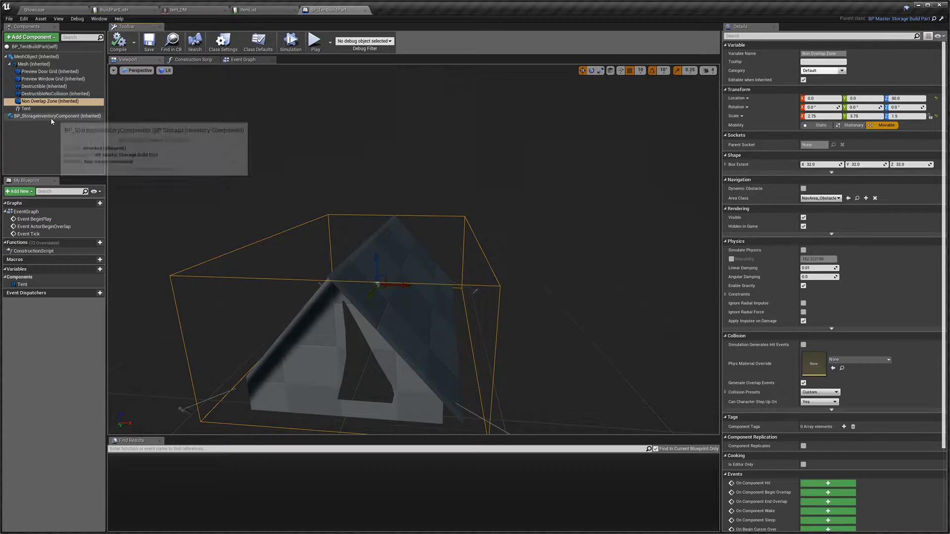
# - Select BP_StorageInventoryComponent to display its inventory settings
pyautogui.click(57, 116)
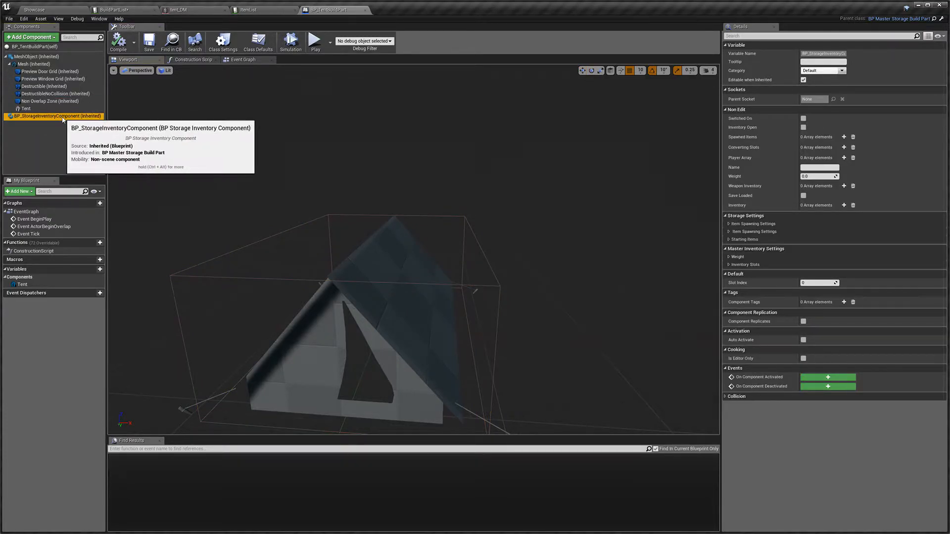
pyautogui.moveTo(562, 139)
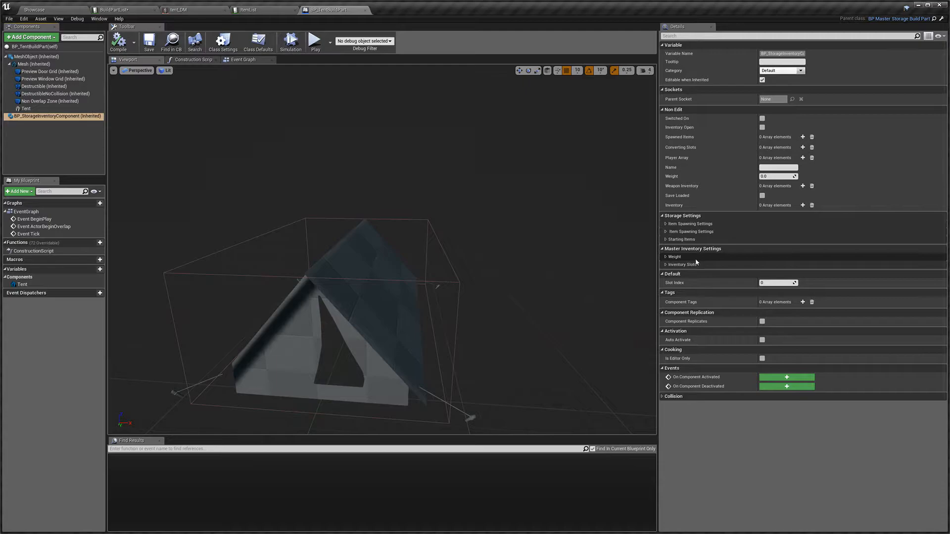
# - Give the tent inventory 10 slots, max weight 100, and one empty Starting Items entry
pyautogui.click(665, 264)
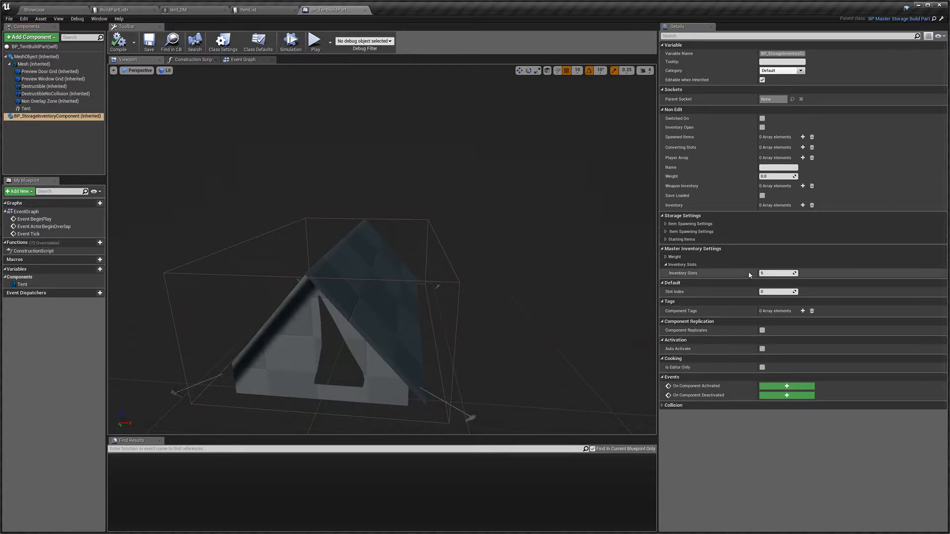
pyautogui.moveTo(777, 272)
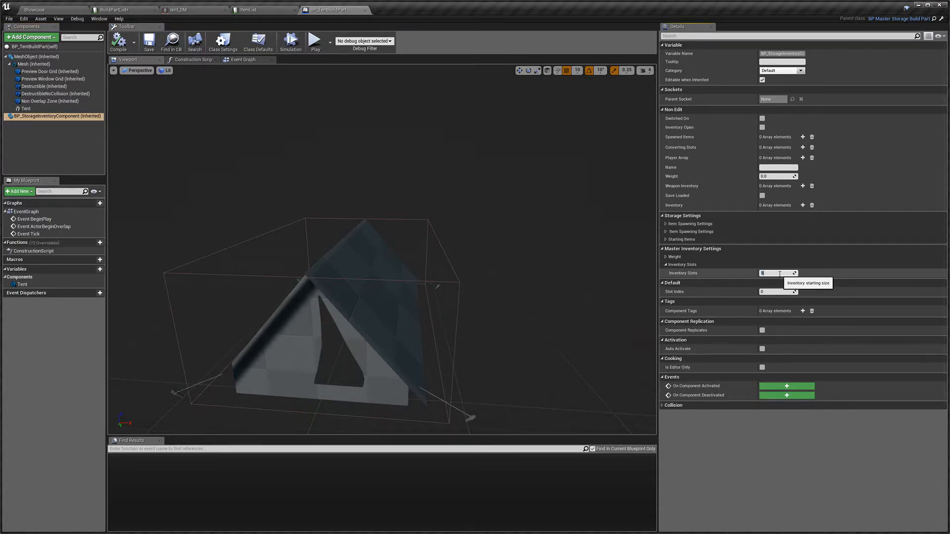
pyautogui.click(666, 256)
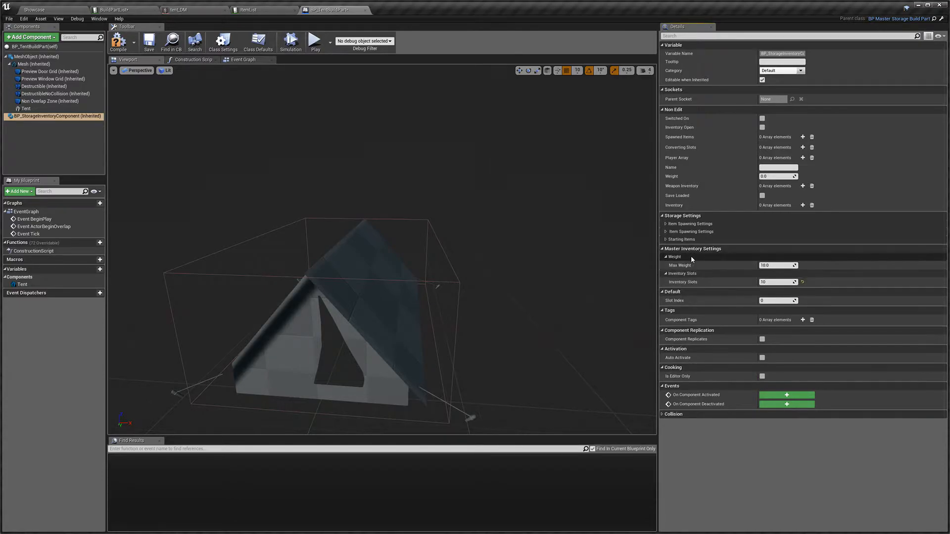
pyautogui.tripleClick(777, 265)
pyautogui.write('100')
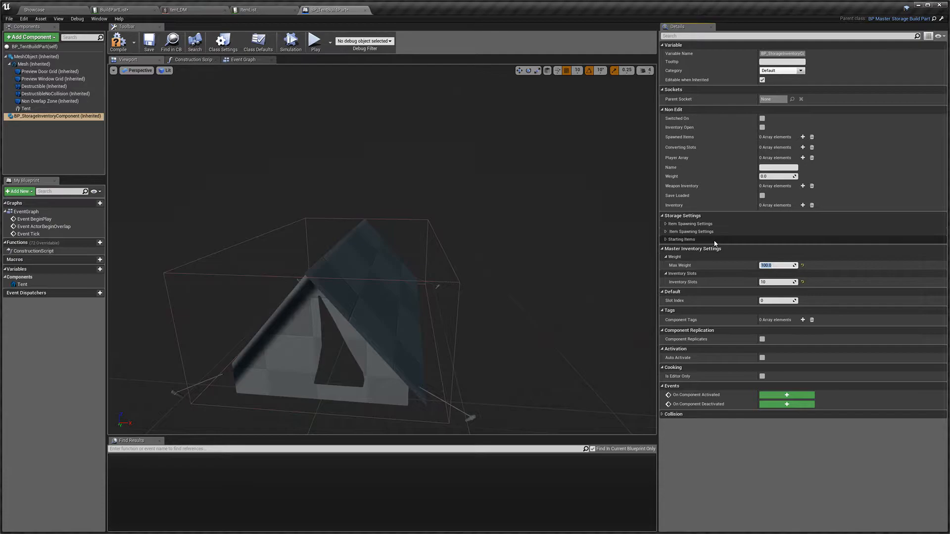
pyautogui.click(666, 239)
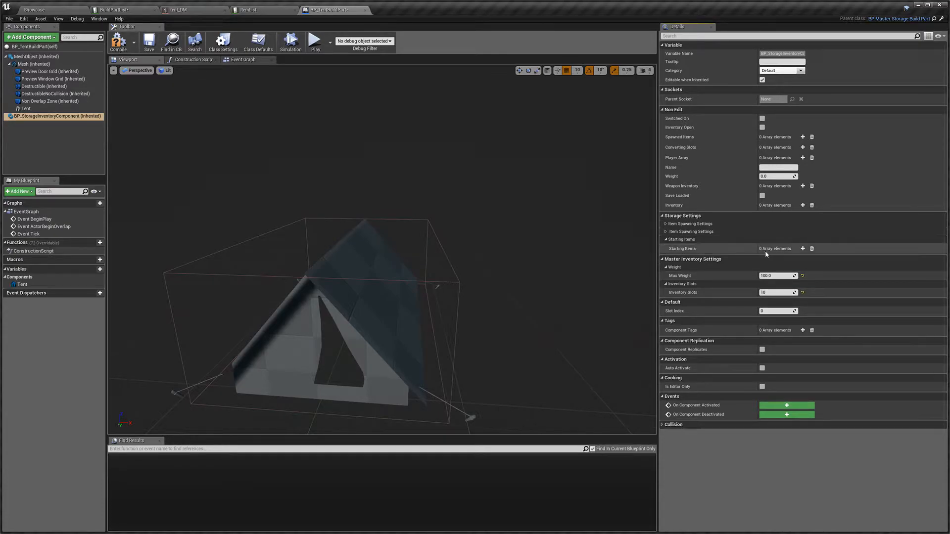
pyautogui.click(802, 249)
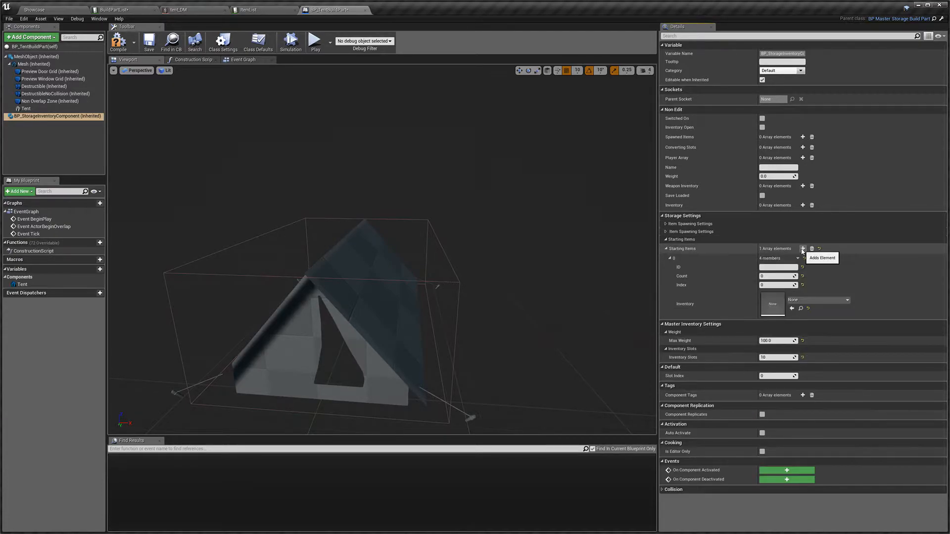
pyautogui.click(776, 267)
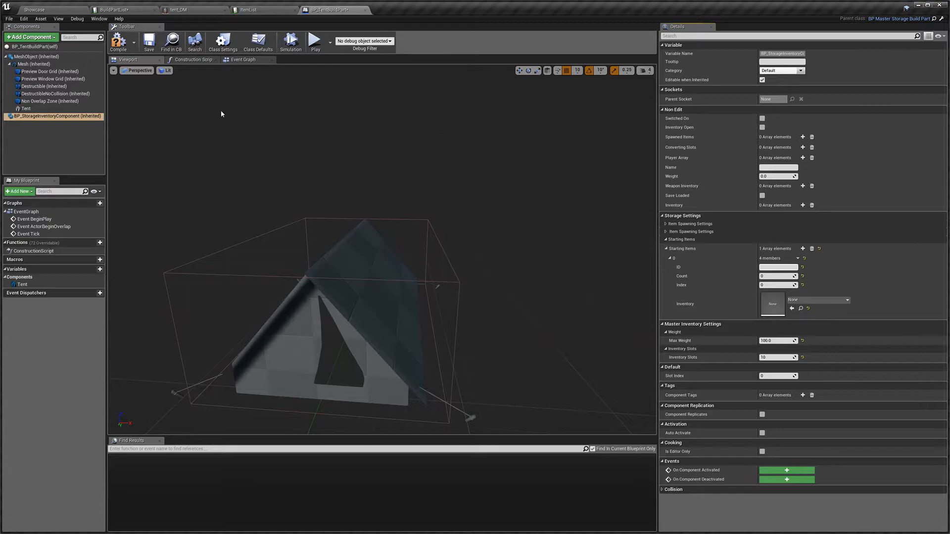
pyautogui.moveTo(257, 10)
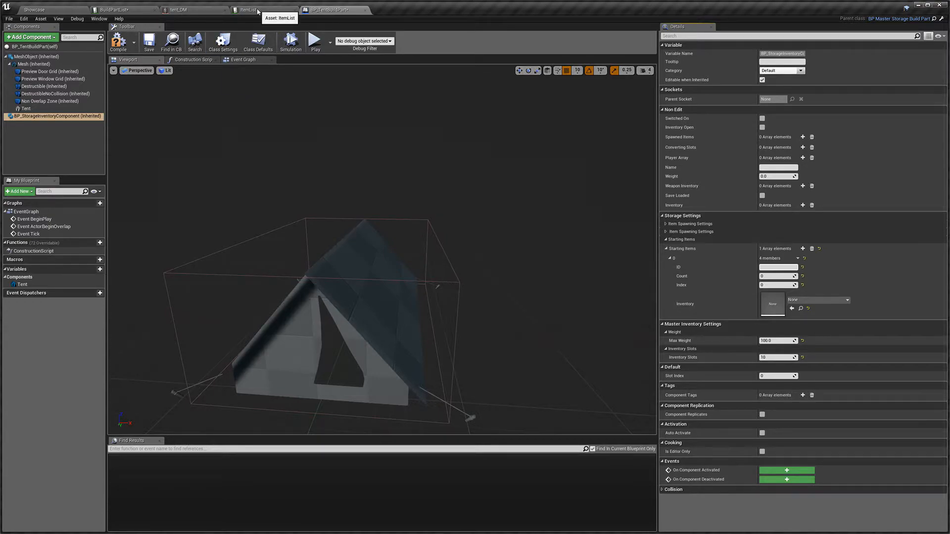
# - Glance at ItemList, revisit the tent blueprint, then show BuildPartList's Tent row properties
pyautogui.click(248, 10)
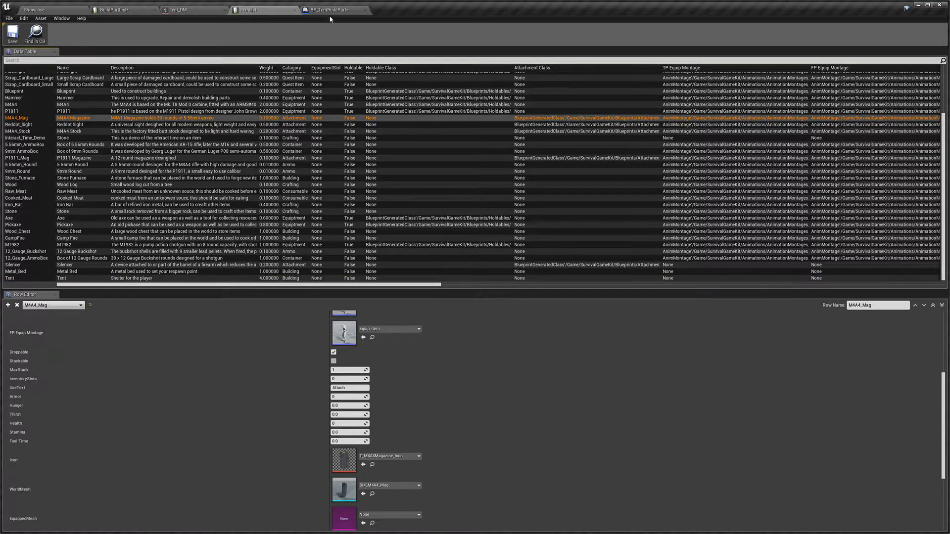
pyautogui.click(329, 10)
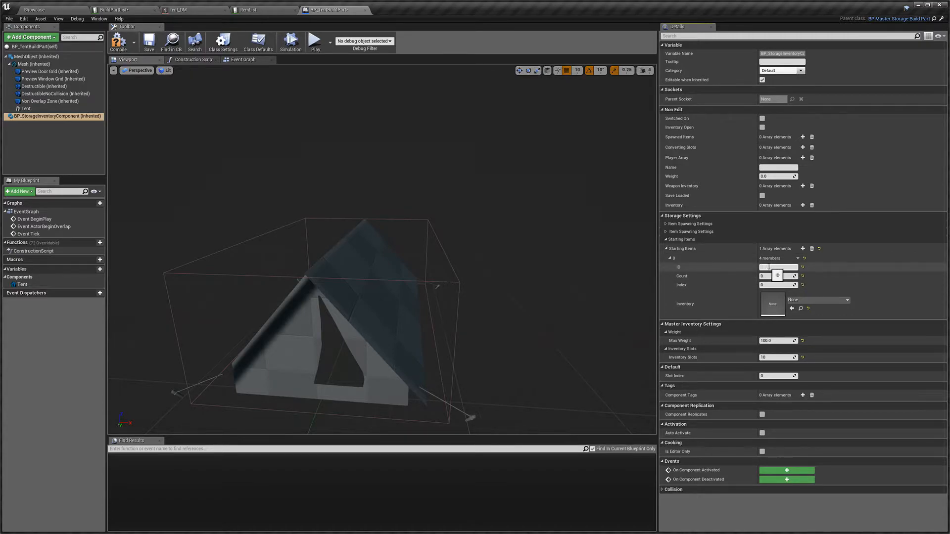
pyautogui.click(772, 303)
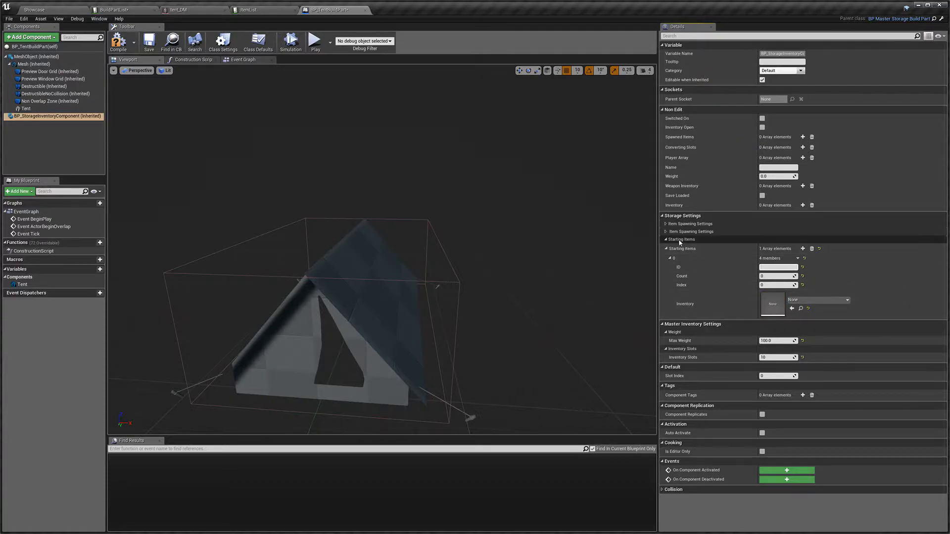
pyautogui.click(665, 238)
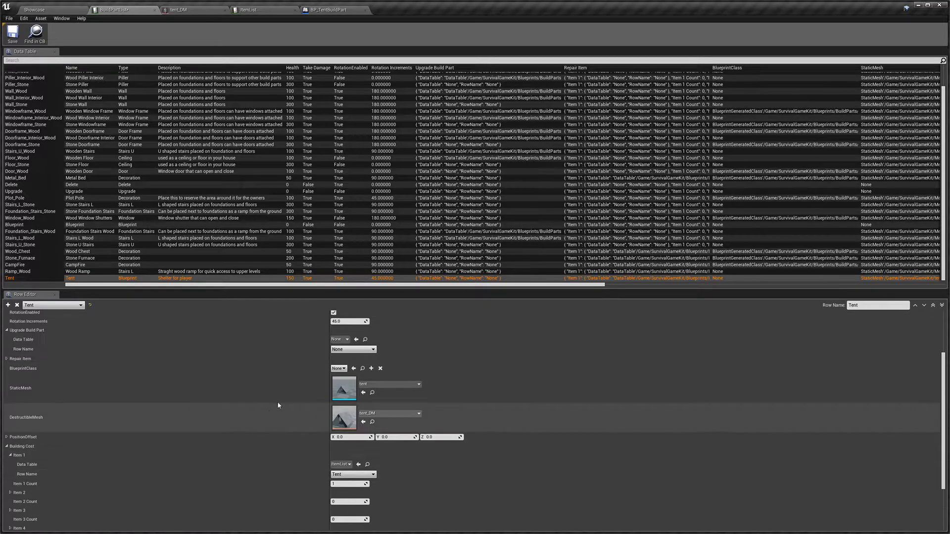
# - Pick BP_TentBuildPart as the Tent row's BlueprintClass, then return to the level editor
pyautogui.click(339, 368)
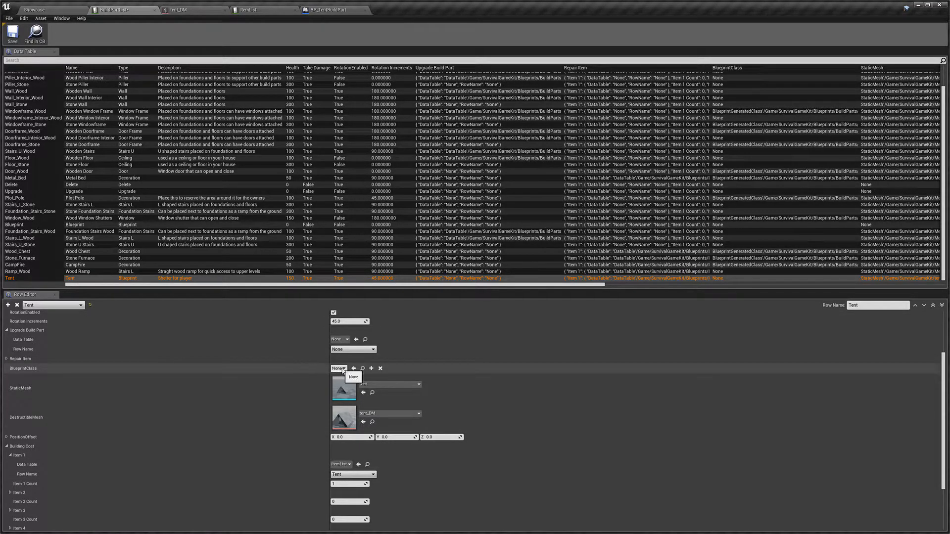
pyautogui.click(340, 368)
pyautogui.write('tent')
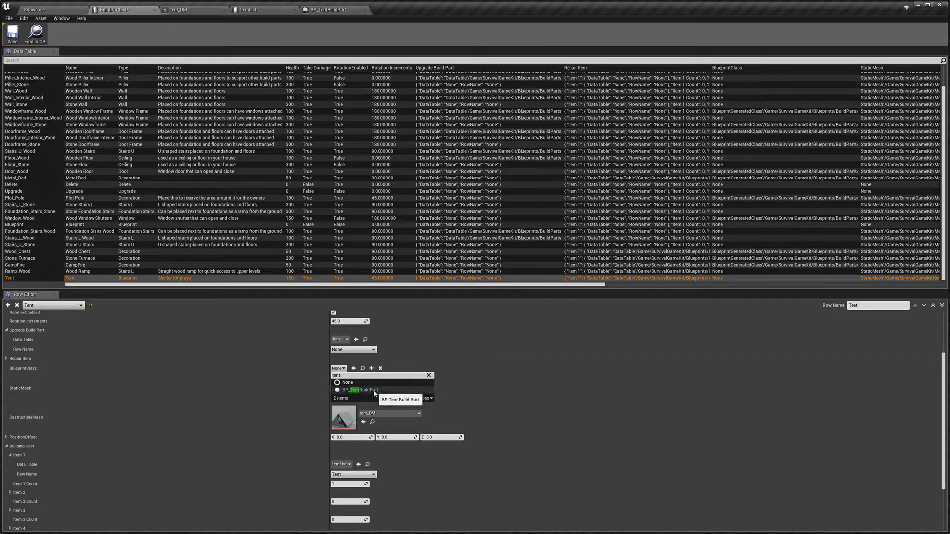
pyautogui.click(358, 390)
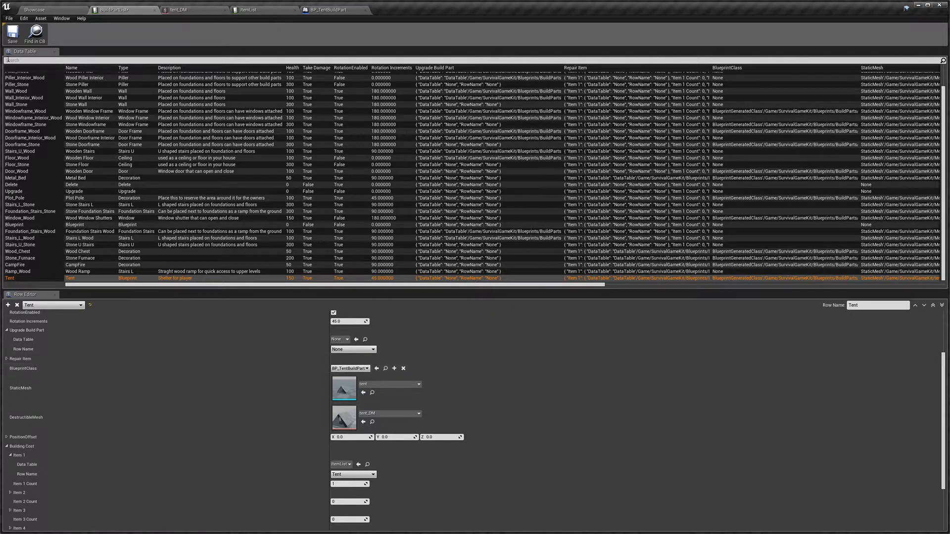
pyautogui.moveTo(62, 18)
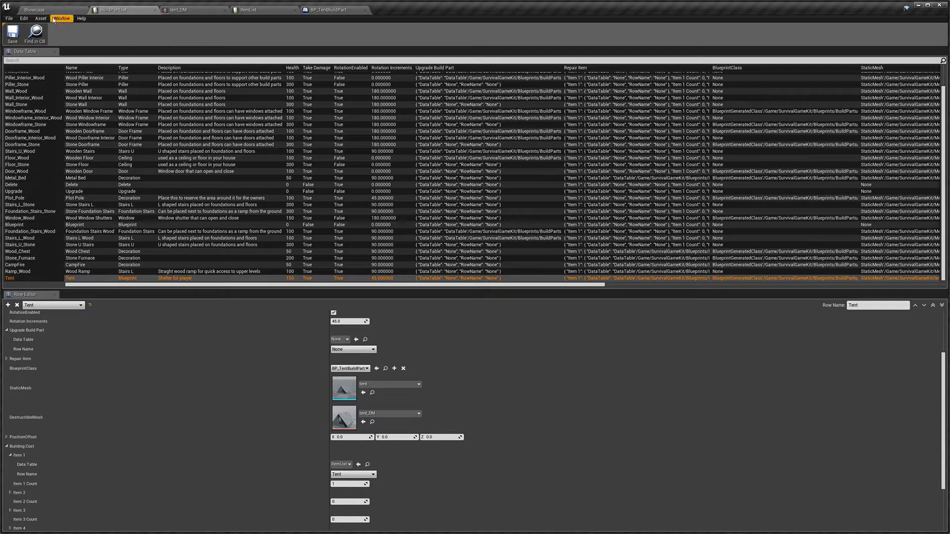
pyautogui.moveTo(33, 9)
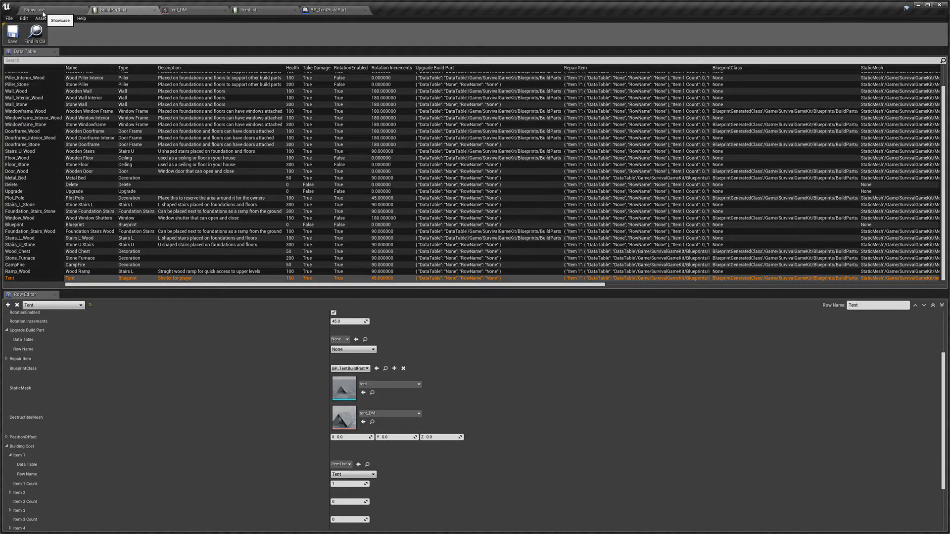
pyautogui.click(35, 9)
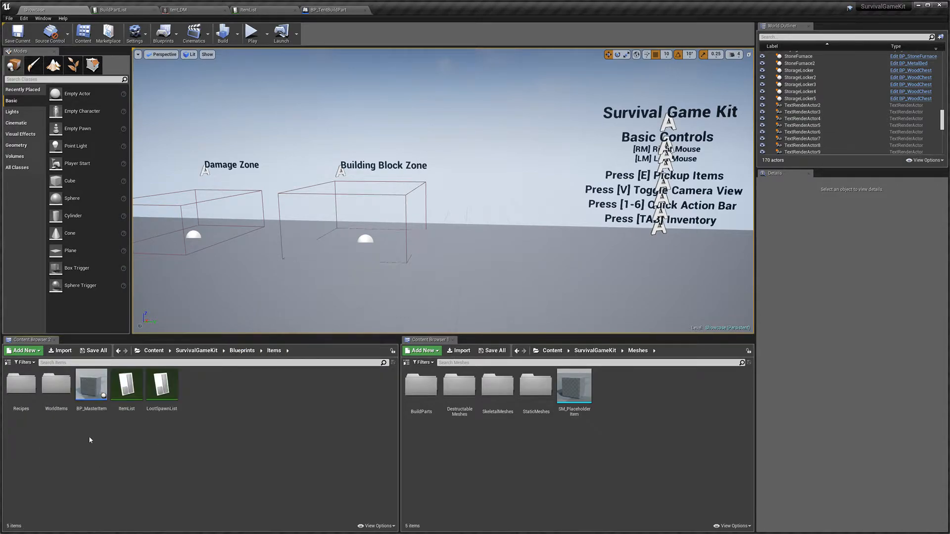
pyautogui.moveTo(91, 385)
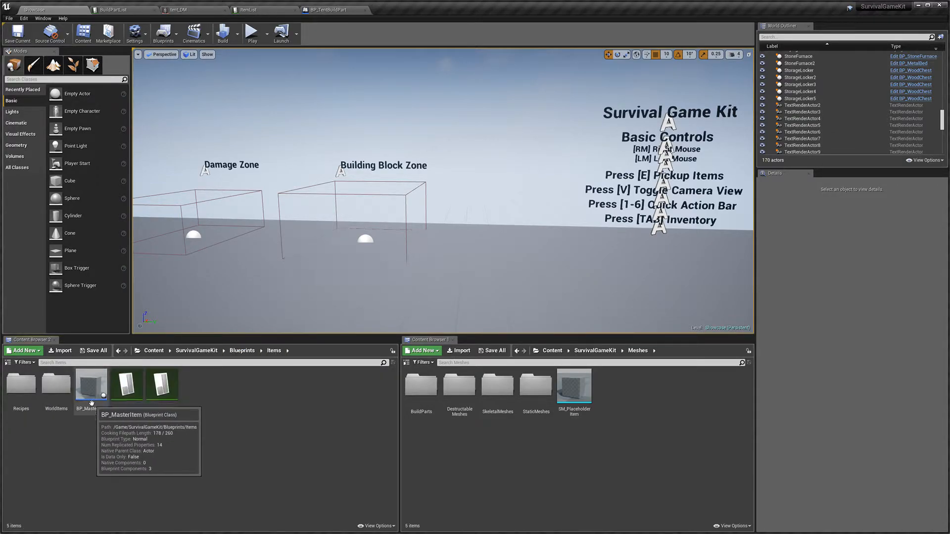
# - Create a BP_Tent item blueprint from the master item and set its row to Tent
pyautogui.click(126, 385)
pyautogui.write('BP_T')
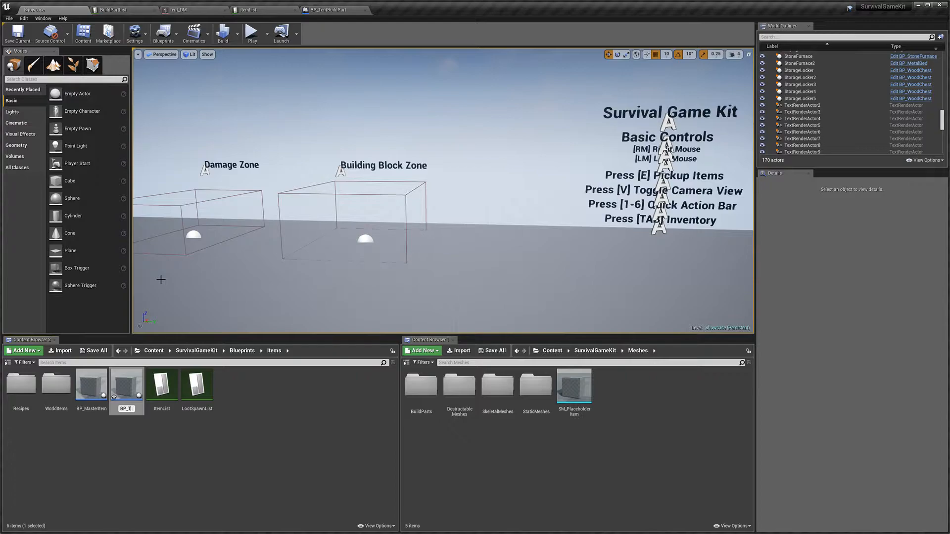
pyautogui.click(127, 384)
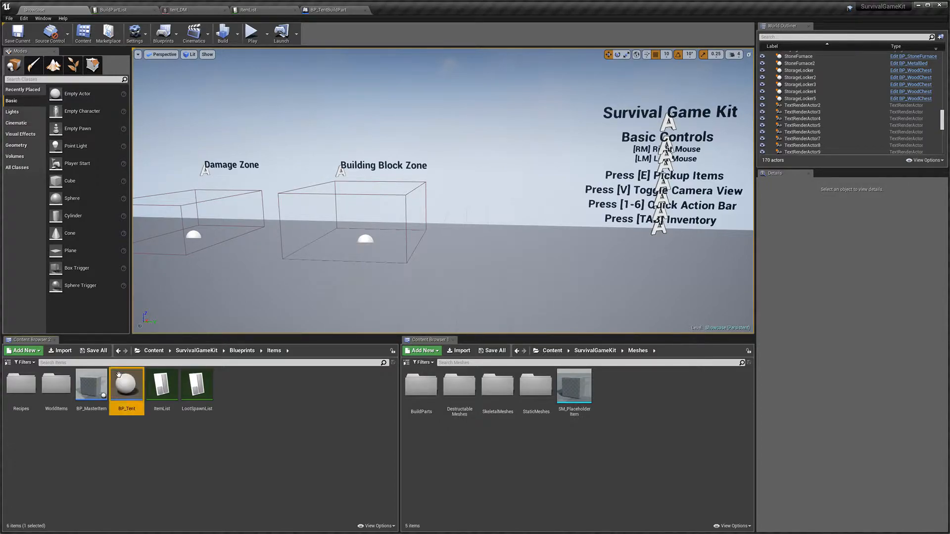
pyautogui.doubleClick(126, 384)
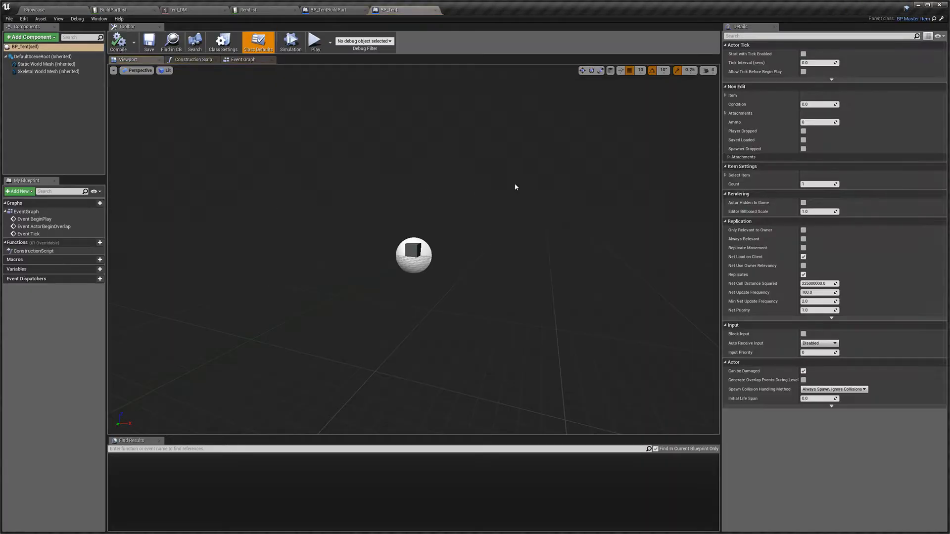
pyautogui.moveTo(739, 175)
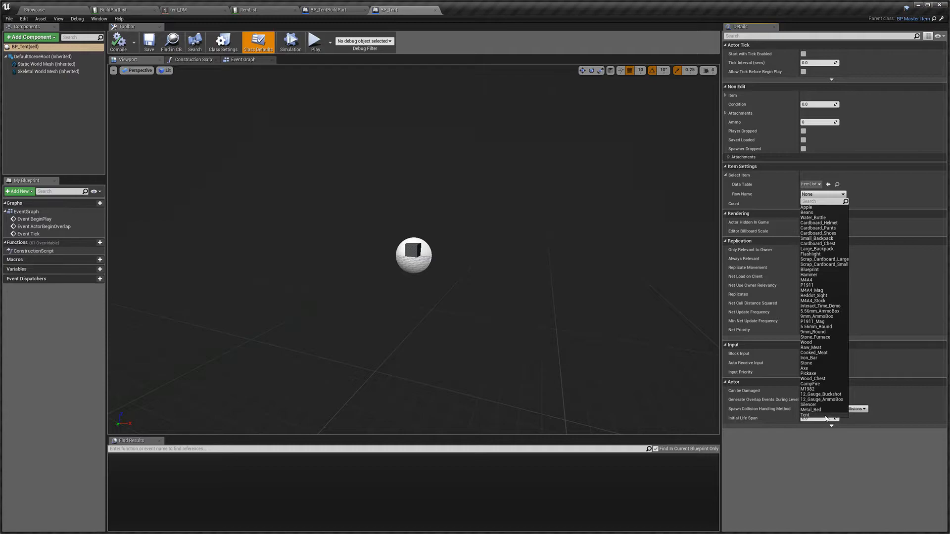
pyautogui.click(806, 415)
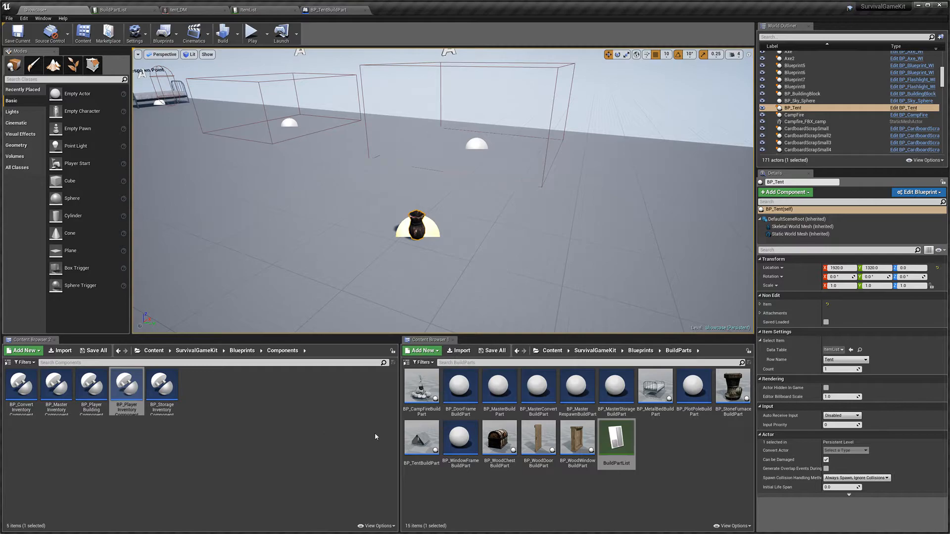
pyautogui.click(120, 10)
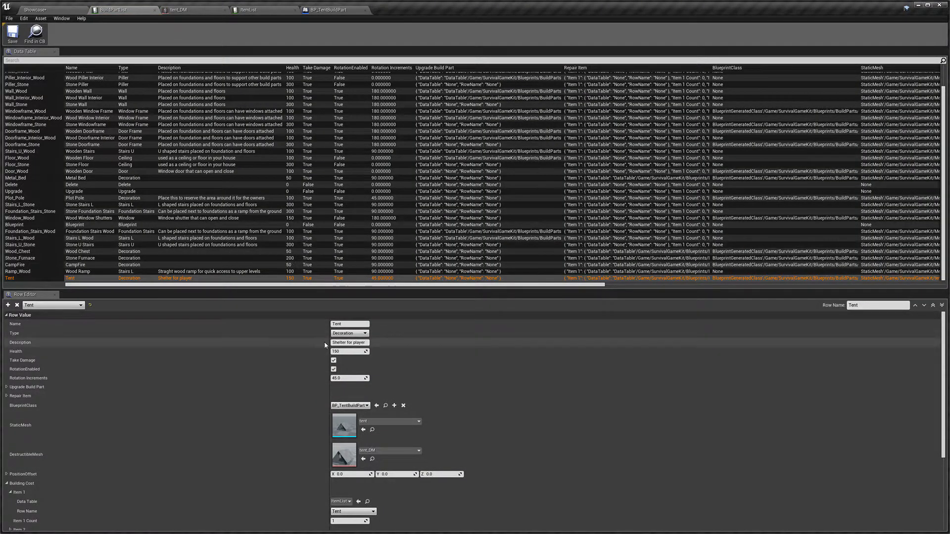
pyautogui.click(349, 332)
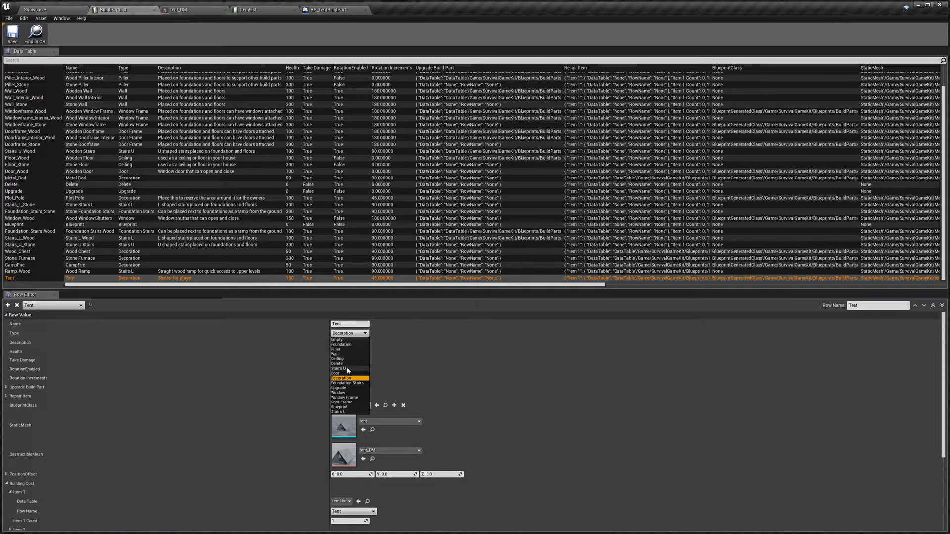
pyautogui.moveTo(350, 409)
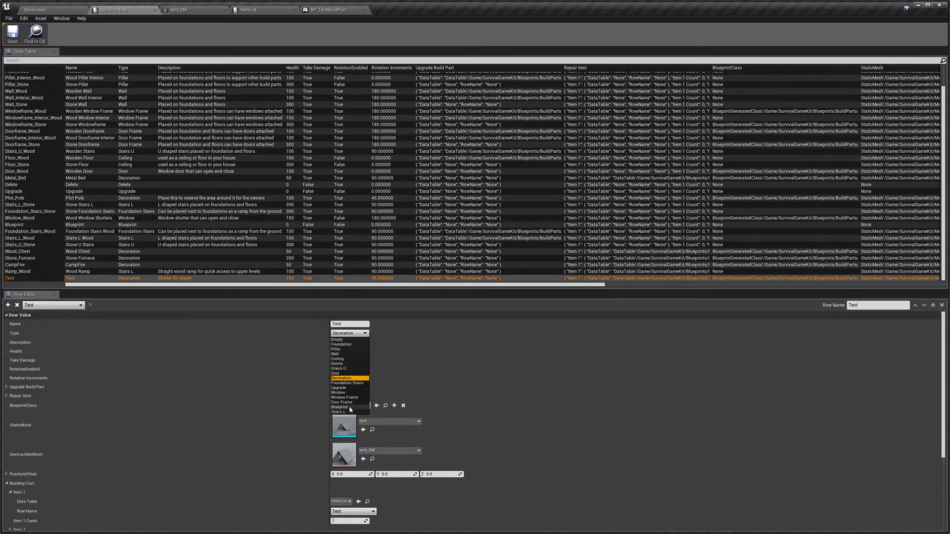
pyautogui.click(339, 408)
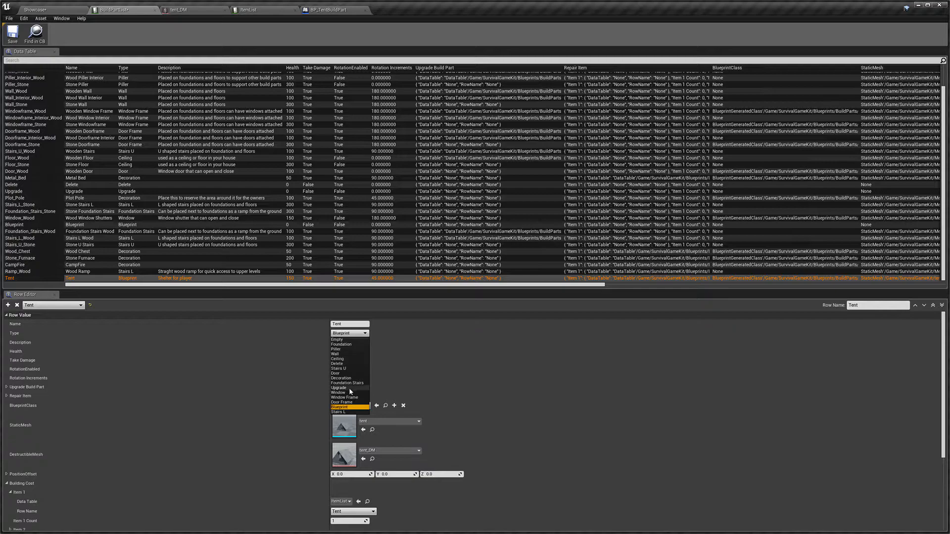
pyautogui.moveTo(348, 368)
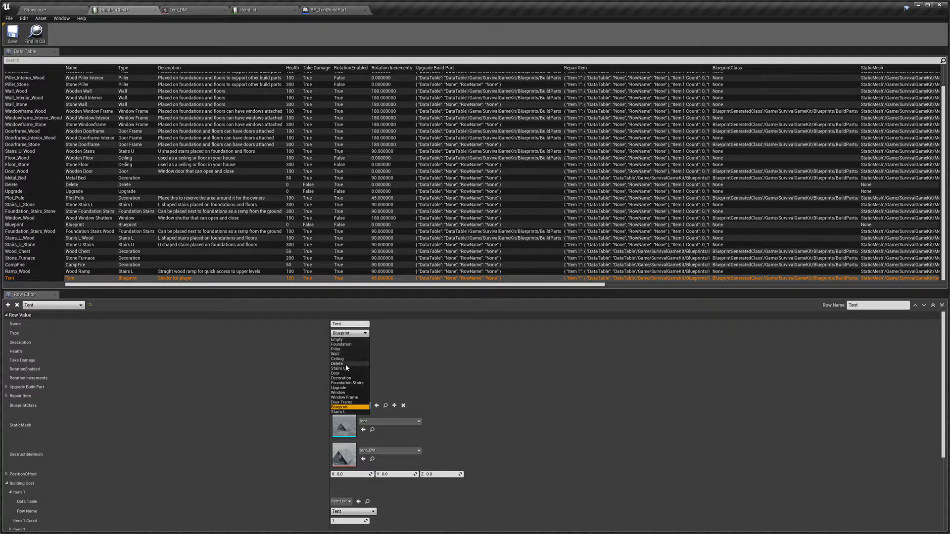
pyautogui.click(342, 378)
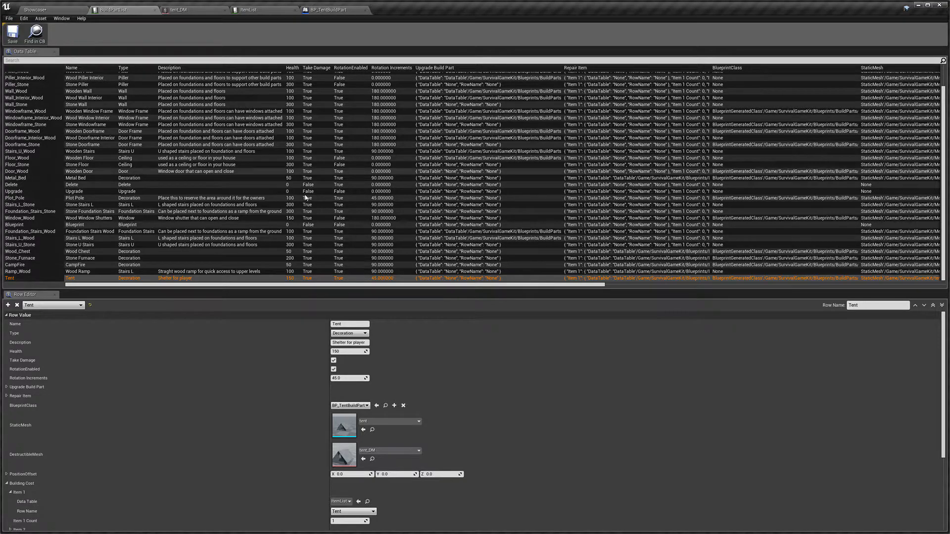
pyautogui.click(36, 10)
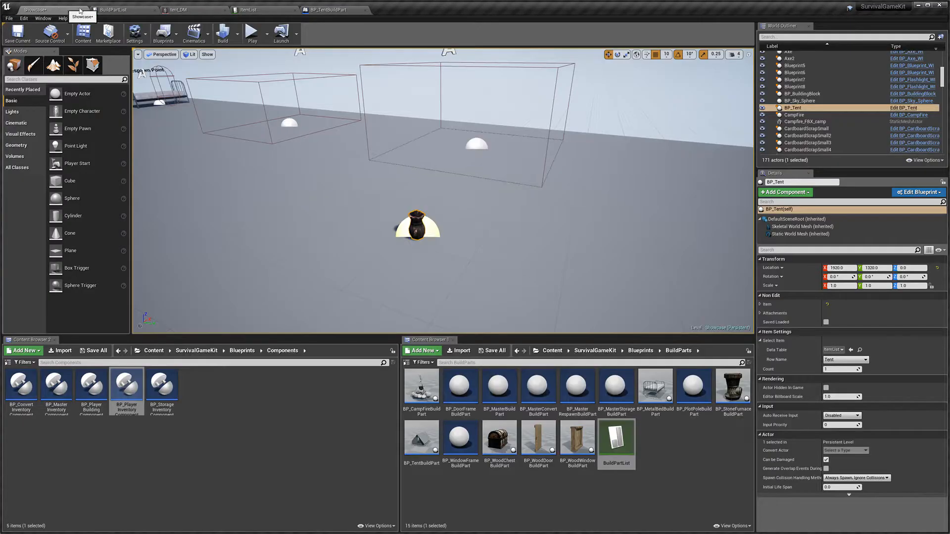
# - Play the level, confirm the tent shows 150/150 health, then stop playing
pyautogui.click(252, 34)
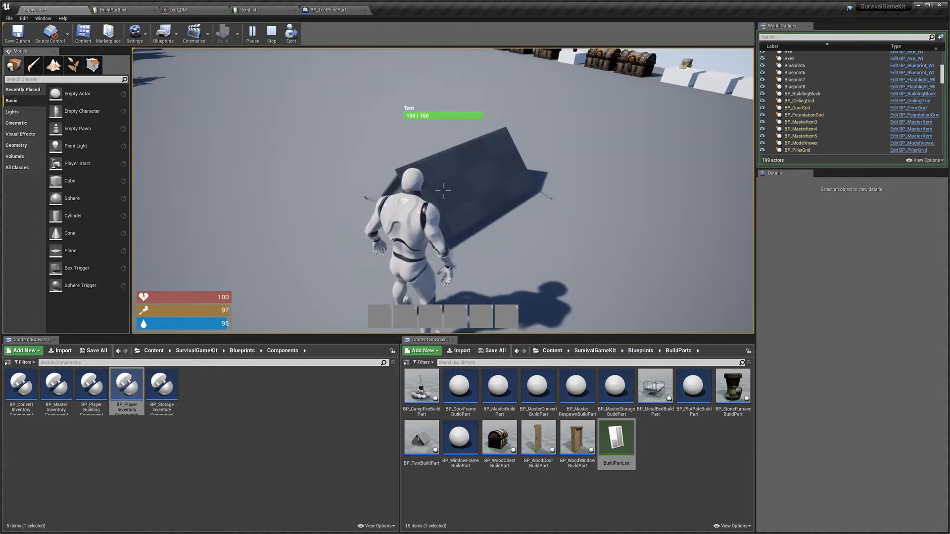
pyautogui.click(271, 33)
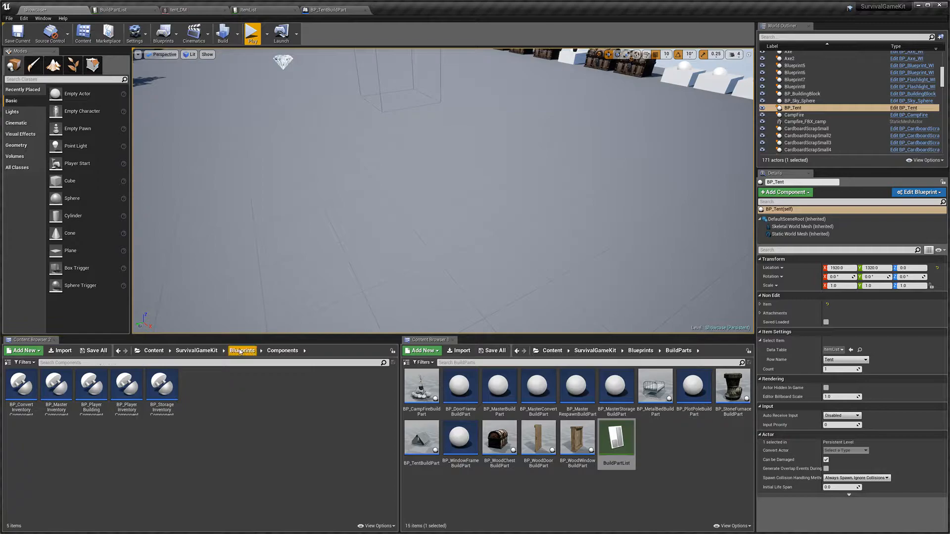
# - Open BP_WoodChestBuildPart from the Blueprints > BuildParts folder
pyautogui.click(241, 350)
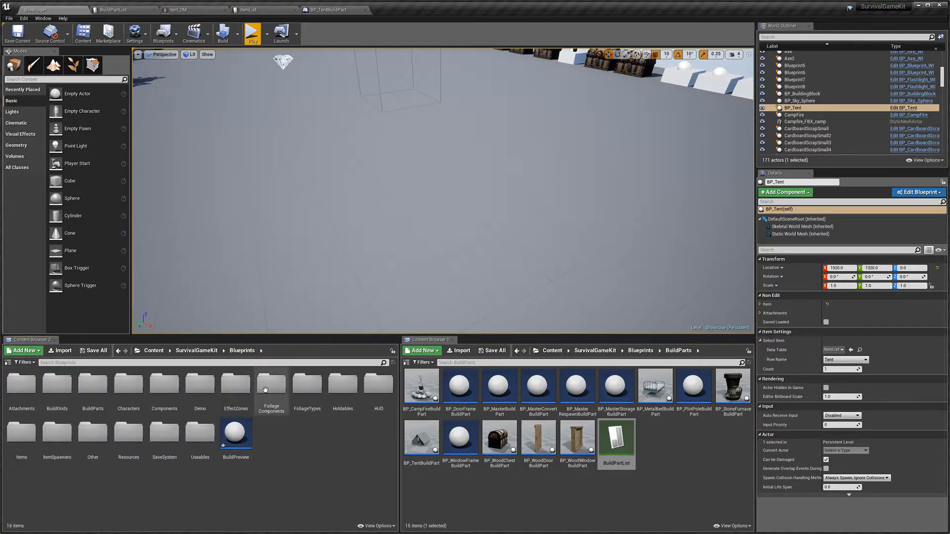
pyautogui.click(92, 384)
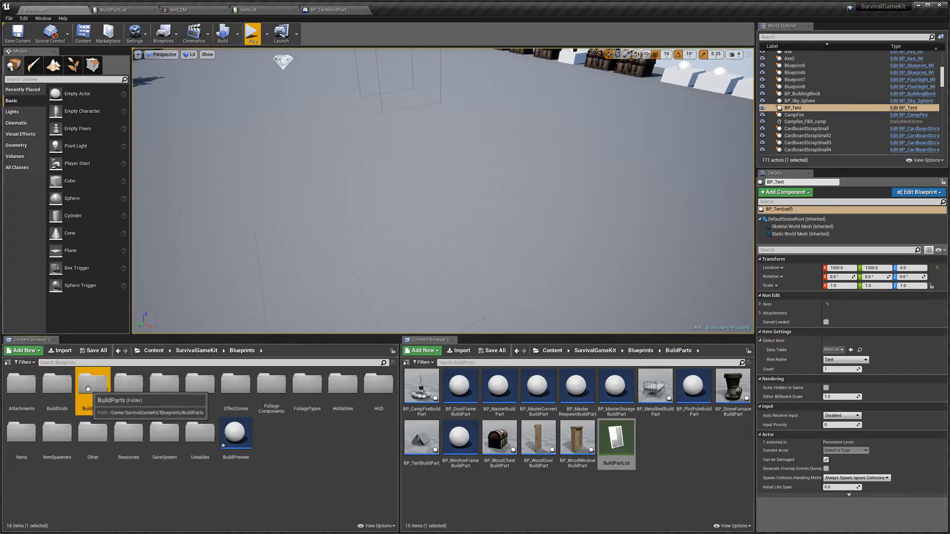
pyautogui.doubleClick(92, 382)
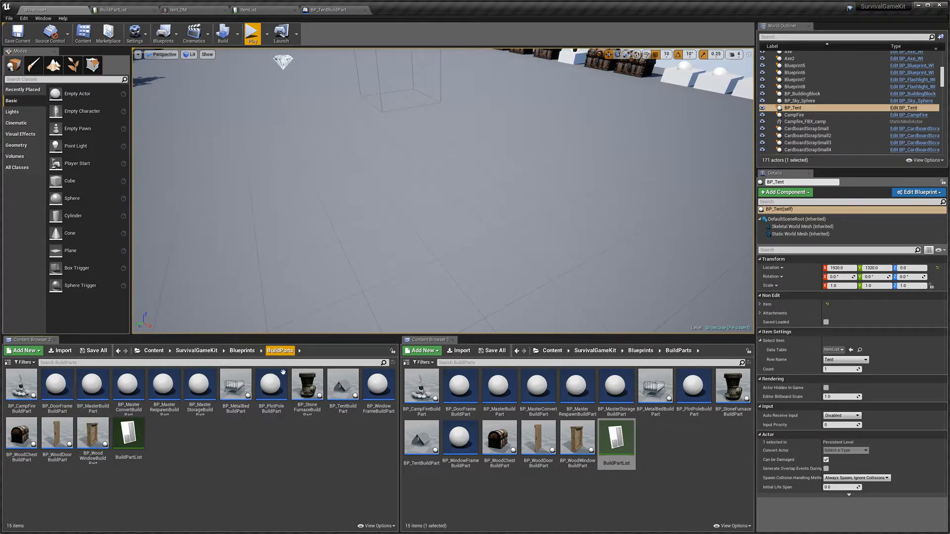
pyautogui.moveTo(202, 420)
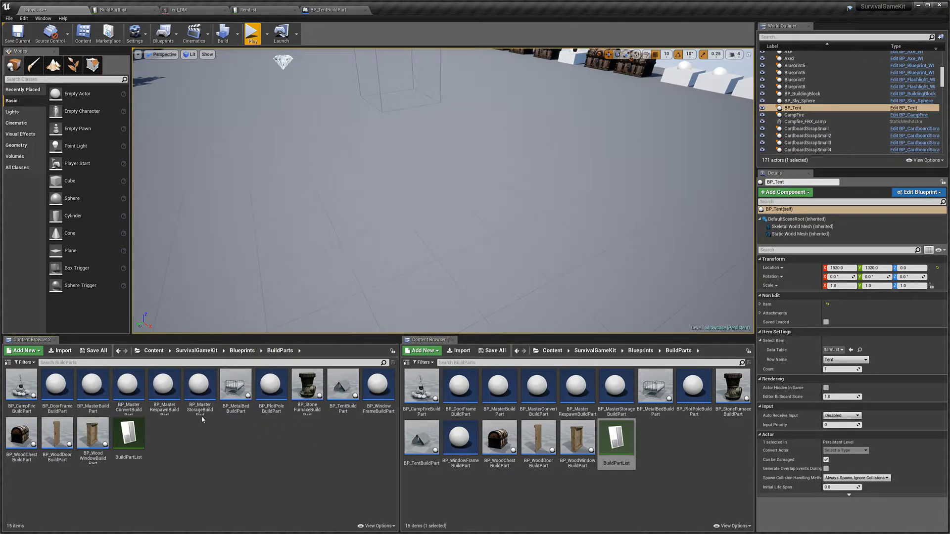
pyautogui.moveTo(21, 432)
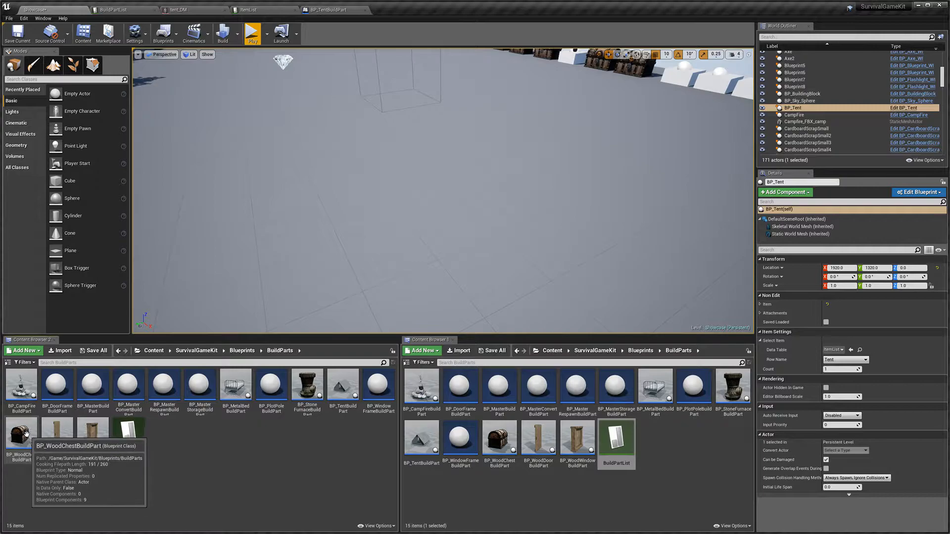
pyautogui.doubleClick(19, 431)
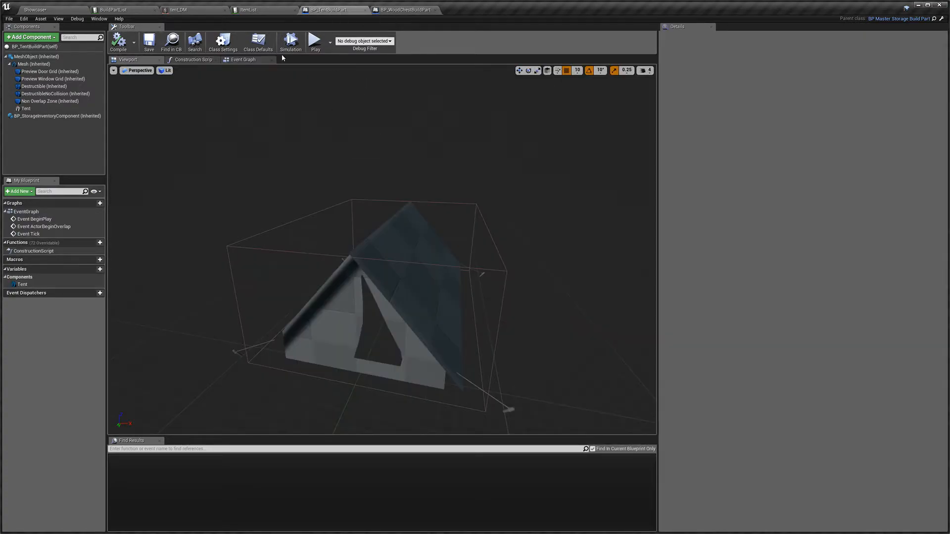
# - Replace the copied Wood Chest reference with Tent in BP_TentBuildPart's Event Graph
pyautogui.click(242, 59)
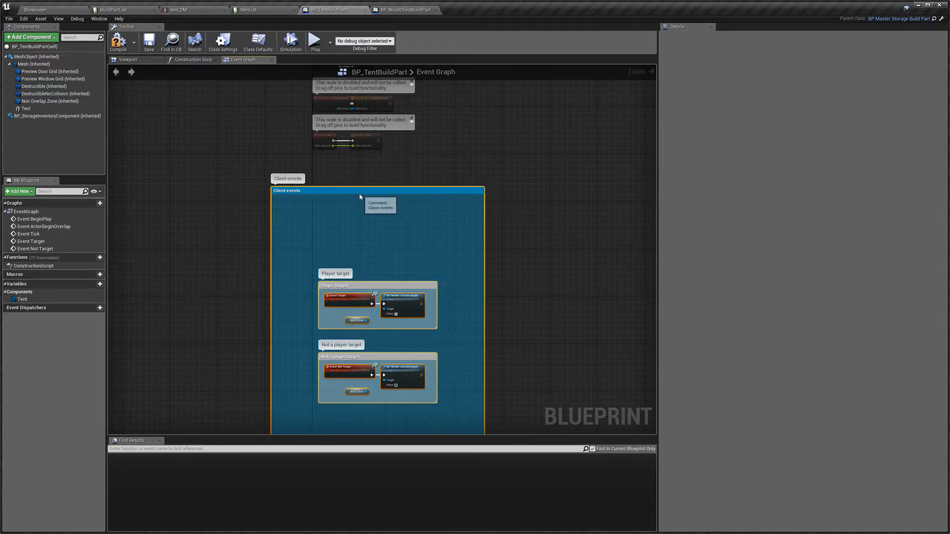
pyautogui.scroll(3)
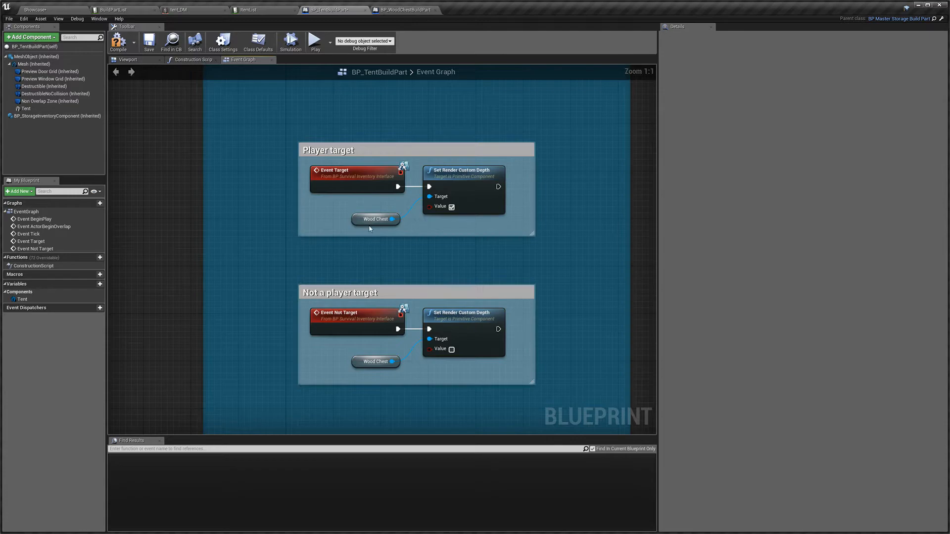
pyautogui.click(25, 108)
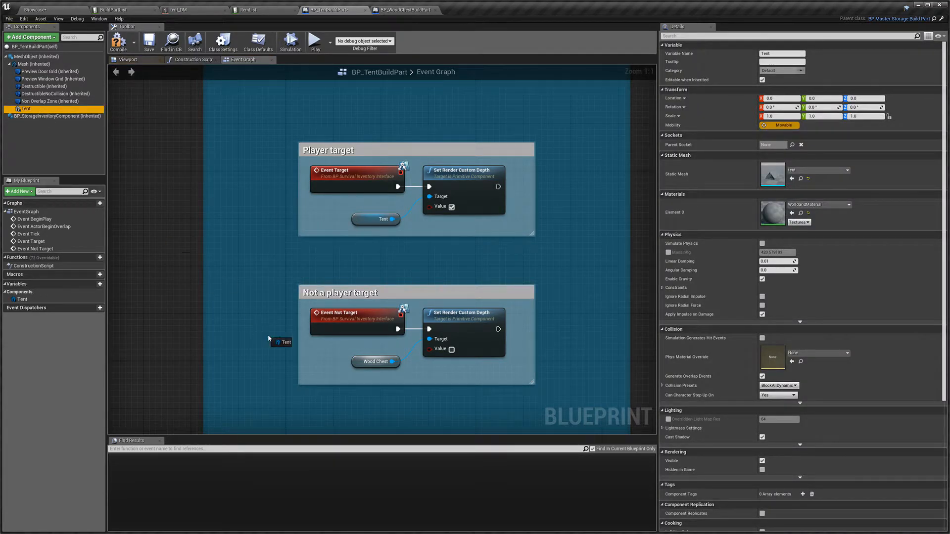
pyautogui.scroll(-3)
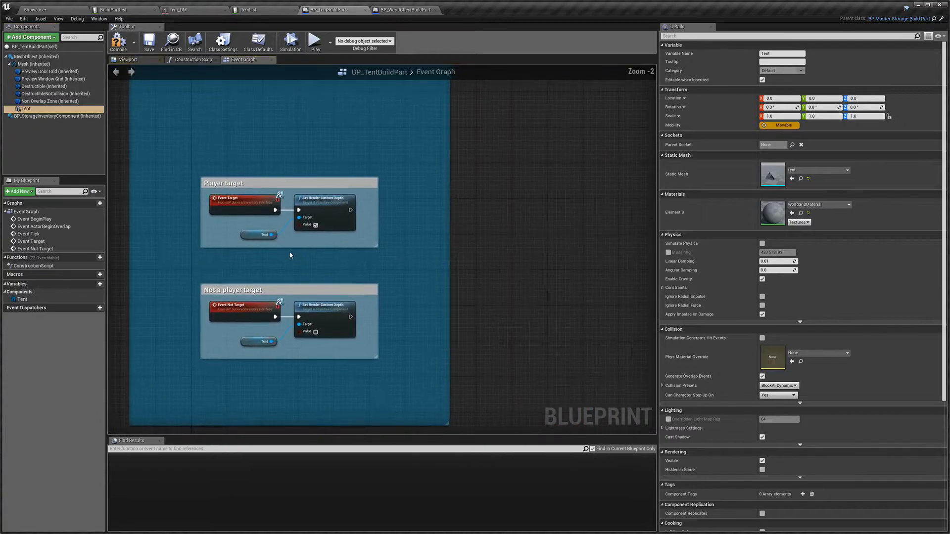
pyautogui.click(405, 9)
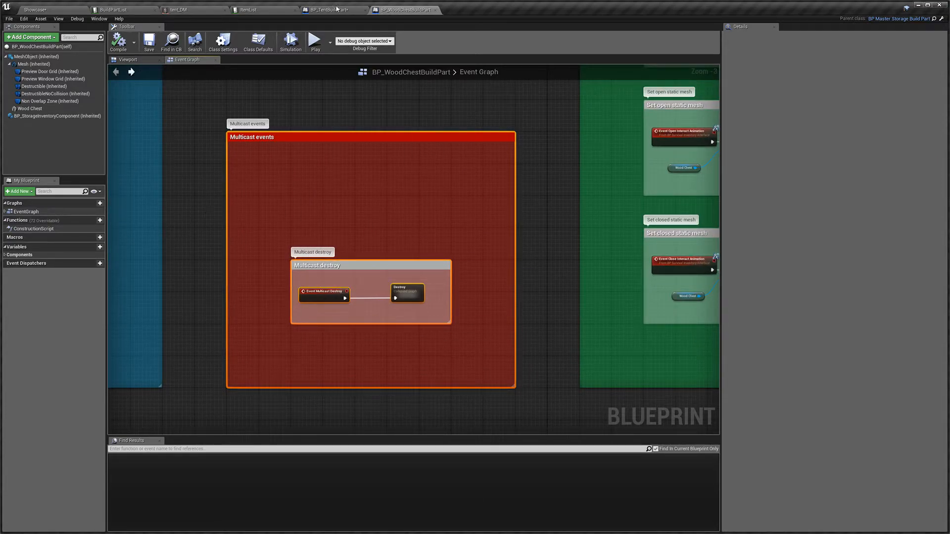
# - Paste the Multicast destroy group into BP_TentBuildPart and check its Destroy_2 collapsed graph
pyautogui.click(329, 10)
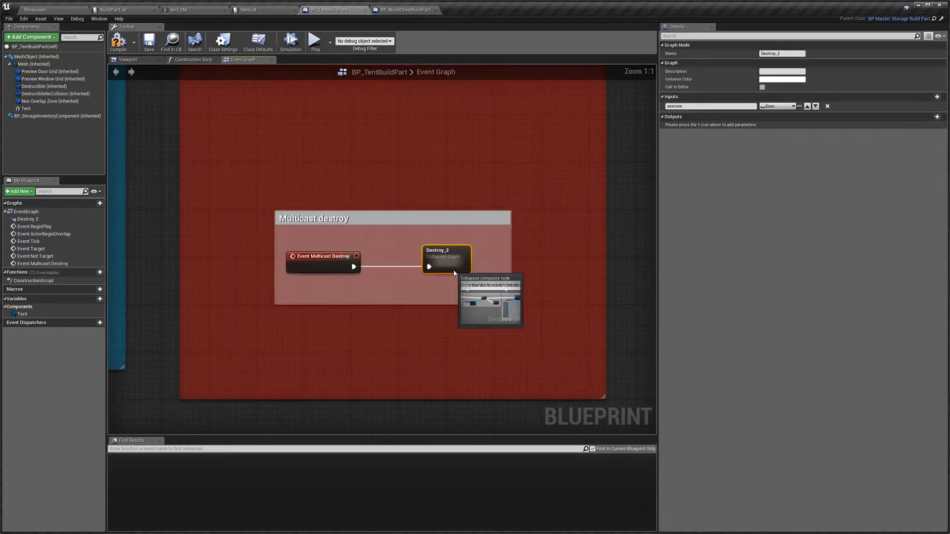
pyautogui.doubleClick(445, 258)
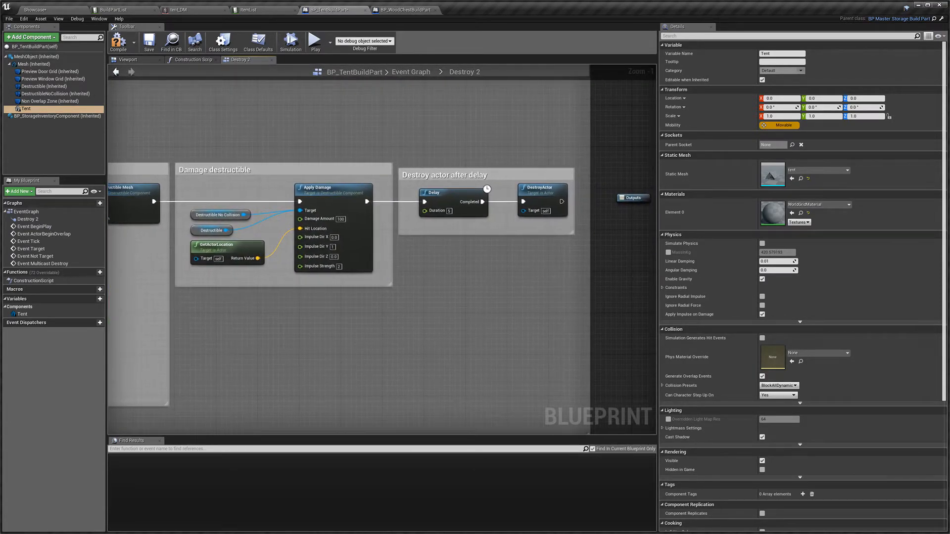
pyautogui.click(401, 10)
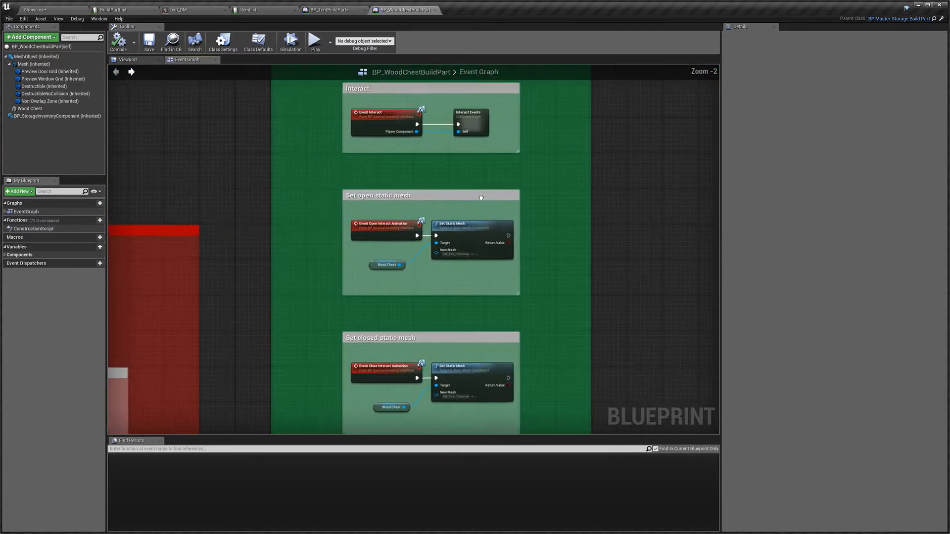
# - Bring the Interact group from the wood chest into the tent blueprint and inspect Owner Required Interact
pyautogui.scroll(3)
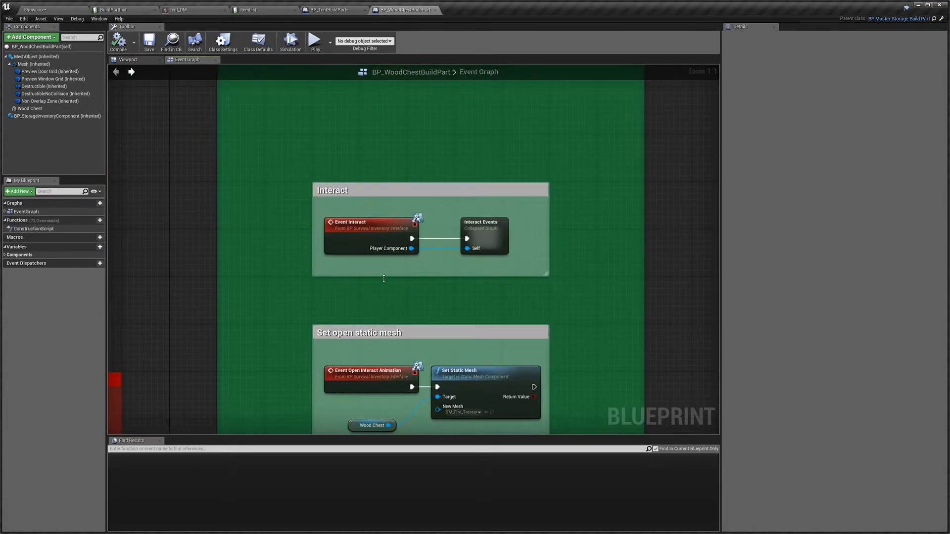
pyautogui.click(332, 190)
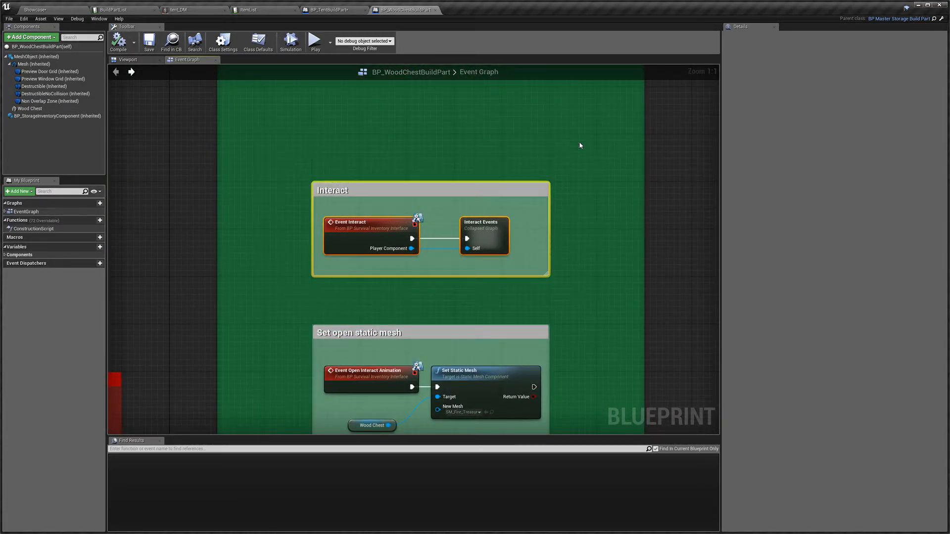
pyautogui.click(331, 10)
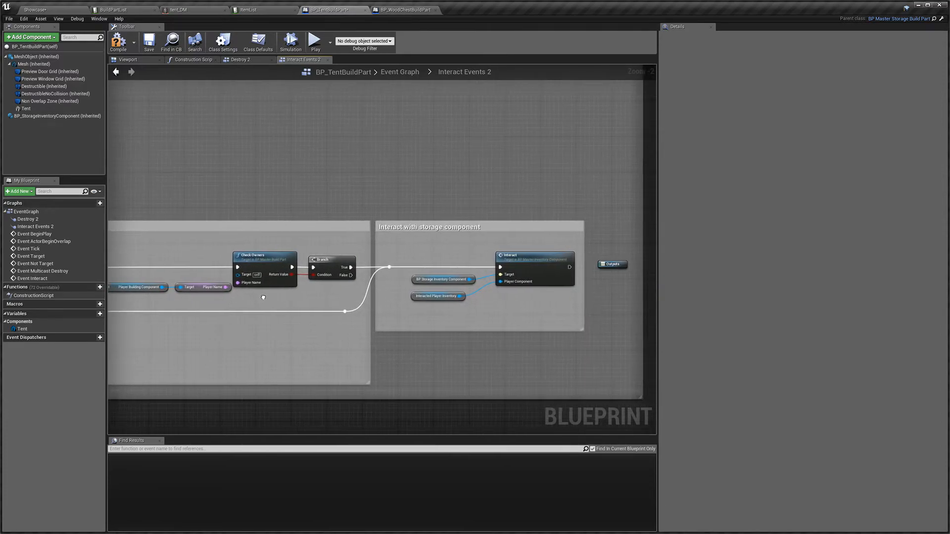
pyautogui.scroll(-3)
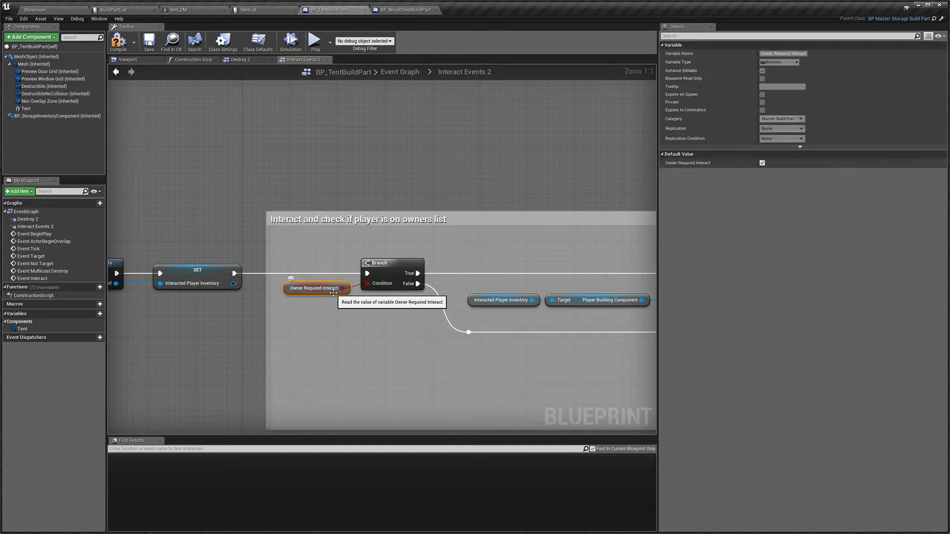
pyautogui.click(257, 42)
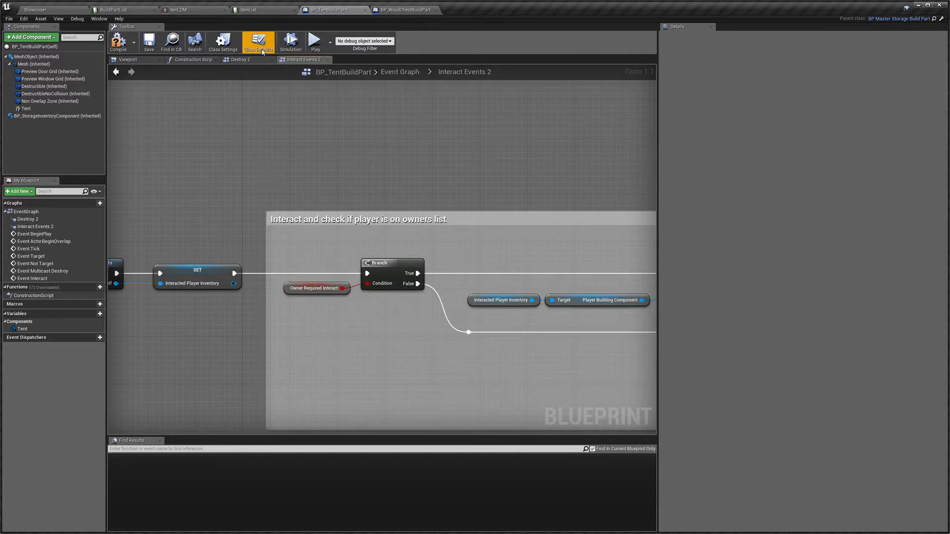
# - In Class Defaults, expand Interaction Menu and Build Menu and enable both owner-required options
pyautogui.click(257, 41)
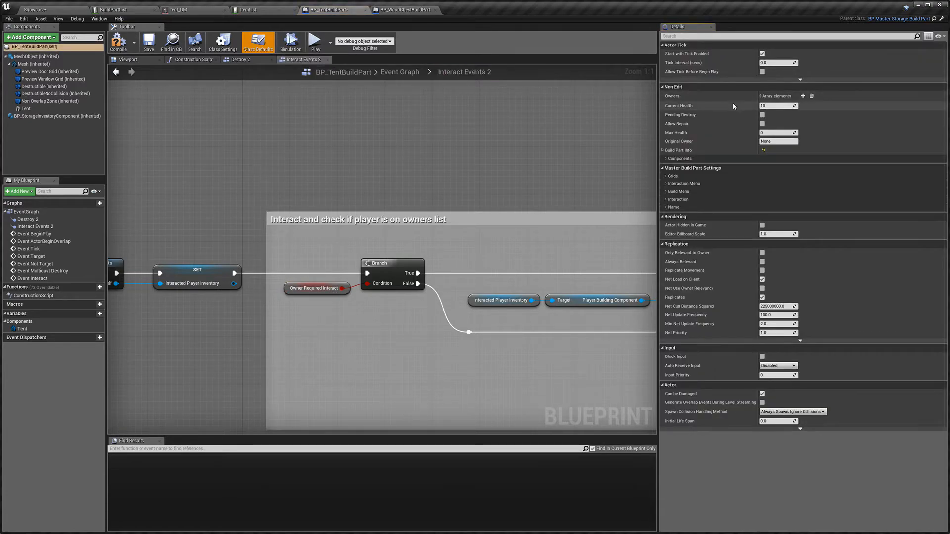
pyautogui.moveTo(691, 189)
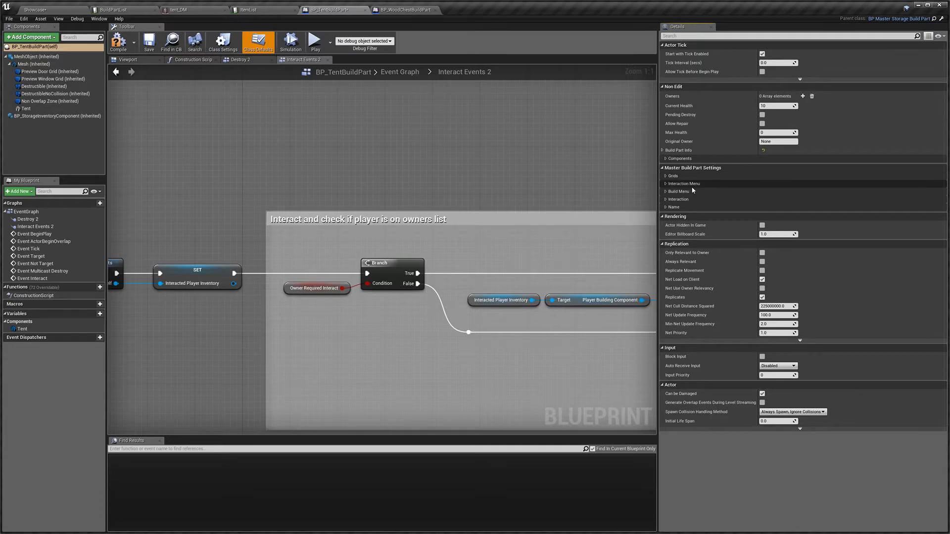
pyautogui.click(665, 183)
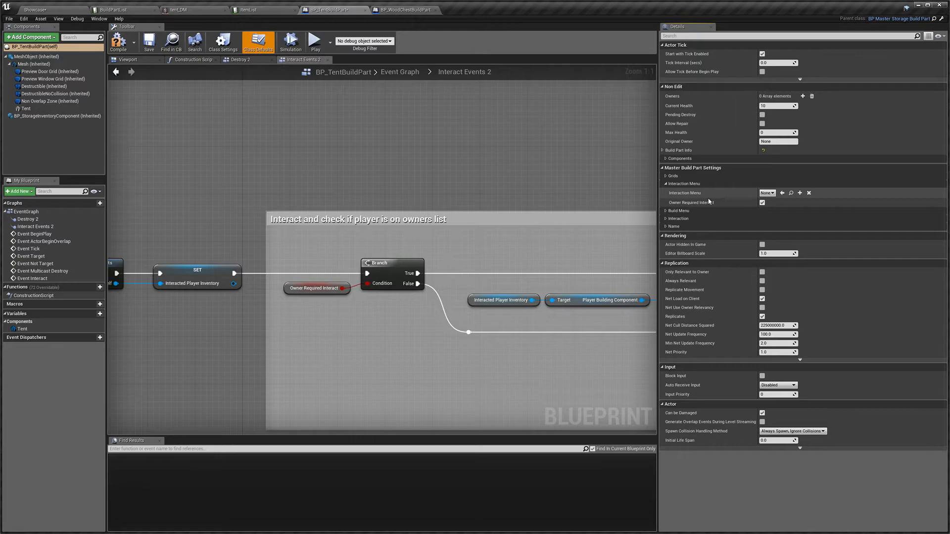
pyautogui.moveTo(723, 194)
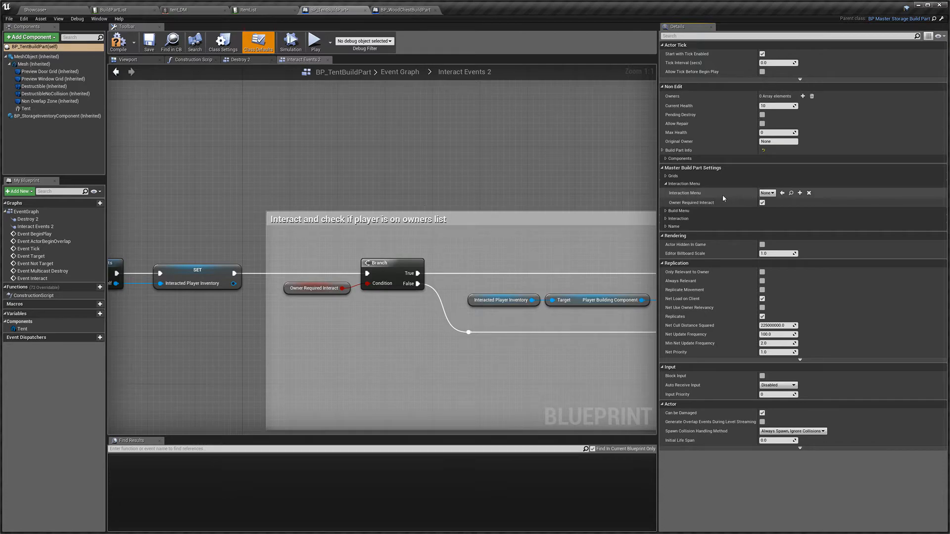
pyautogui.click(765, 192)
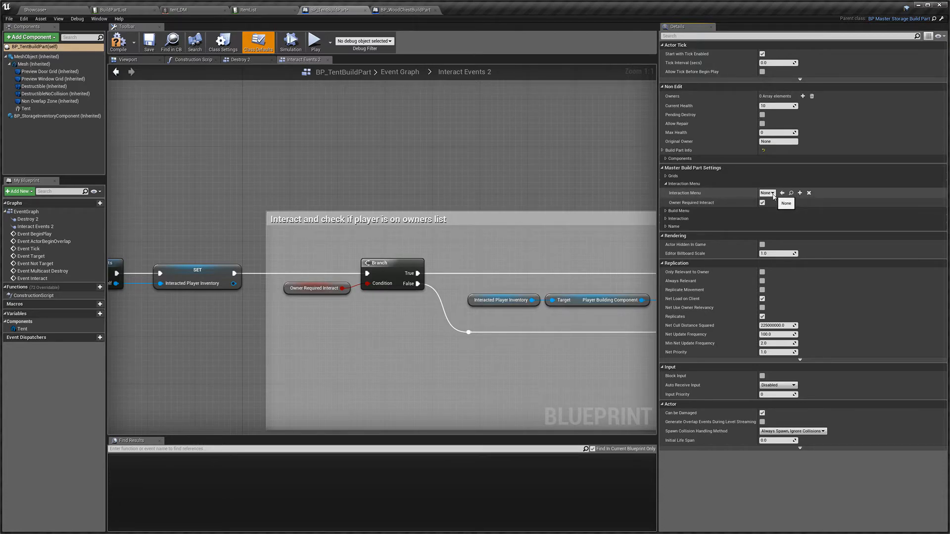
pyautogui.moveTo(704, 205)
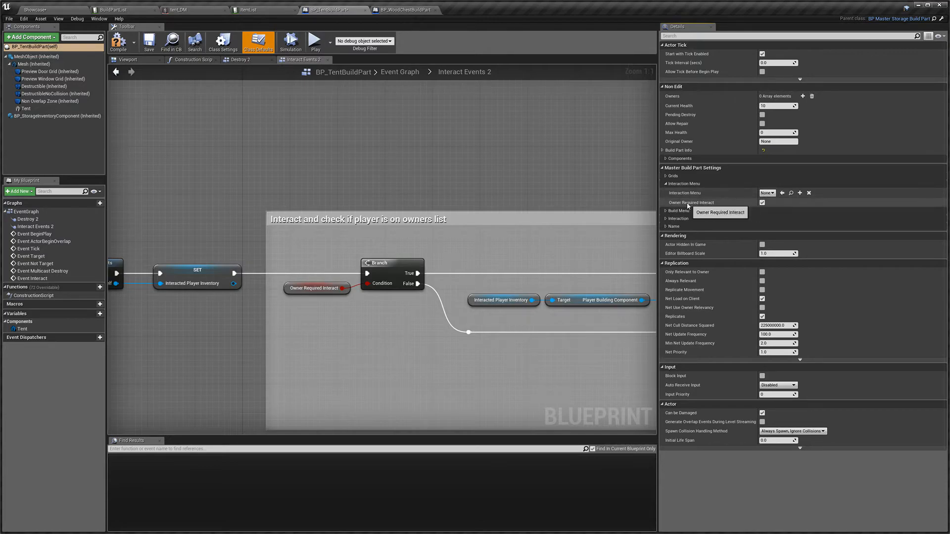
pyautogui.moveTo(729, 206)
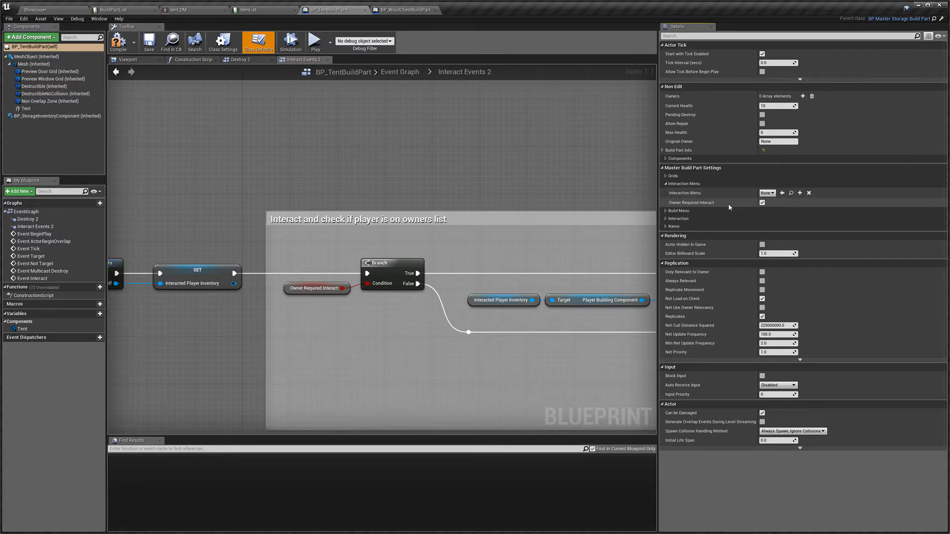
pyautogui.moveTo(693, 202)
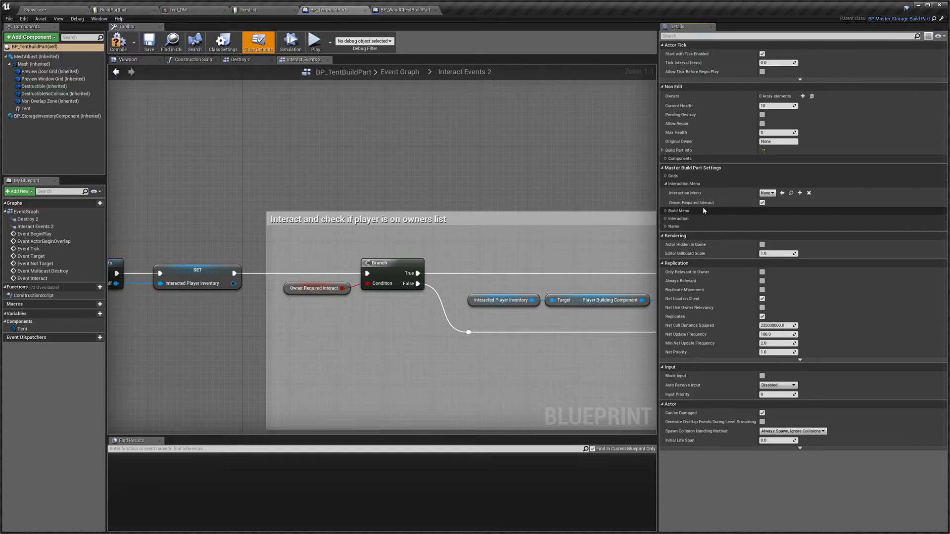
pyautogui.moveTo(690, 202)
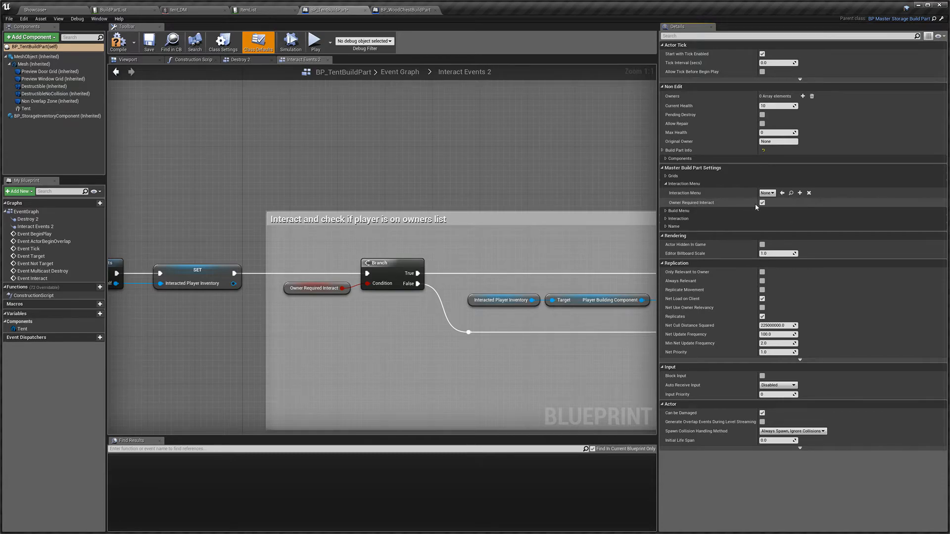
pyautogui.moveTo(762, 203)
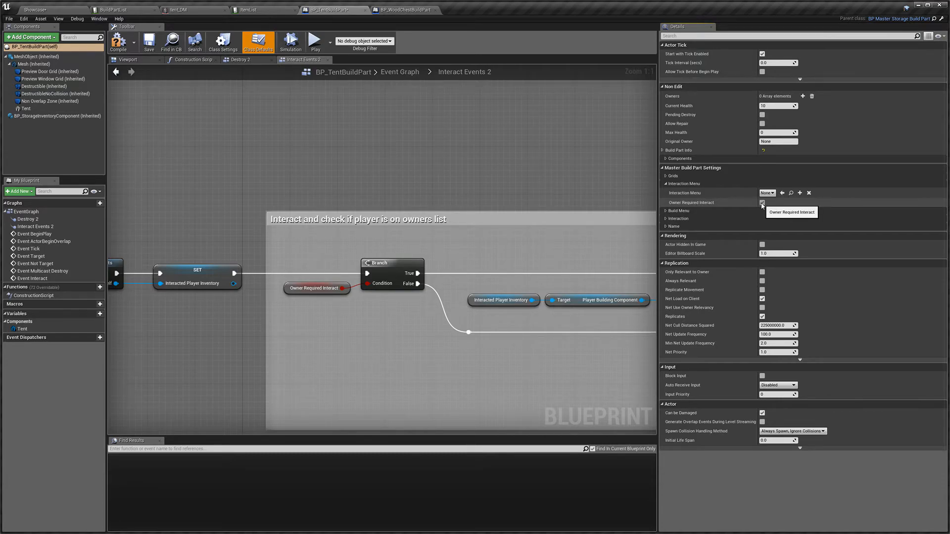
pyautogui.click(762, 203)
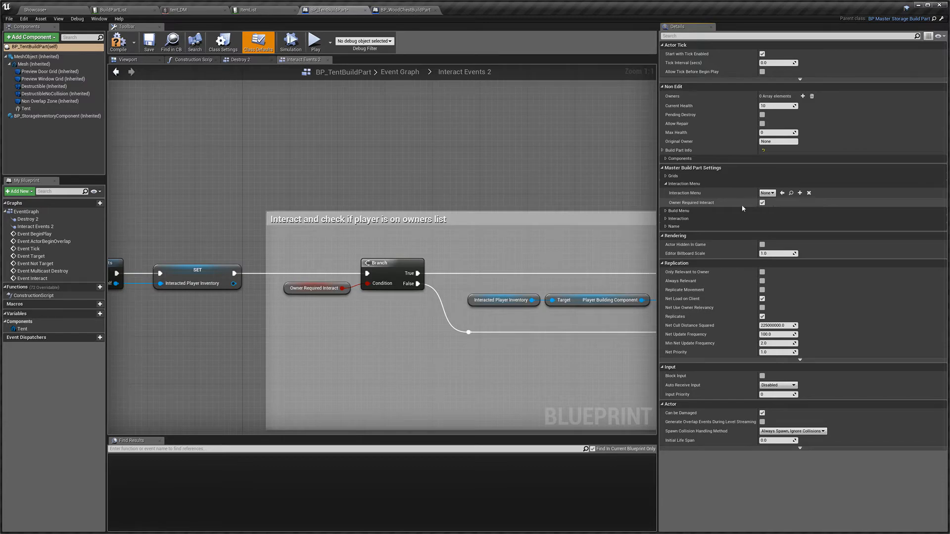
pyautogui.click(666, 211)
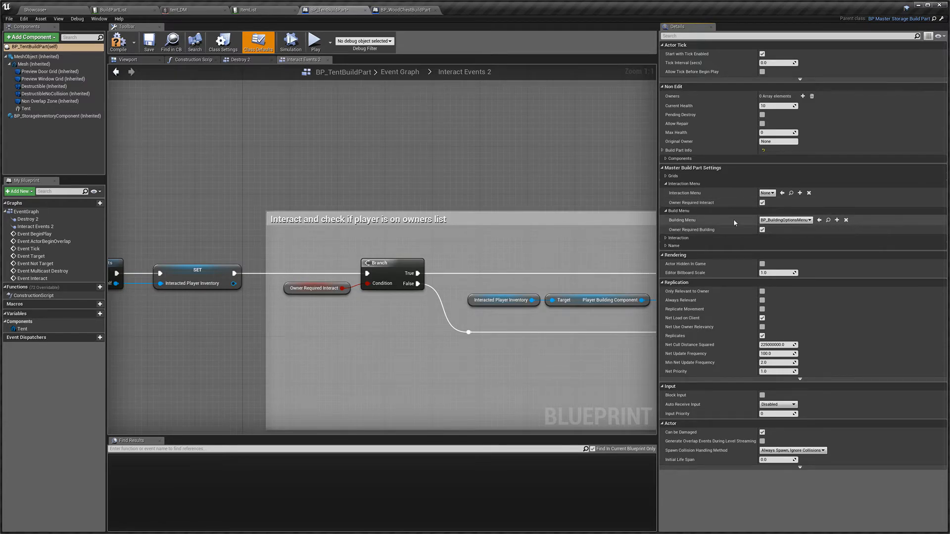
pyautogui.moveTo(690, 235)
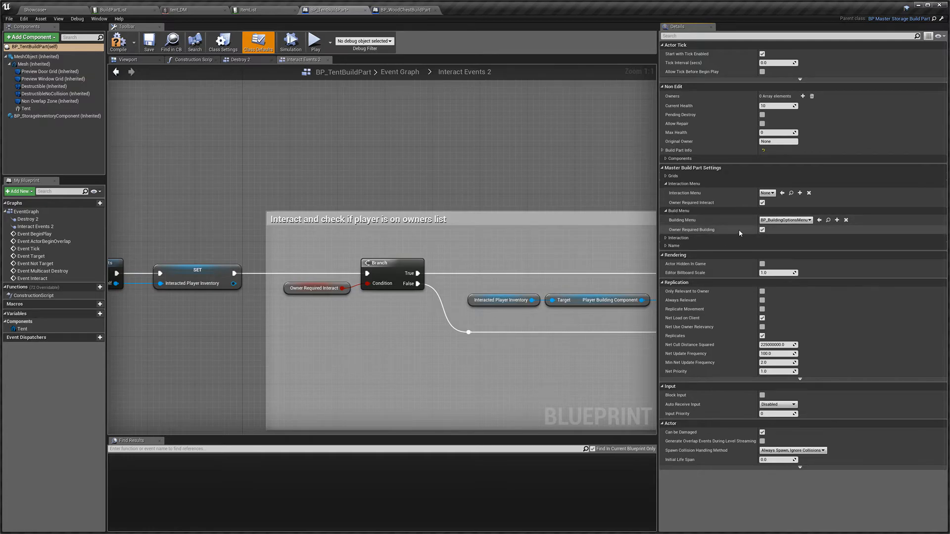
pyautogui.moveTo(715, 241)
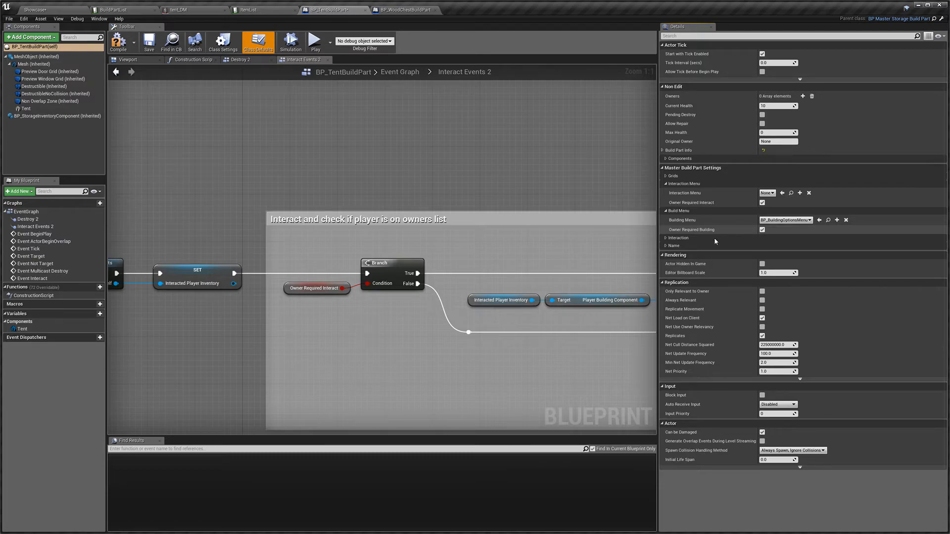
pyautogui.click(665, 238)
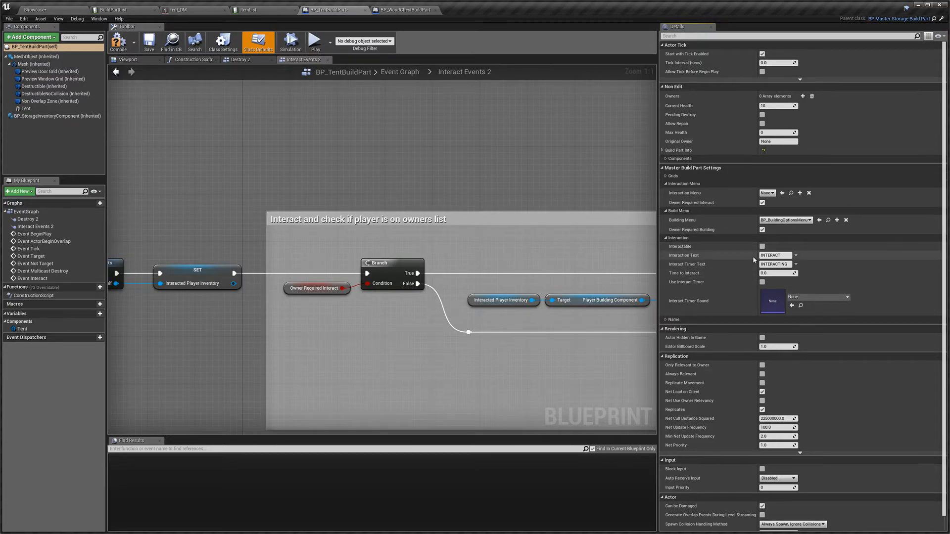
pyautogui.moveTo(682, 248)
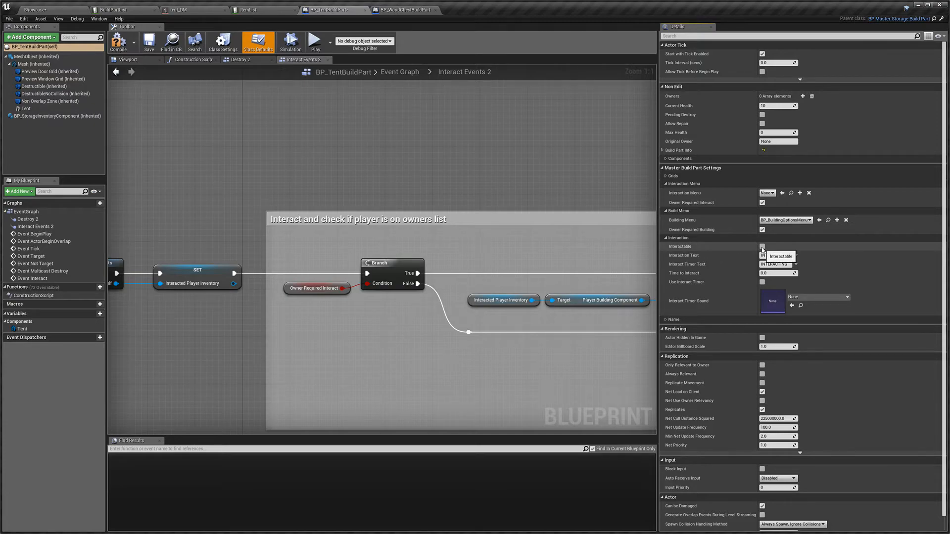
# - Tick Interactable for the tent build part, expand Name, and start a Play session
pyautogui.click(762, 246)
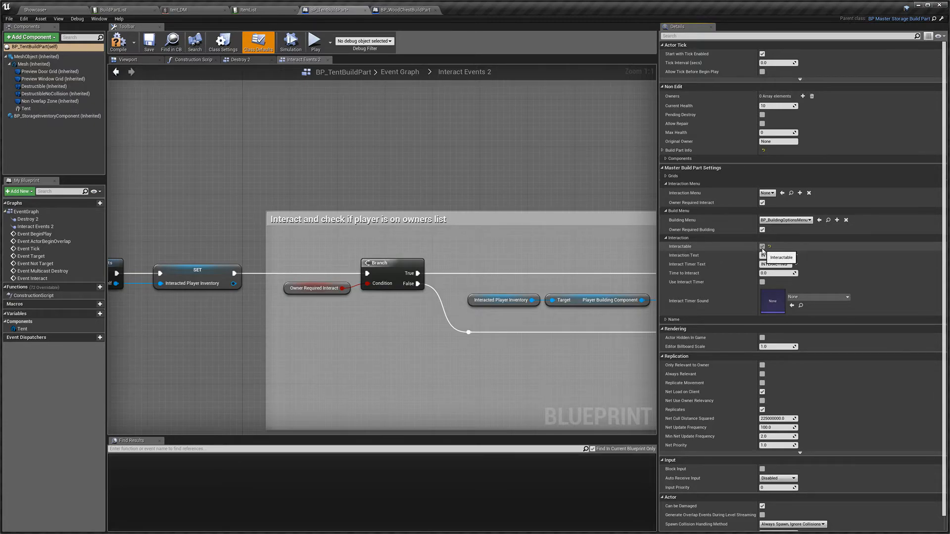
pyautogui.click(762, 246)
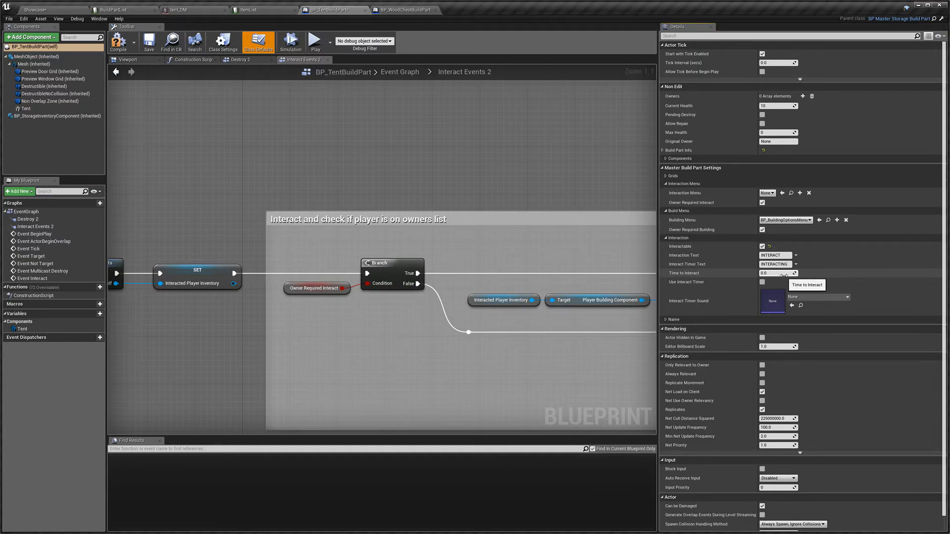
pyautogui.moveTo(778, 264)
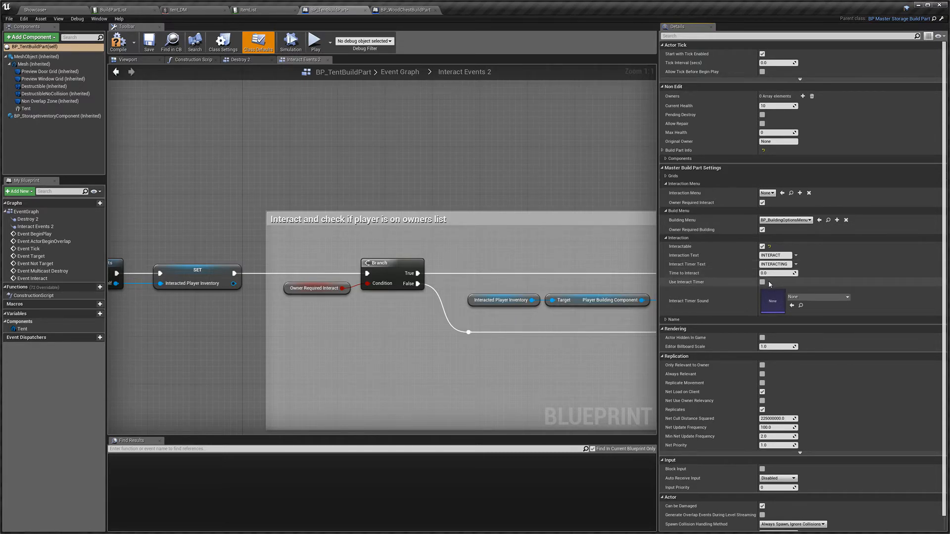
pyautogui.moveTo(763, 283)
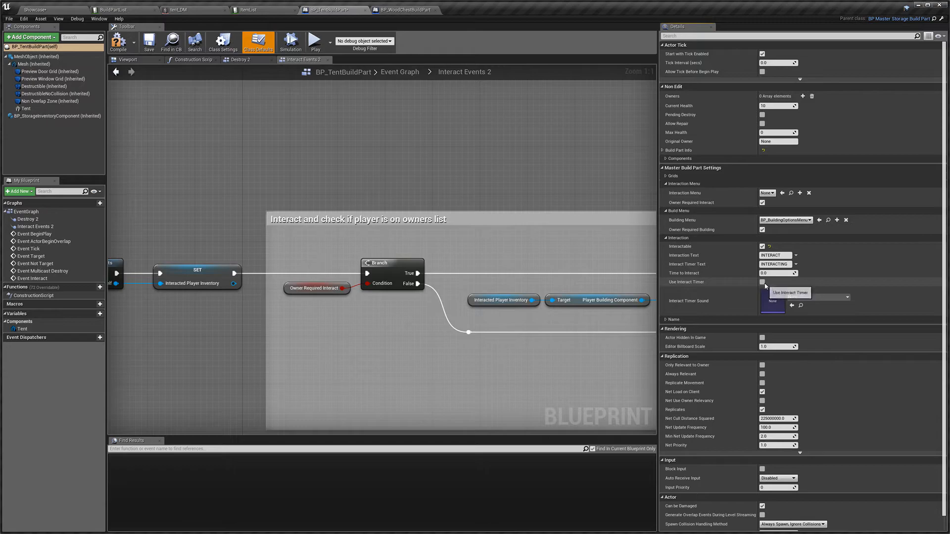
pyautogui.moveTo(739, 299)
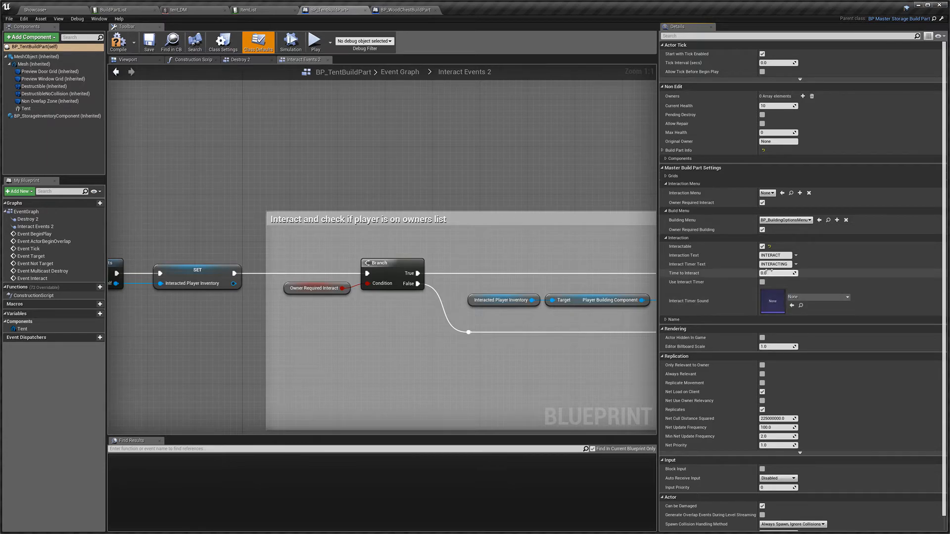
pyautogui.click(669, 319)
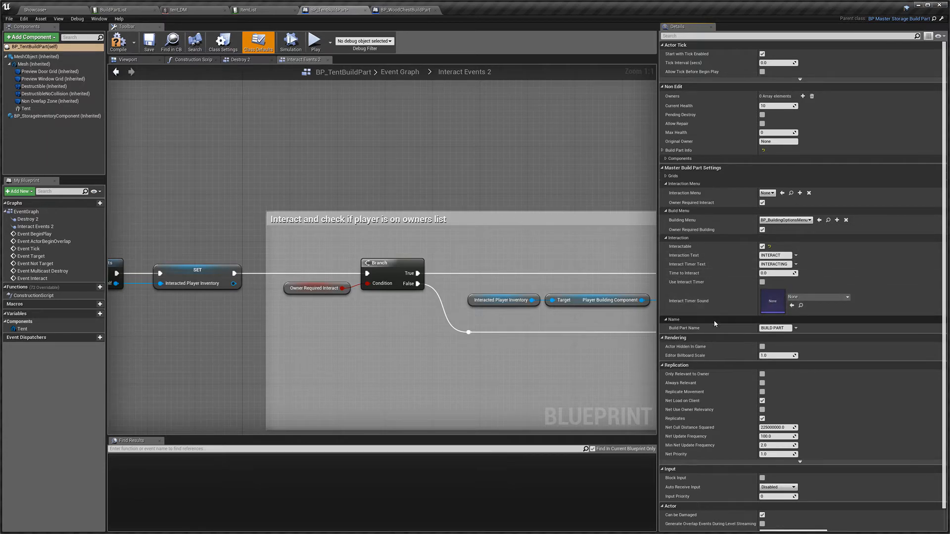
pyautogui.moveTo(774, 328)
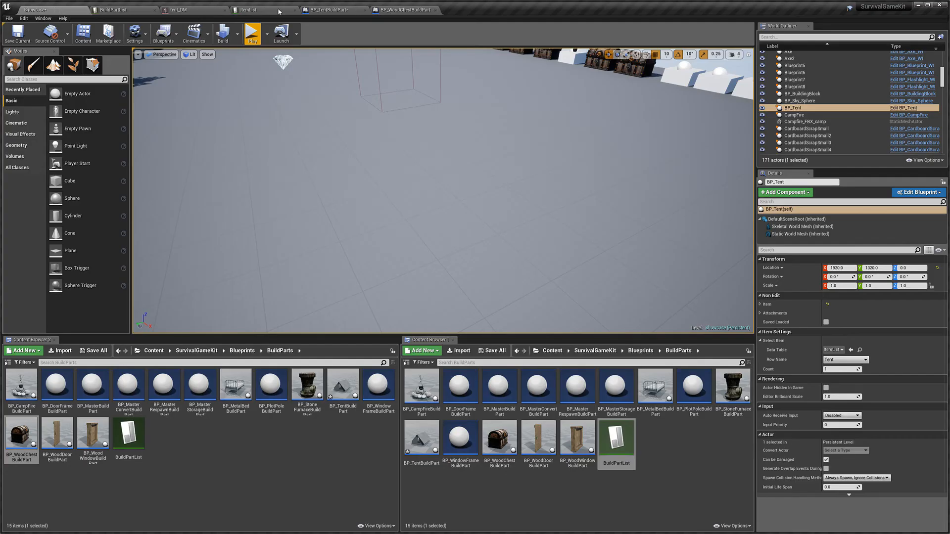
pyautogui.click(252, 33)
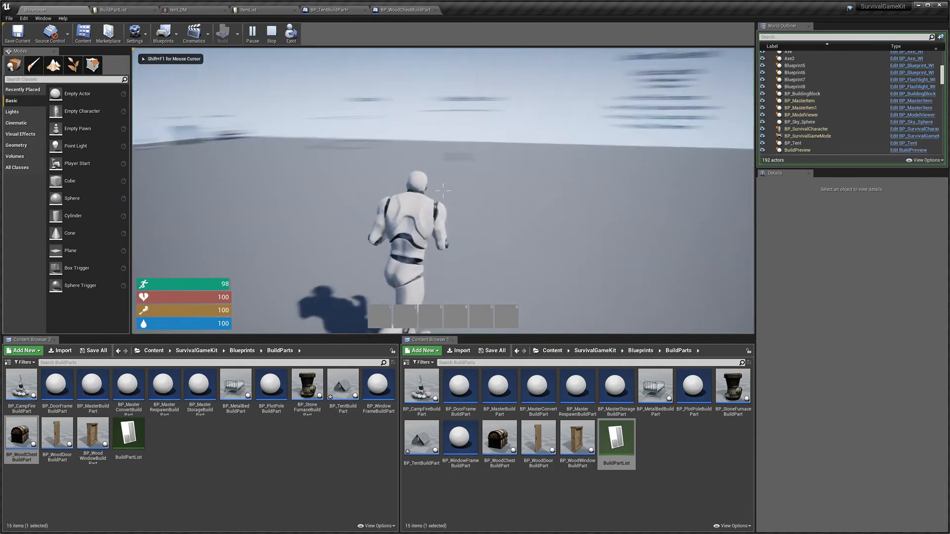